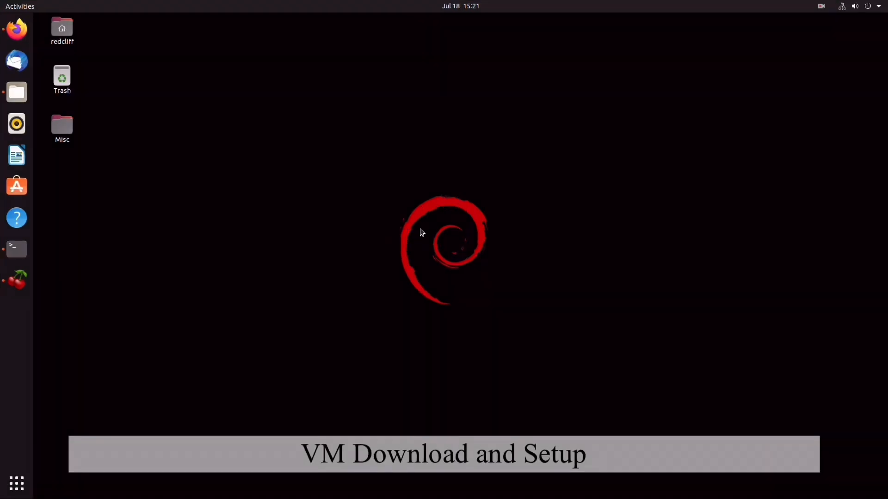
mouse_move(362, 181)
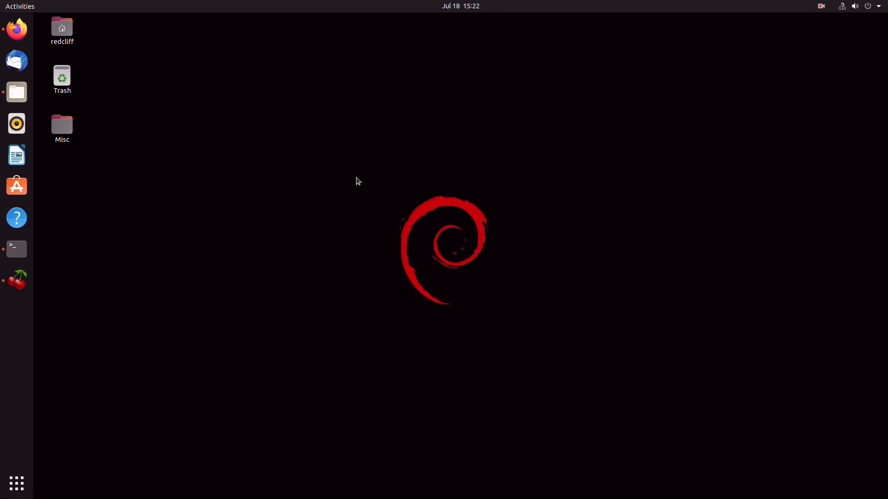
mouse_move(346, 198)
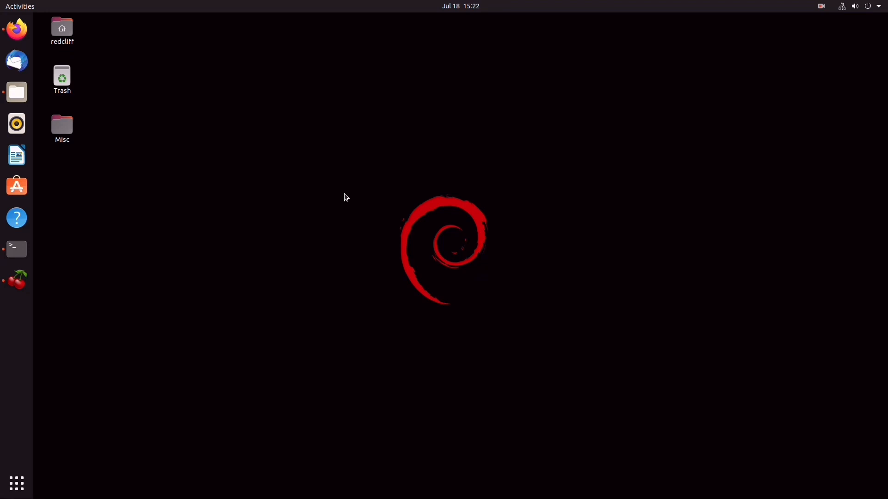
- Scroll the kali.org Get Kali page to the Virtual Machines section with the 64-bit VMware image
left_click(15, 29)
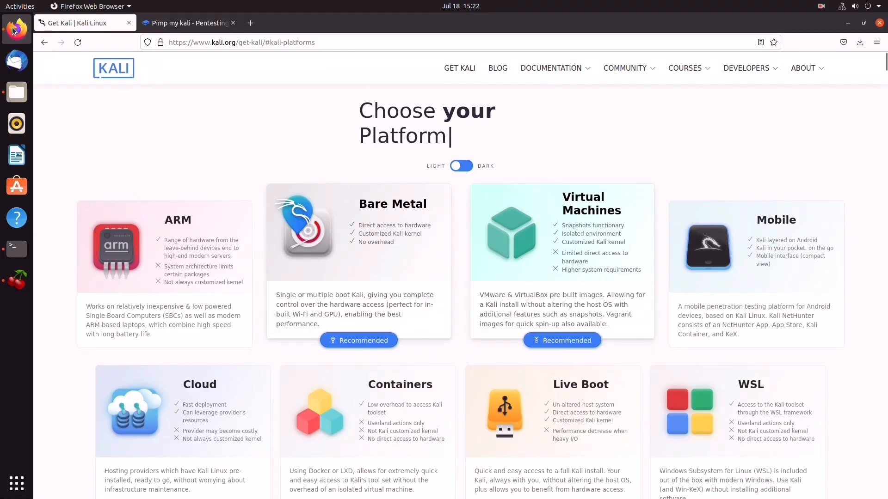
mouse_move(252, 61)
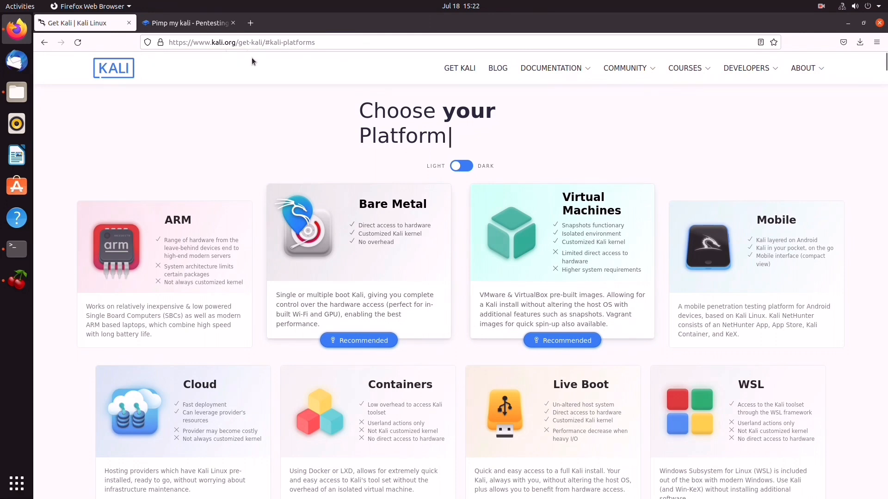
scroll("down", 3)
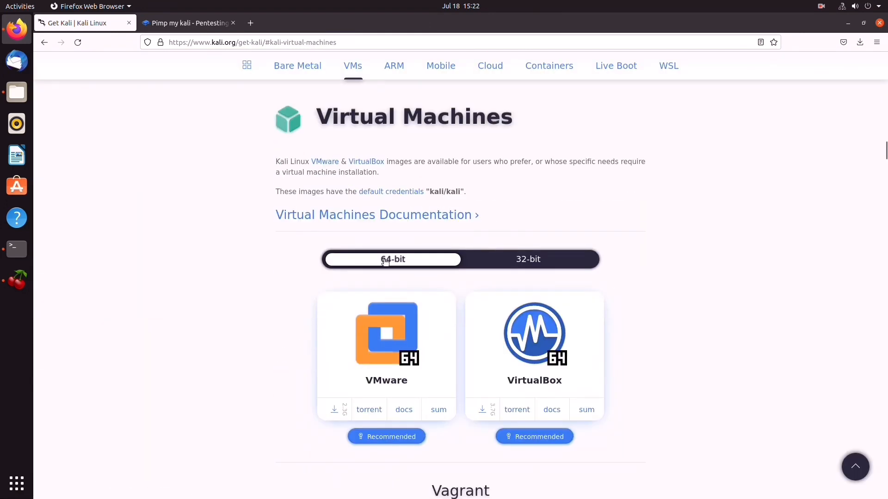
mouse_move(393, 344)
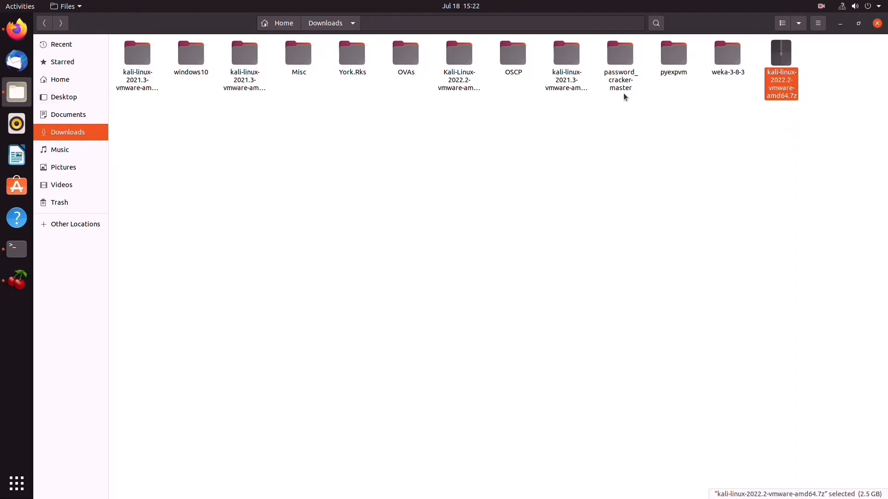
mouse_move(790, 91)
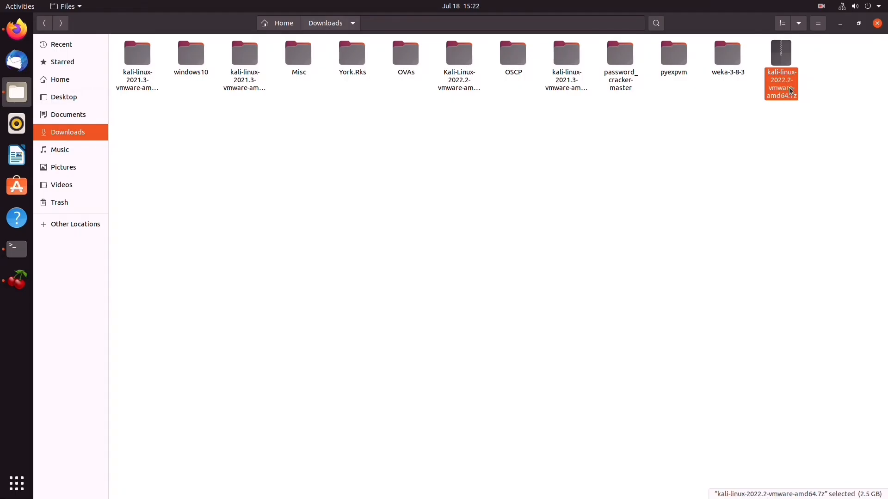
mouse_move(797, 105)
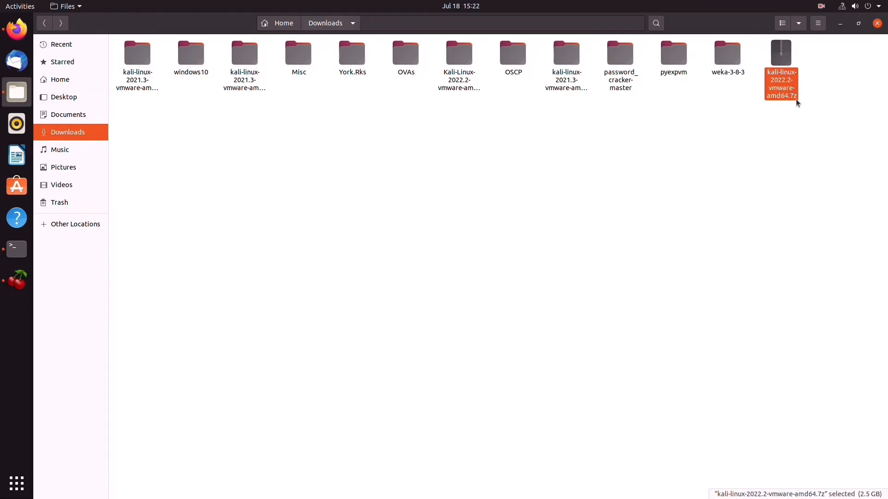
- Review kali-linux-2022.2-vmware-amd64.7z in Downloads and close the Files window
right_click(782, 83)
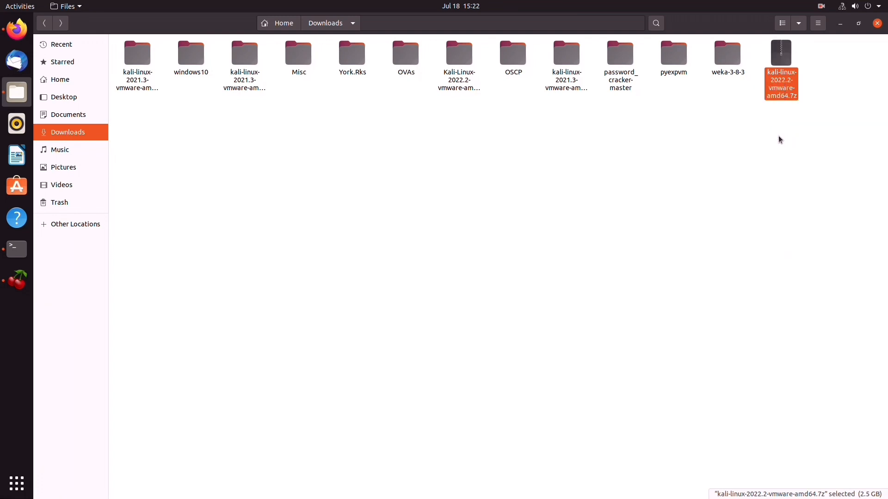
left_click(458, 52)
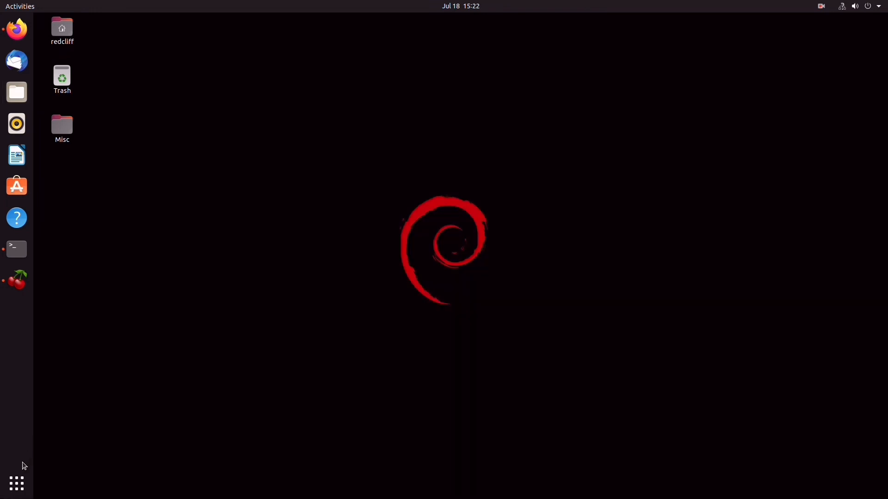
- Launch VMware Player and open Kali-Linux-2022.2-vmware-amd64.vmx from Downloads into the library
left_click(16, 484)
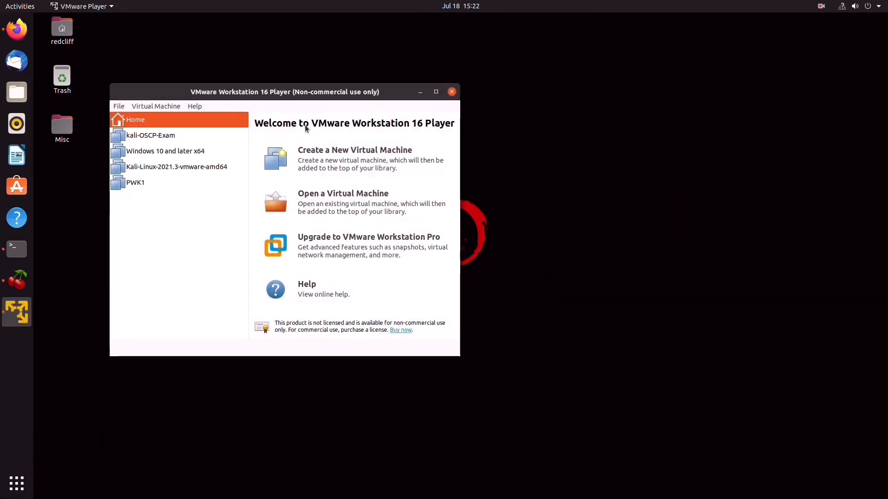
mouse_move(330, 211)
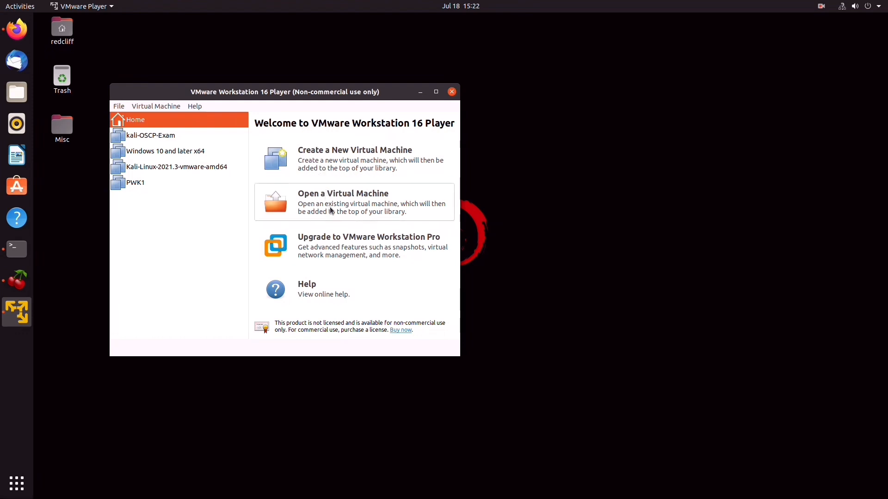
left_click(342, 202)
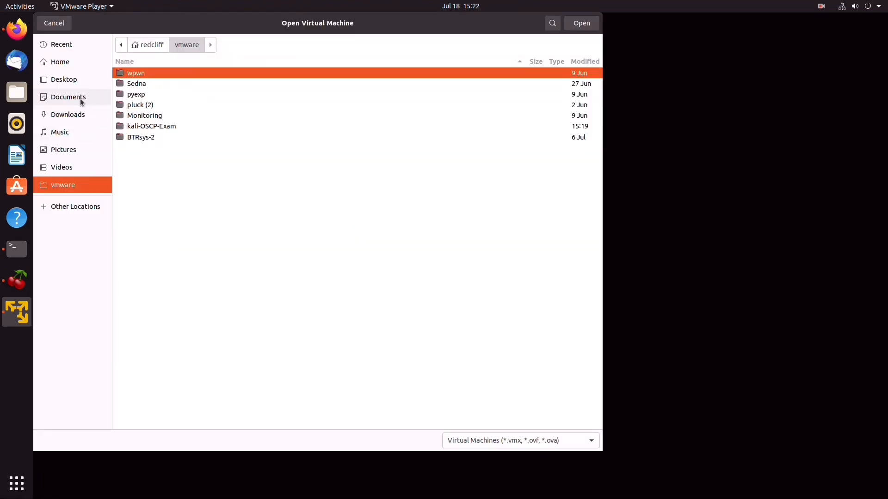
left_click(67, 115)
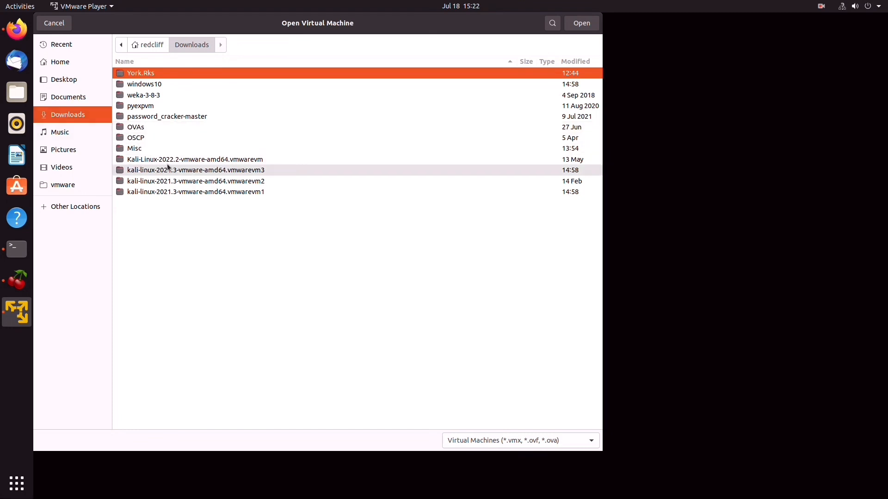
double_click(194, 159)
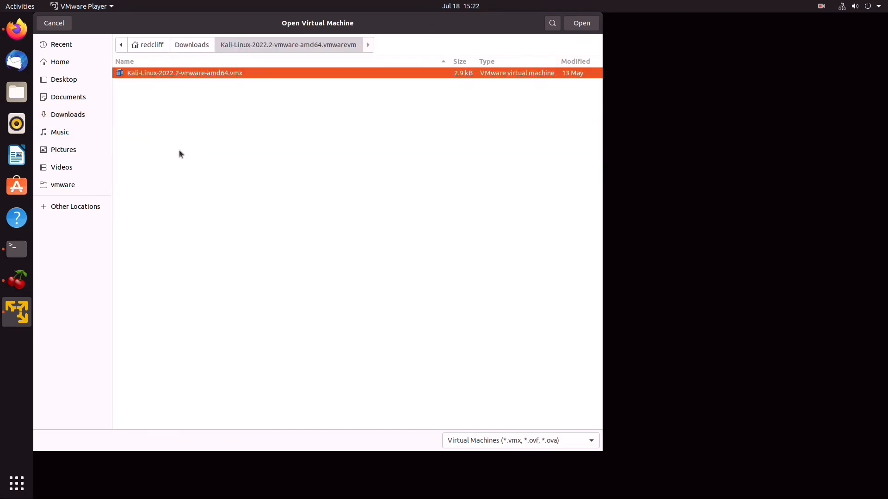
mouse_move(459, 78)
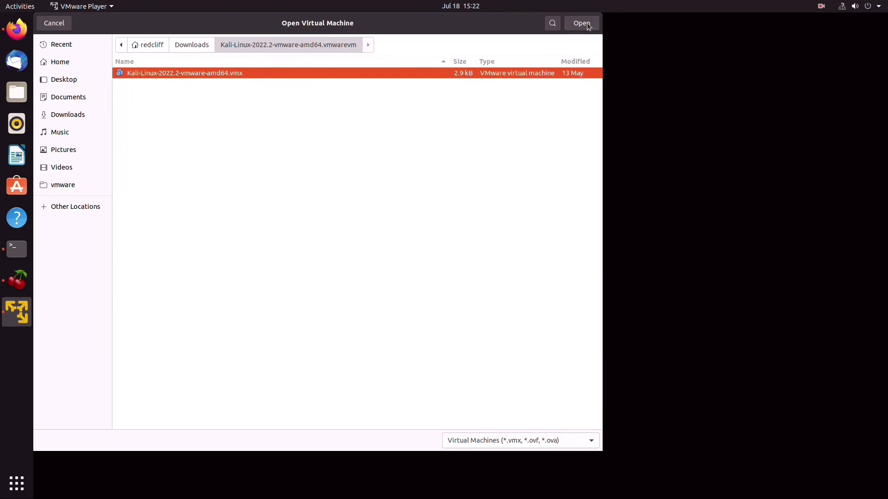
left_click(581, 22)
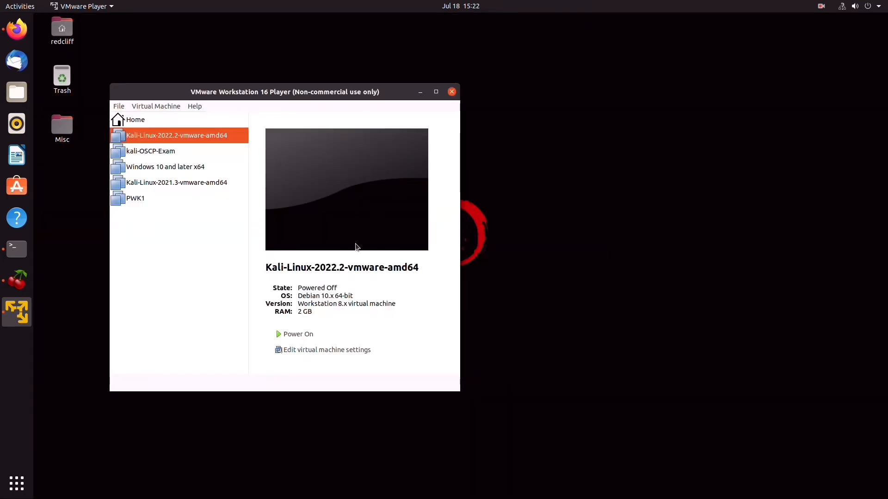
mouse_move(347, 278)
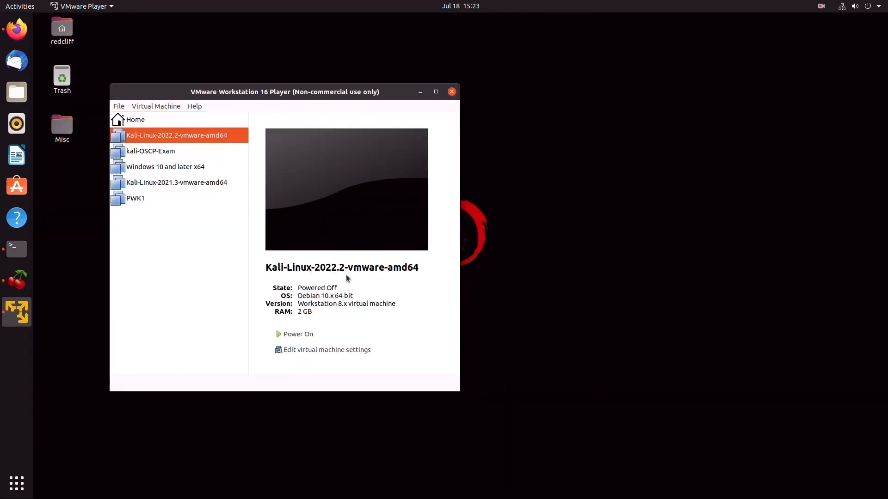
- Review the VM settings — 4 GB memory, 4 cores, 80 GB disk, NAT networking — and select the Kali VM
left_click(326, 350)
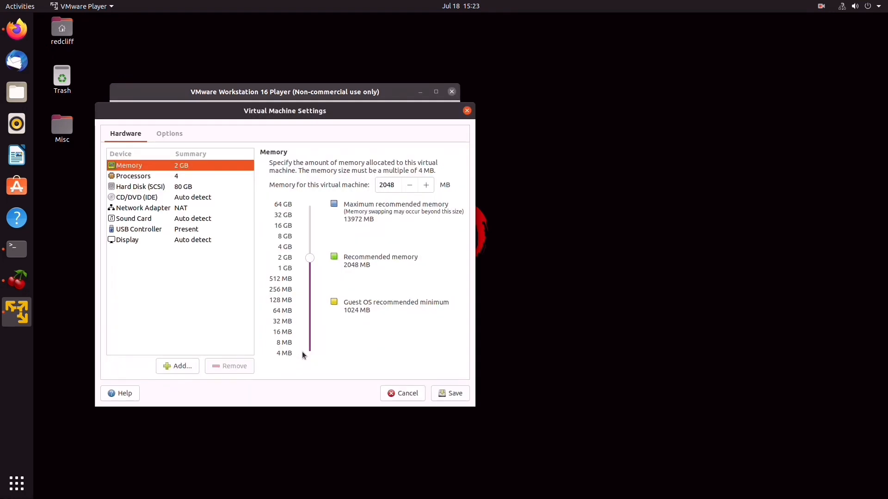
mouse_move(167, 168)
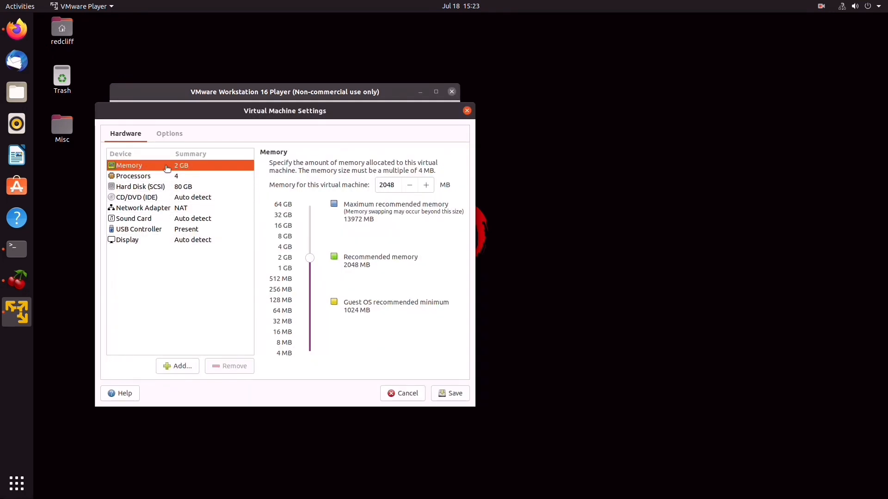
mouse_move(317, 195)
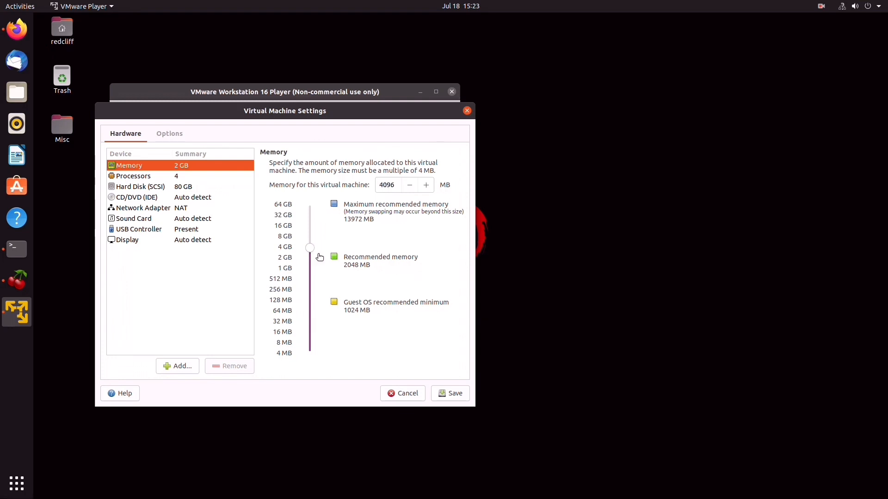
left_click(134, 176)
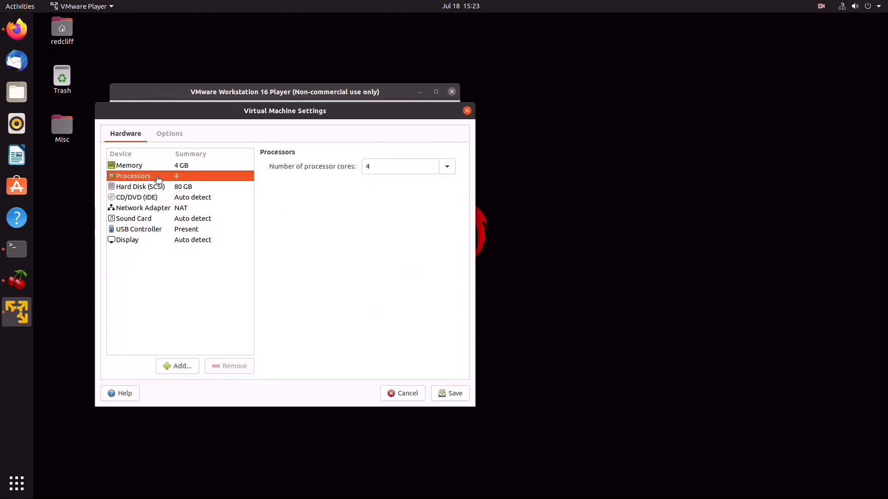
mouse_move(368, 166)
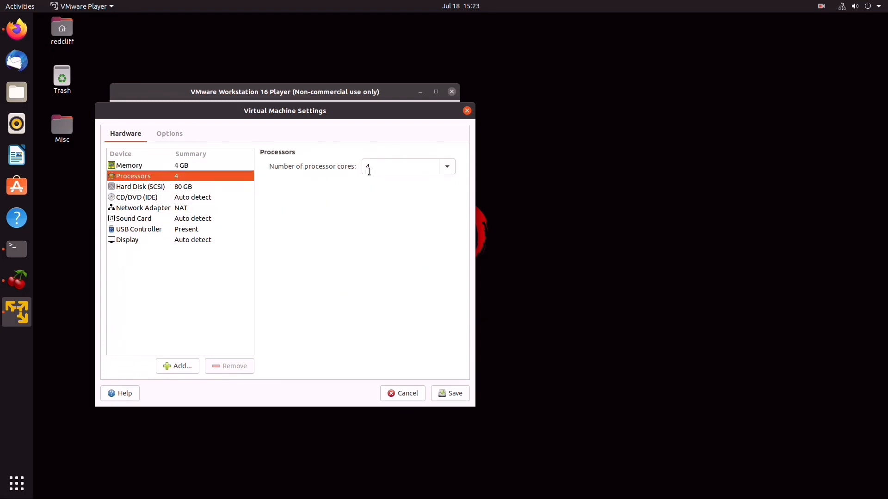
left_click(447, 165)
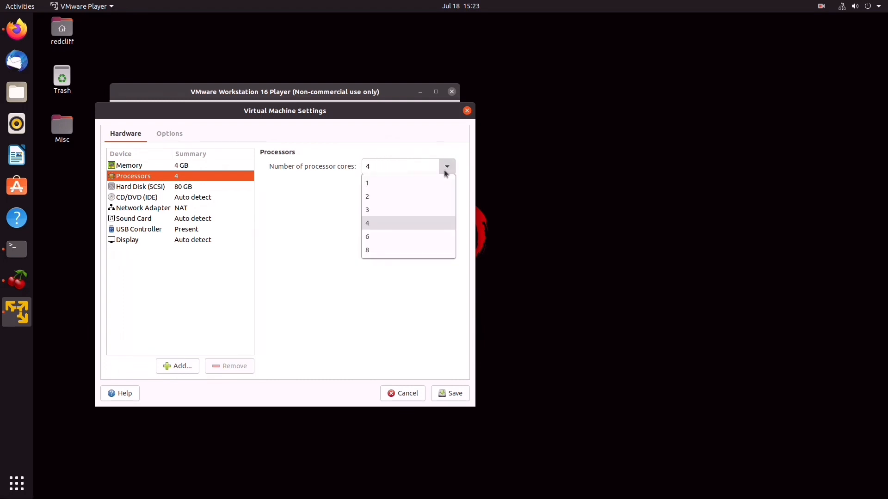
left_click(367, 223)
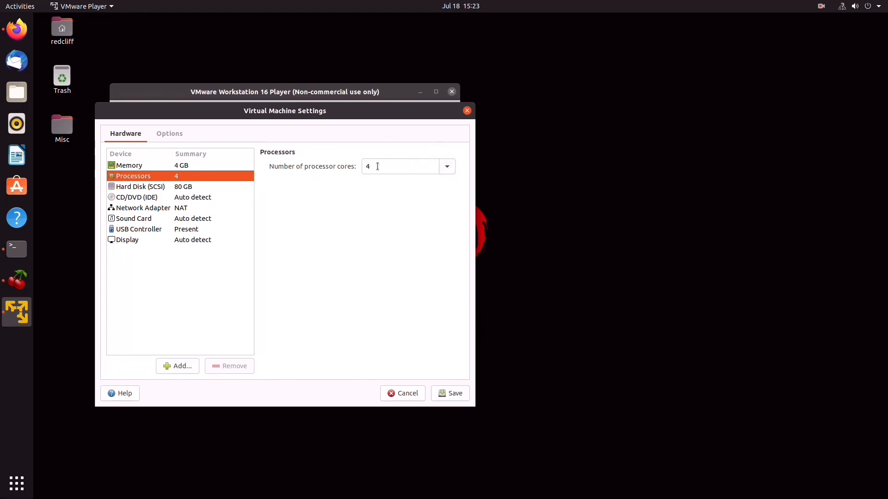
left_click(139, 186)
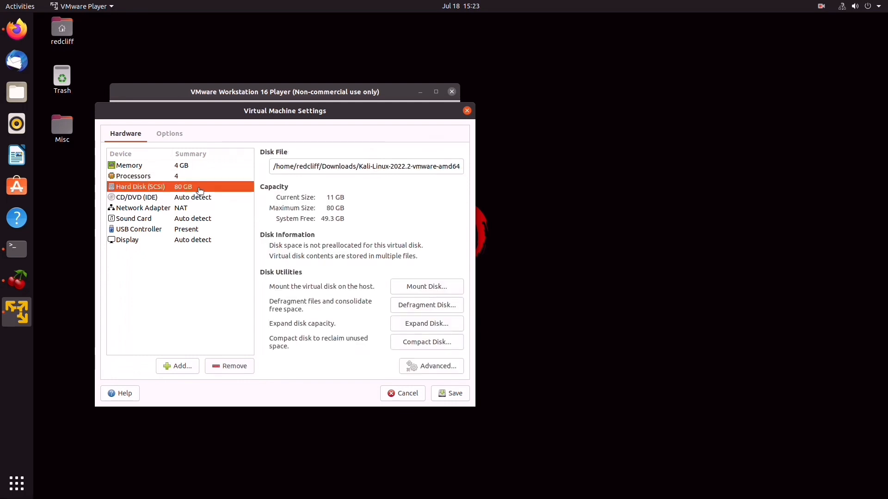
mouse_move(286, 226)
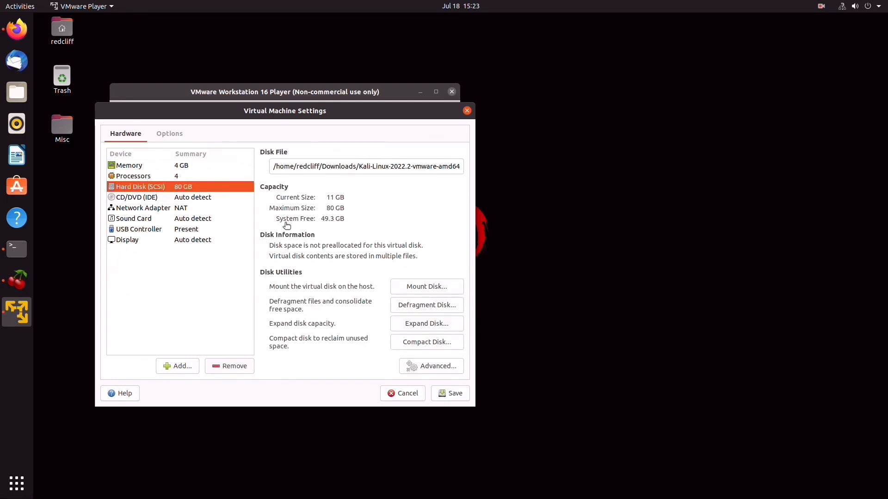
mouse_move(179, 205)
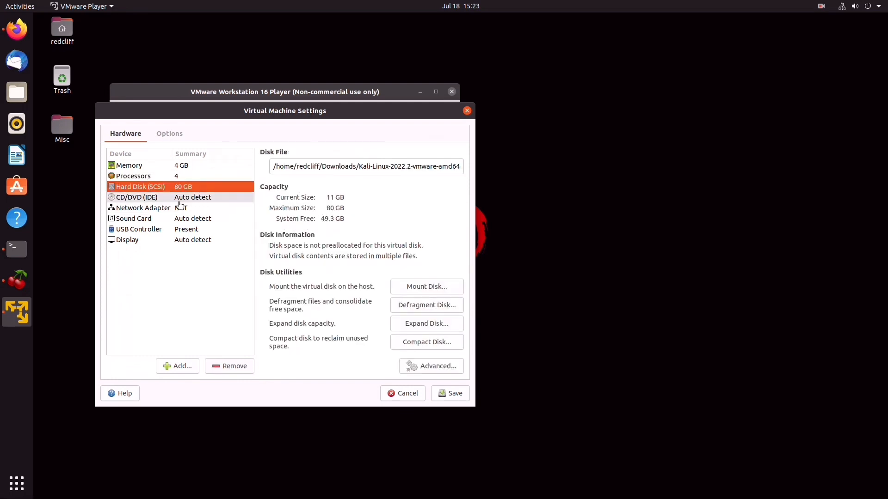
left_click(143, 208)
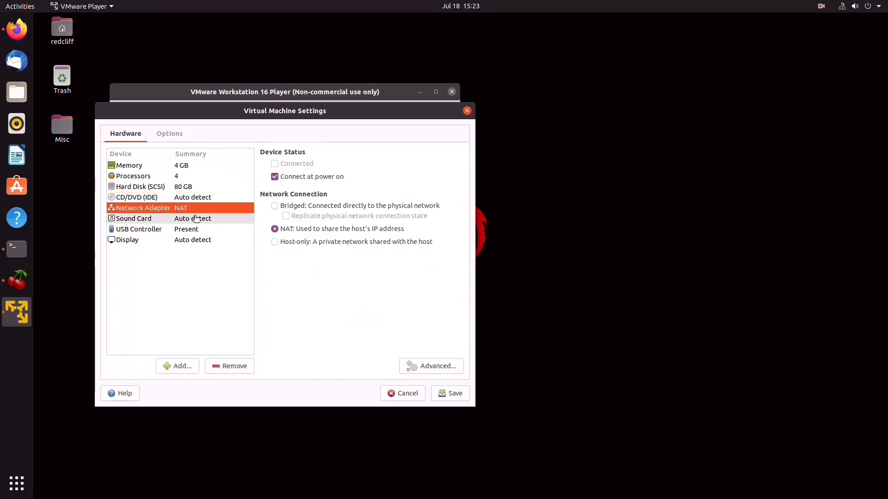
mouse_move(338, 186)
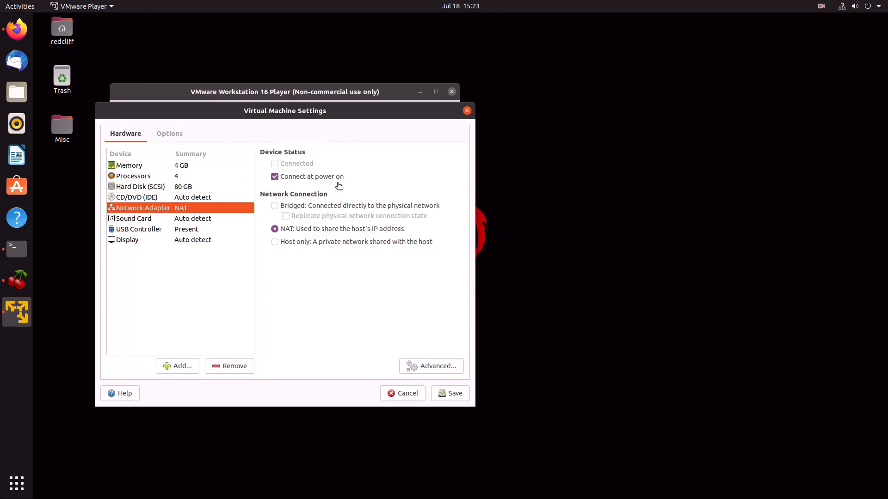
mouse_move(275, 206)
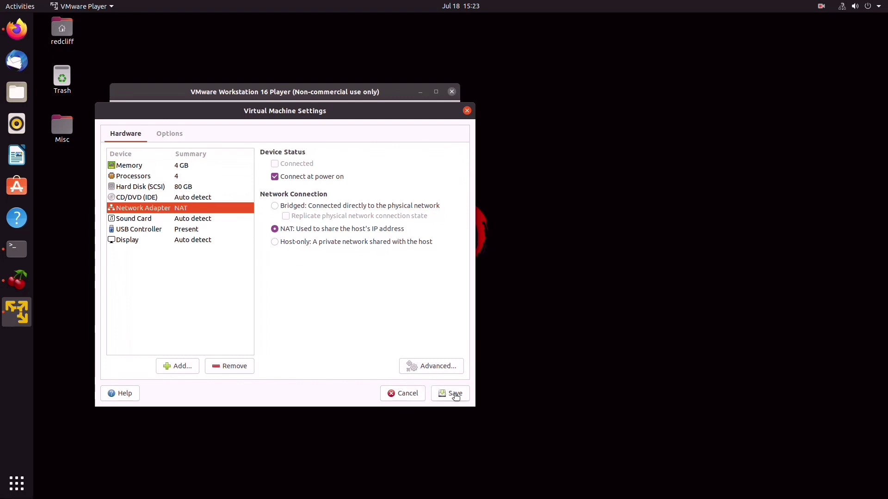
left_click(453, 394)
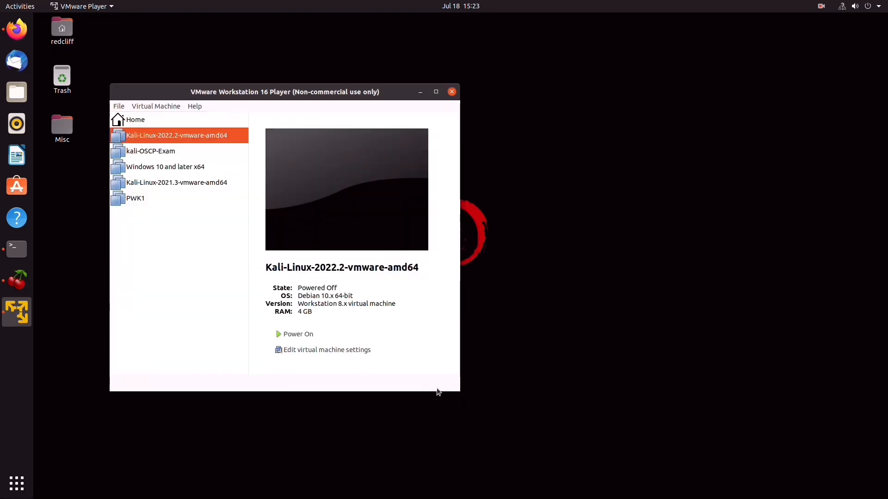
- Power on the Kali VM, answer 'I Copied It', and boot the default Kali GNU/Linux GRUB entry
left_click(298, 334)
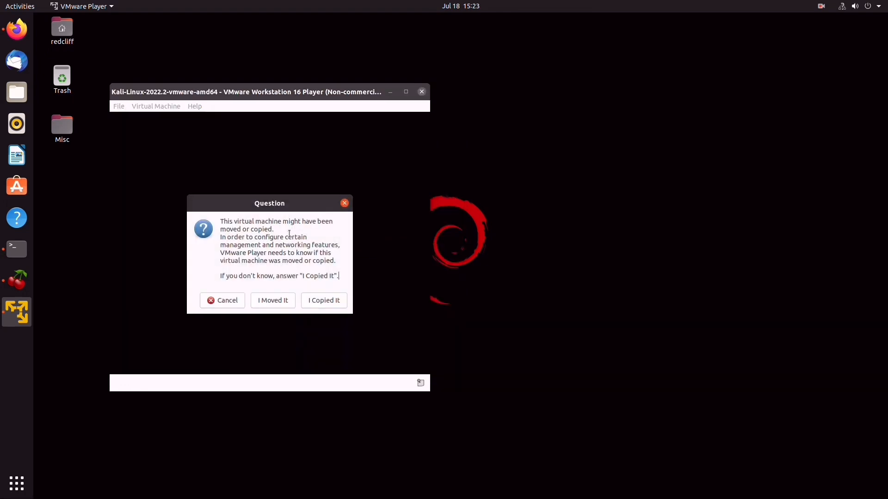
mouse_move(323, 300)
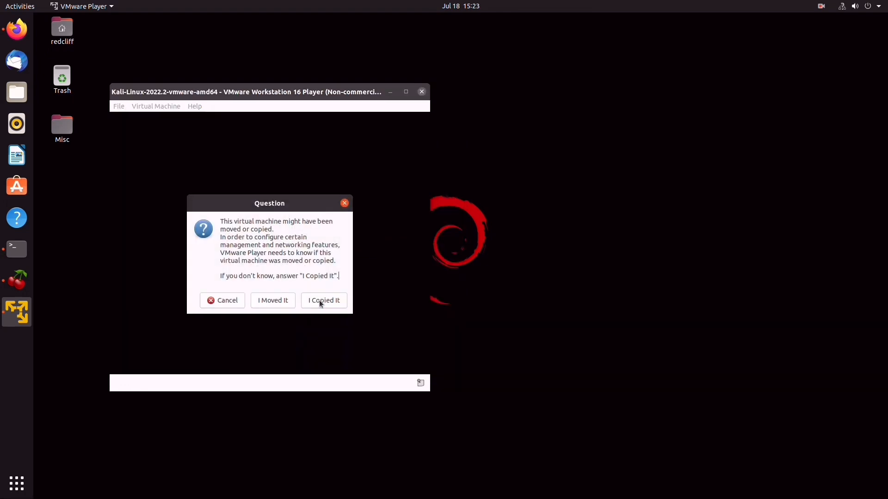
left_click(324, 300)
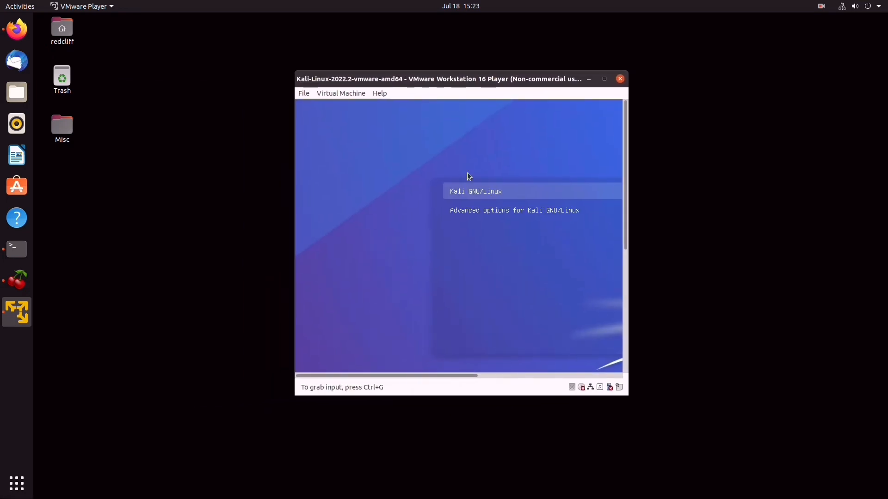
mouse_move(488, 218)
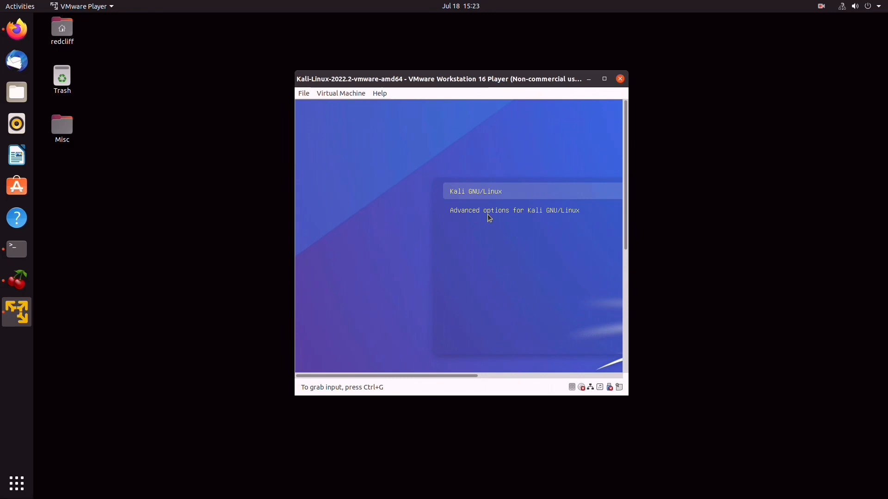
mouse_move(489, 214)
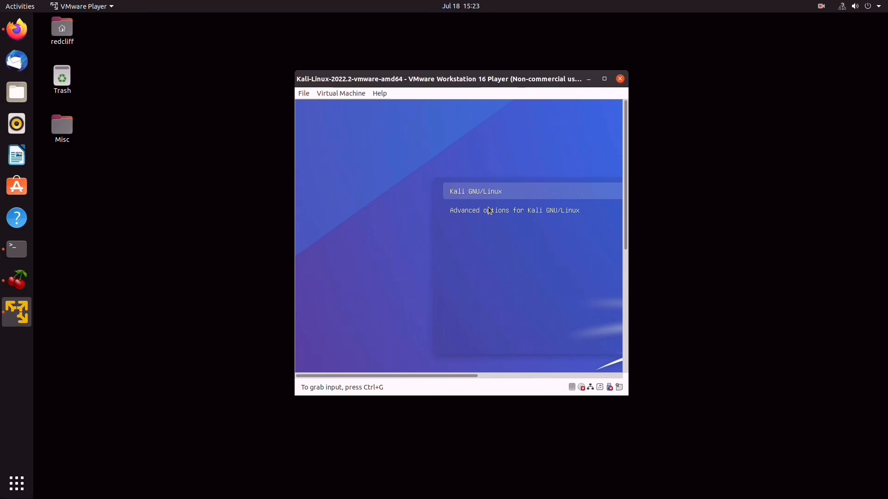
key("Return")
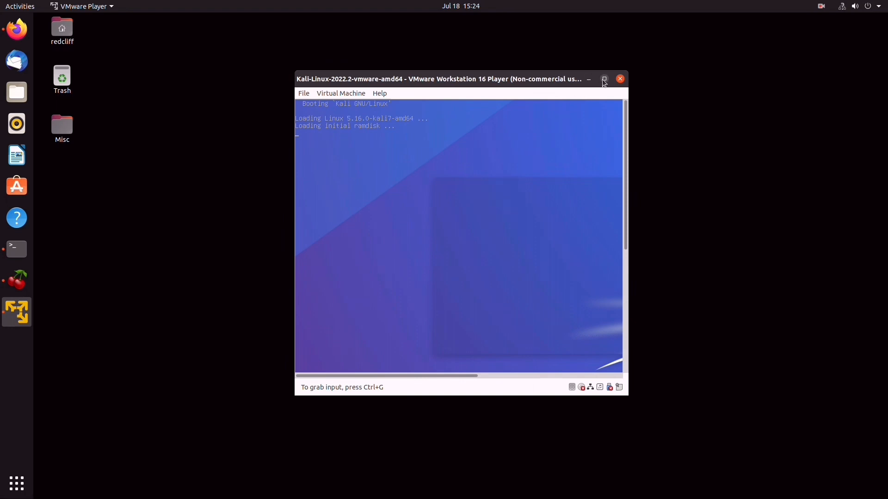
- Maximise the VM window and enter the username kali at the login screen
left_click(604, 79)
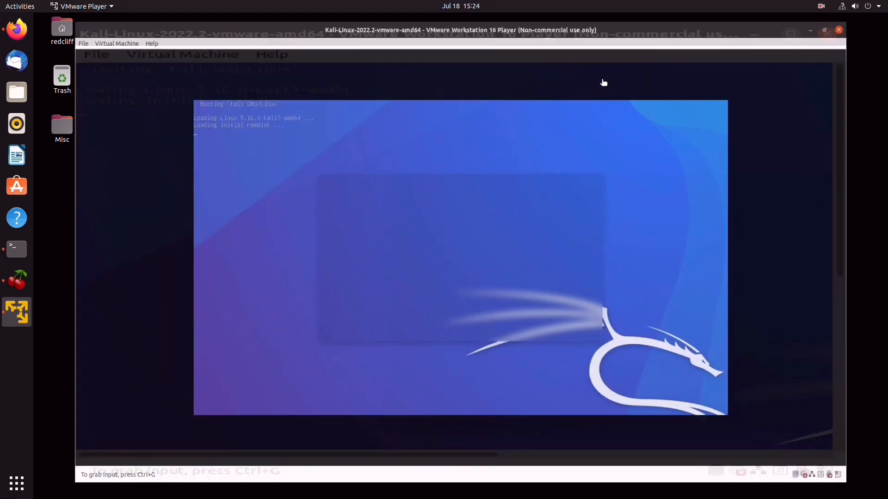
mouse_move(467, 217)
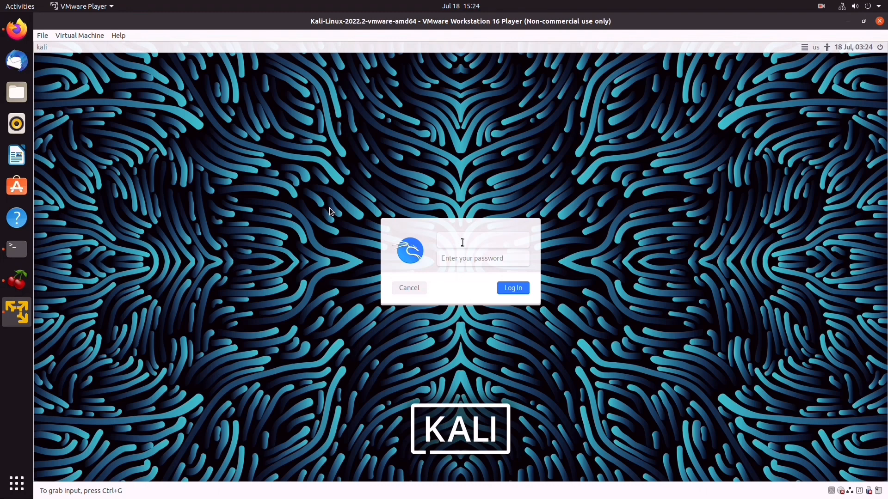
type("kali")
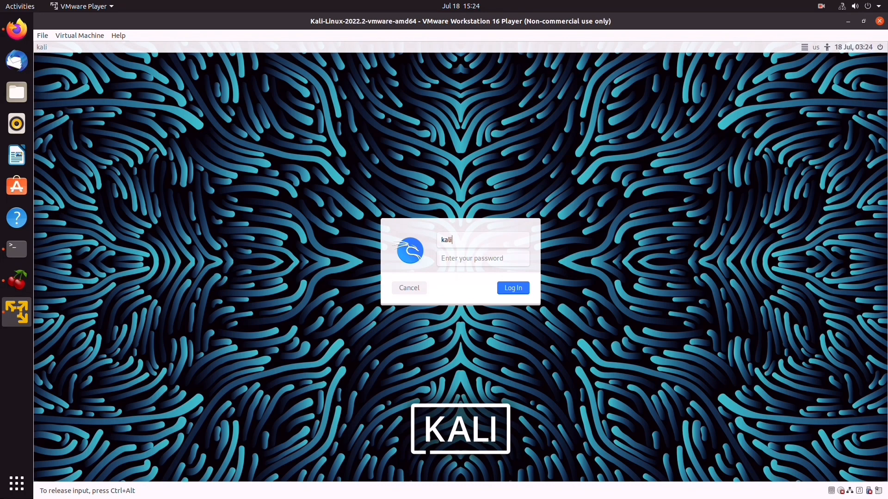
type("kali")
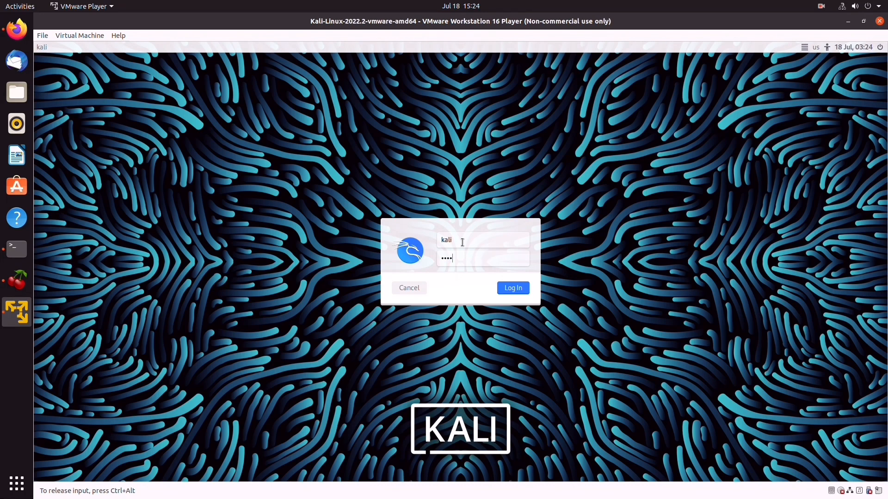
left_click(511, 288)
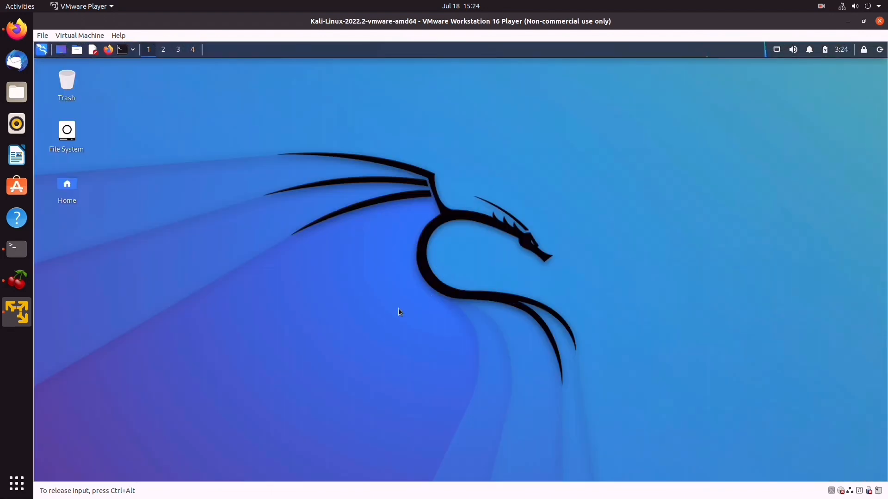
mouse_move(807, 86)
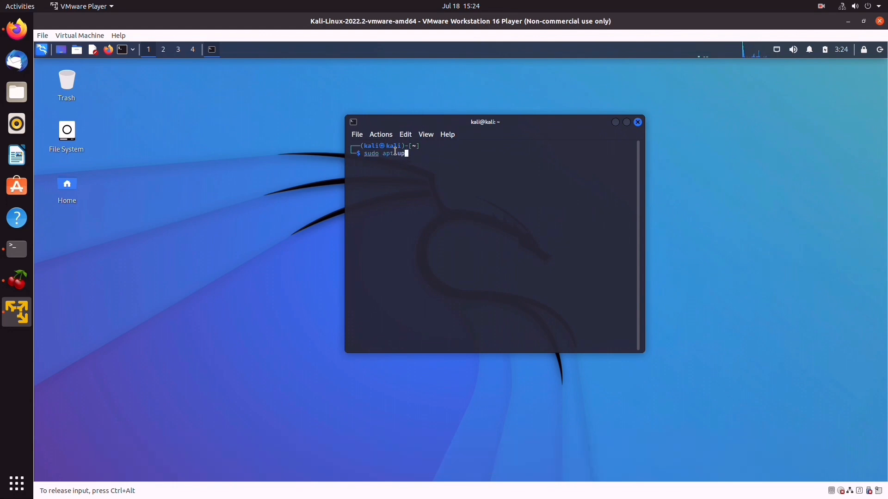
- Compose 'sudo apt -y --reinstall open-vm-tools-desktop fuse3' in the terminal, correcting earlier attempts
type("date")
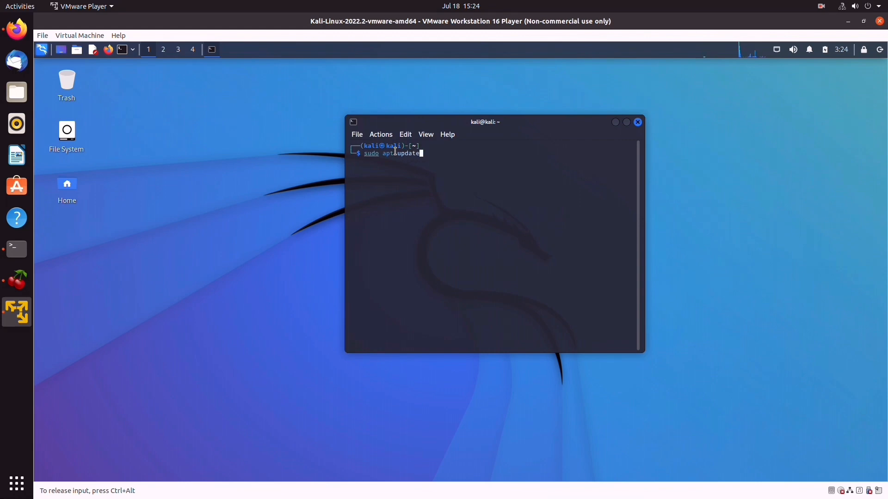
key("BackSpace")
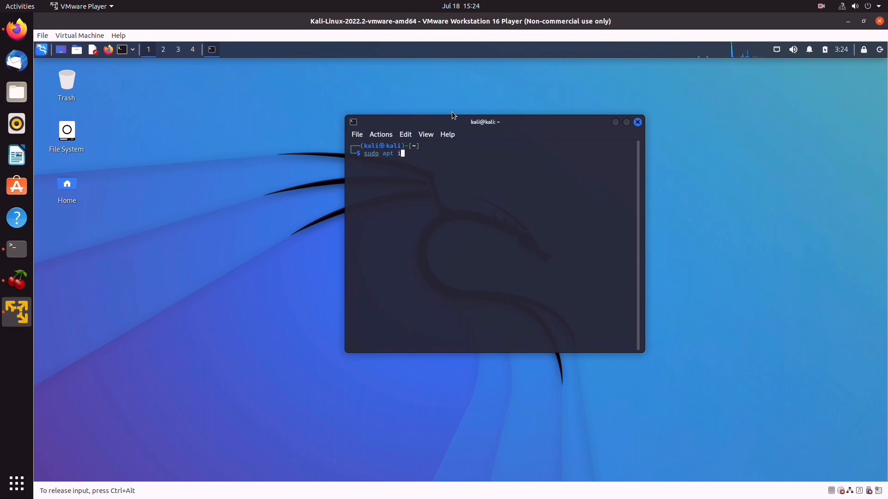
type("nstall fuse")
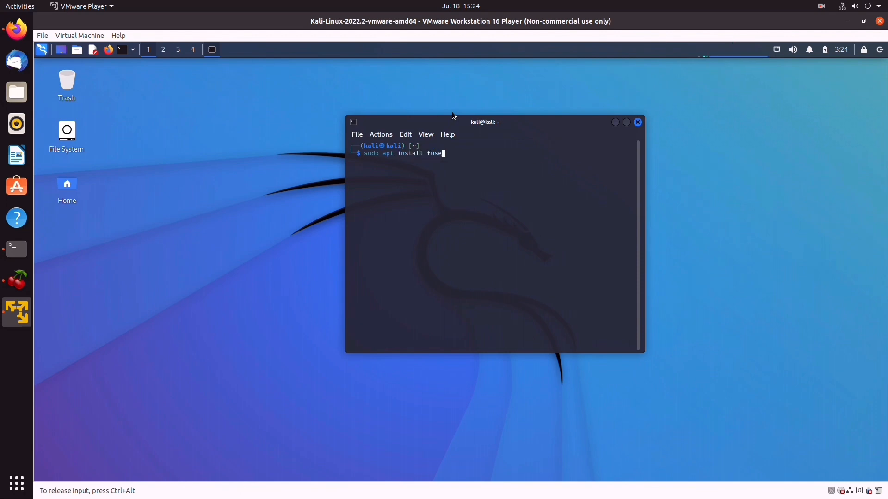
type("3")
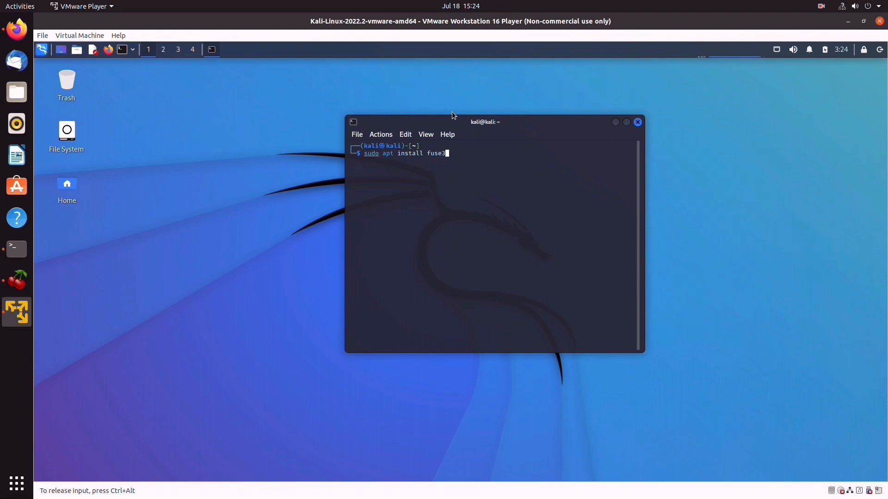
key("BackSpace")
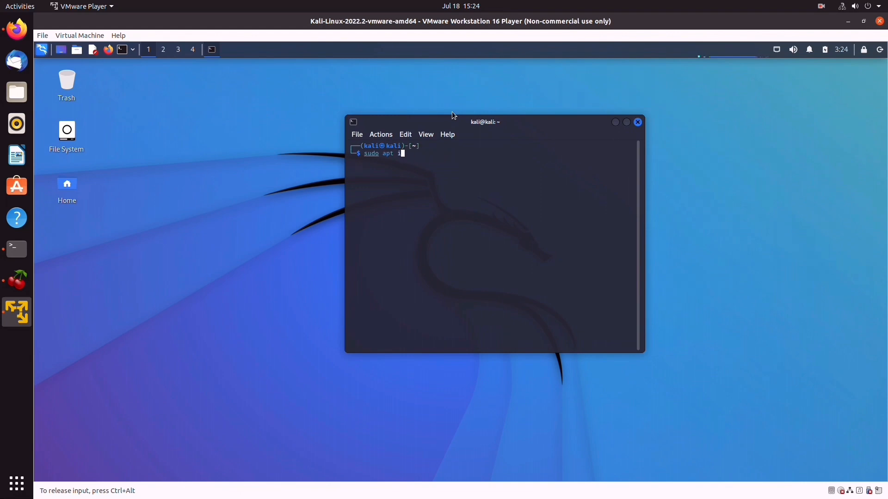
type("-y")
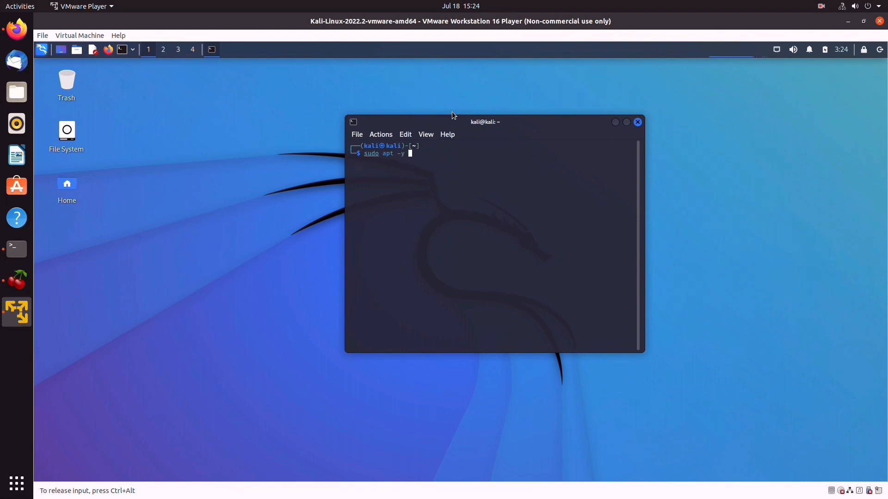
type("--reinstall")
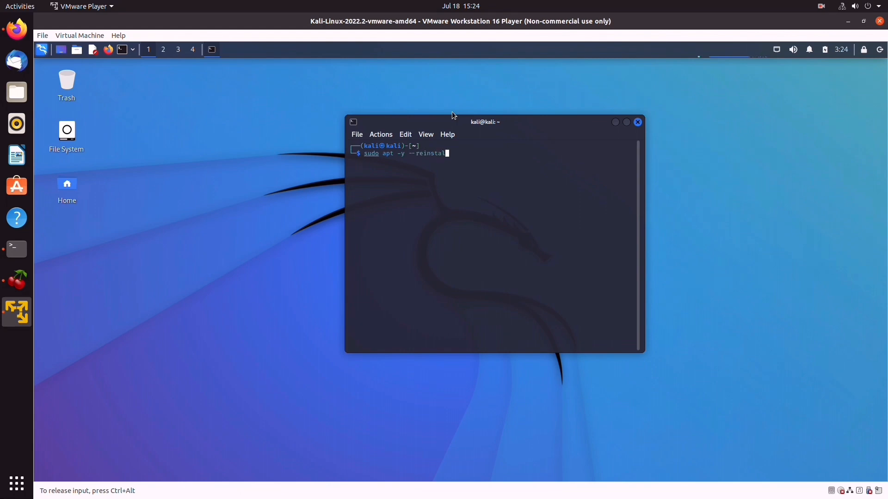
type("open-vm-too")
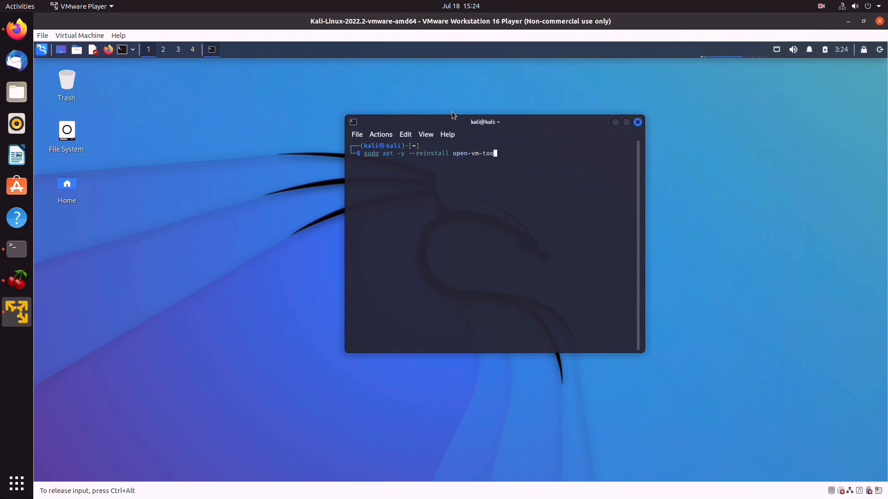
type("ls")
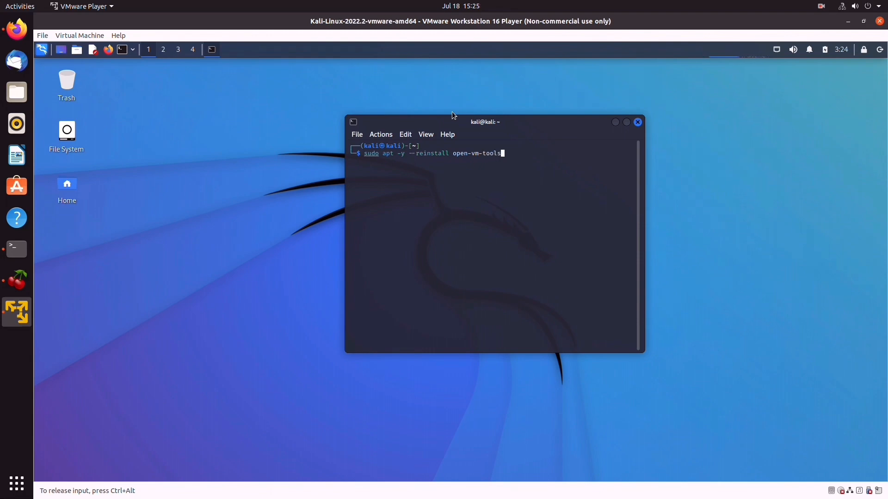
type("-desktop")
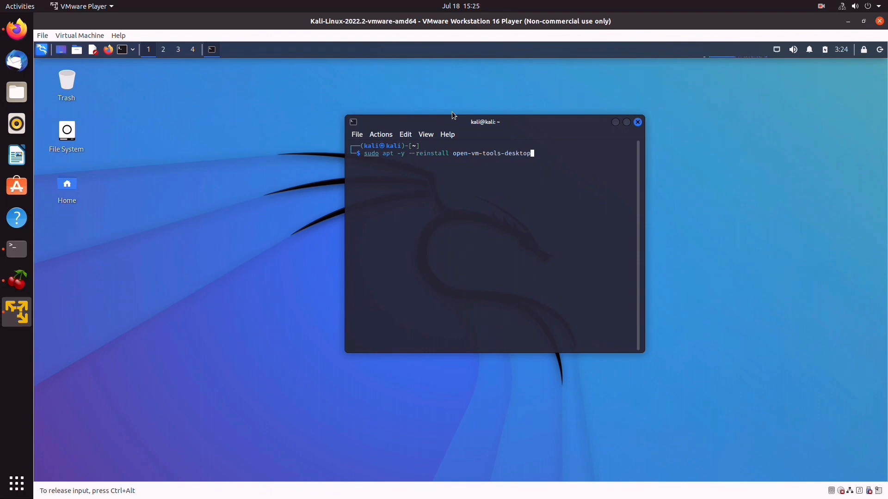
type("fuse3")
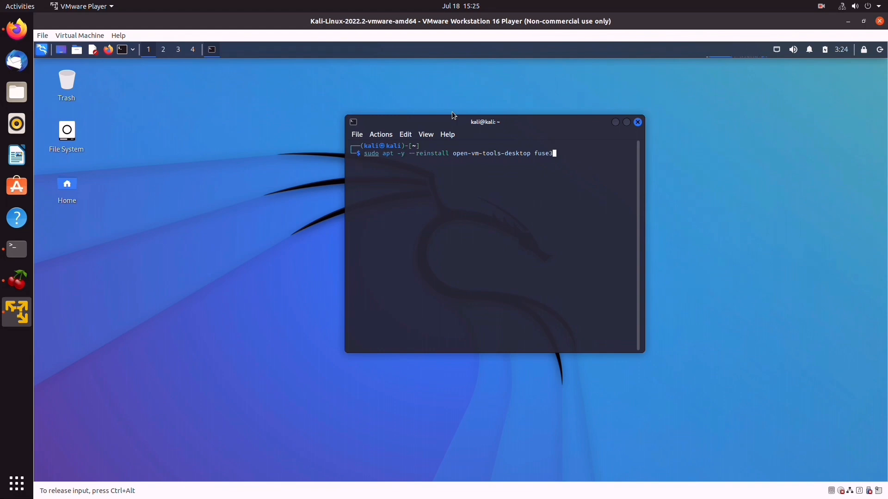
mouse_move(498, 158)
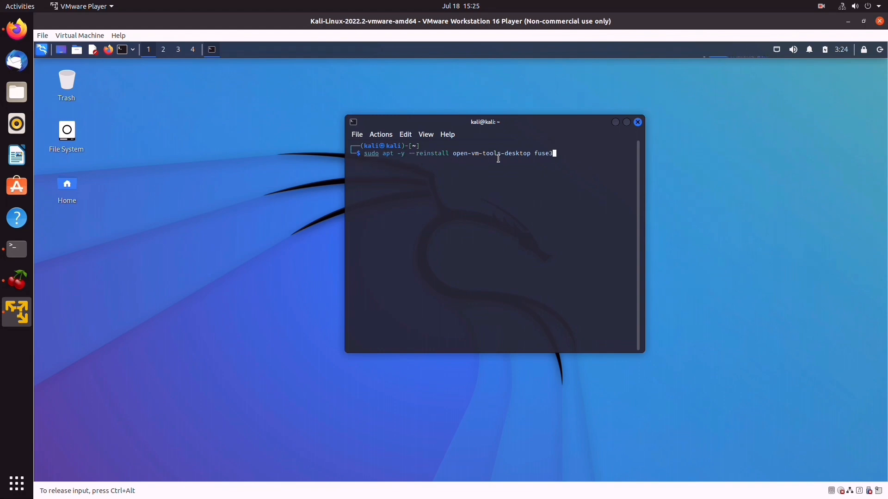
mouse_move(427, 164)
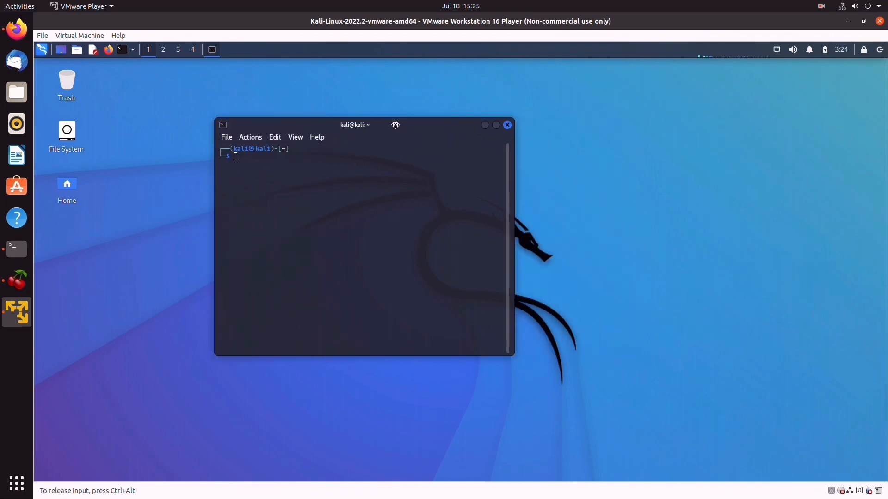
- In terminal Preferences lower Application transparency from 5% to 0% and recentre the window
left_click_drag(355, 125, 349, 119)
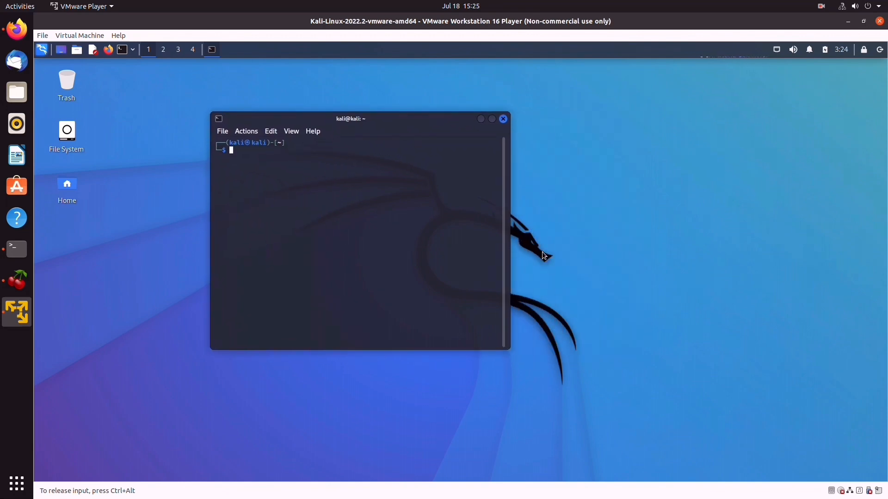
mouse_move(389, 127)
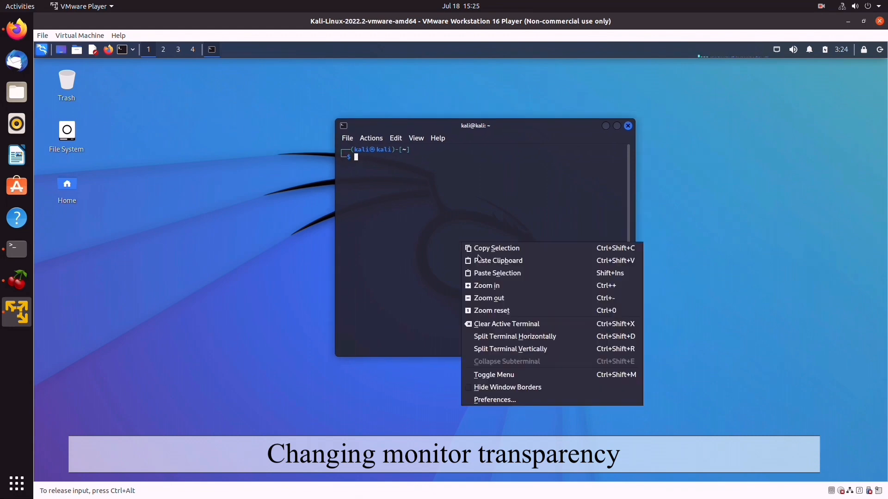
left_click(494, 399)
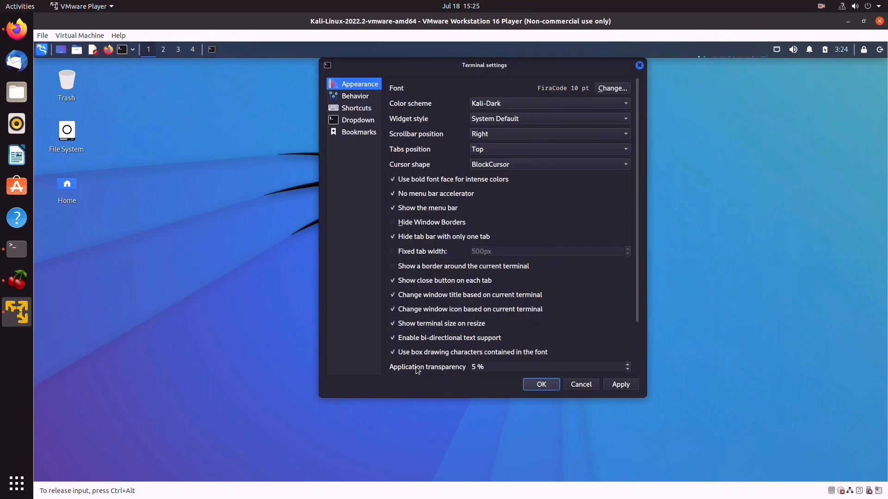
mouse_move(627, 372)
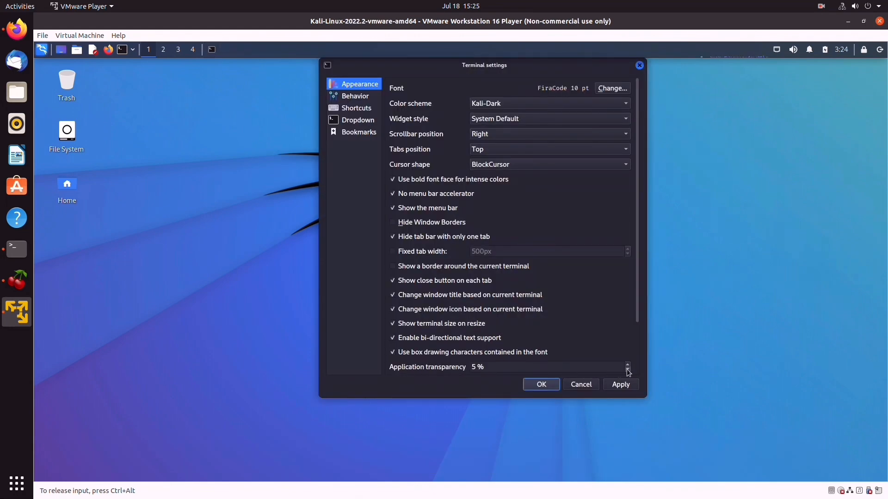
left_click(627, 369)
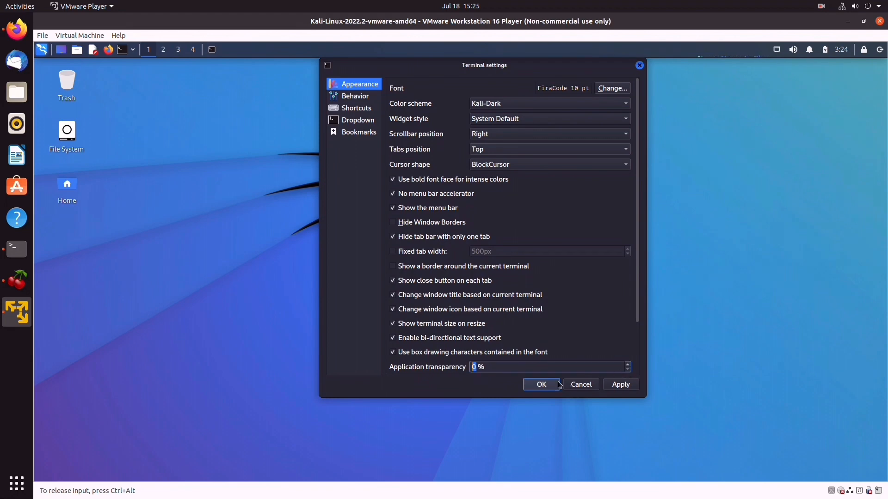
left_click(541, 385)
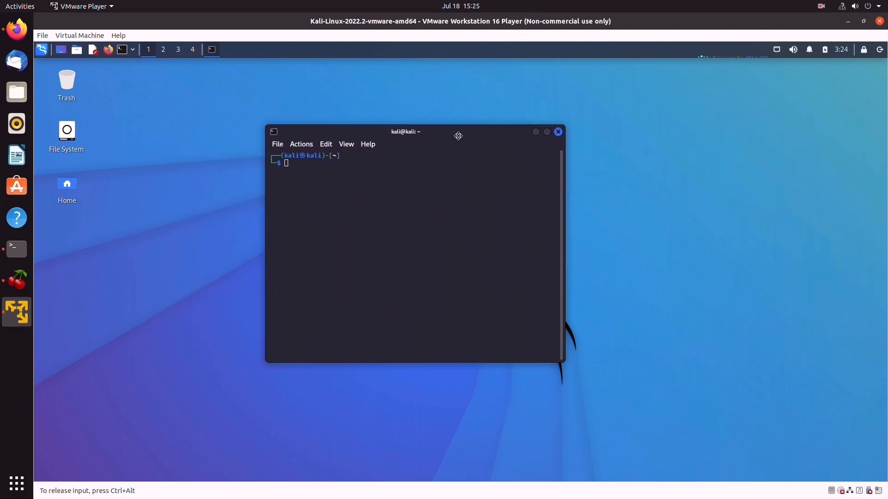
left_click_drag(405, 131, 442, 126)
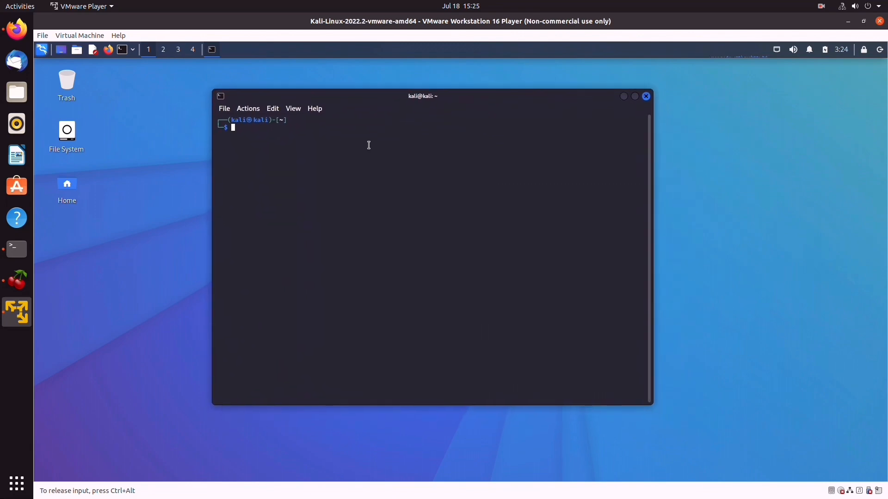
mouse_move(362, 164)
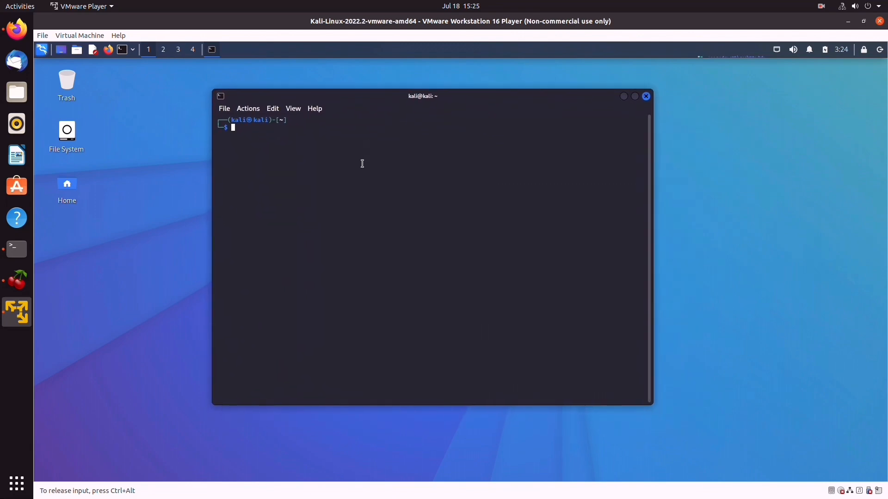
mouse_move(381, 140)
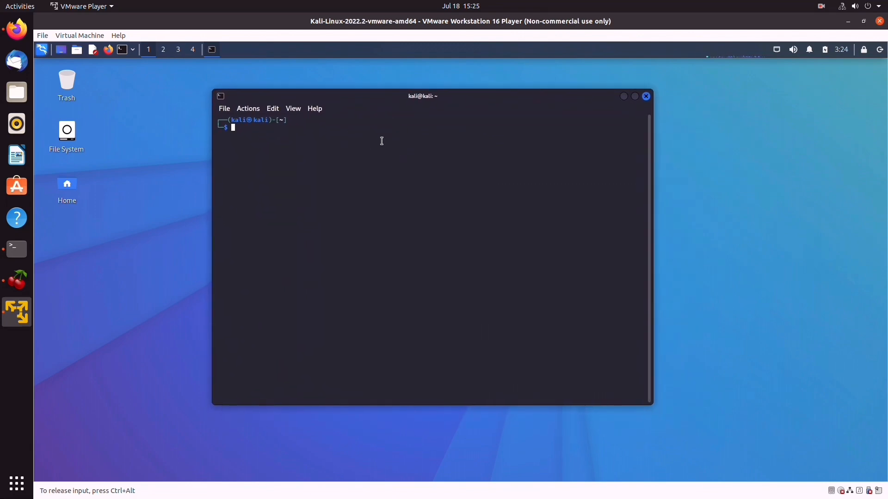
mouse_move(353, 137)
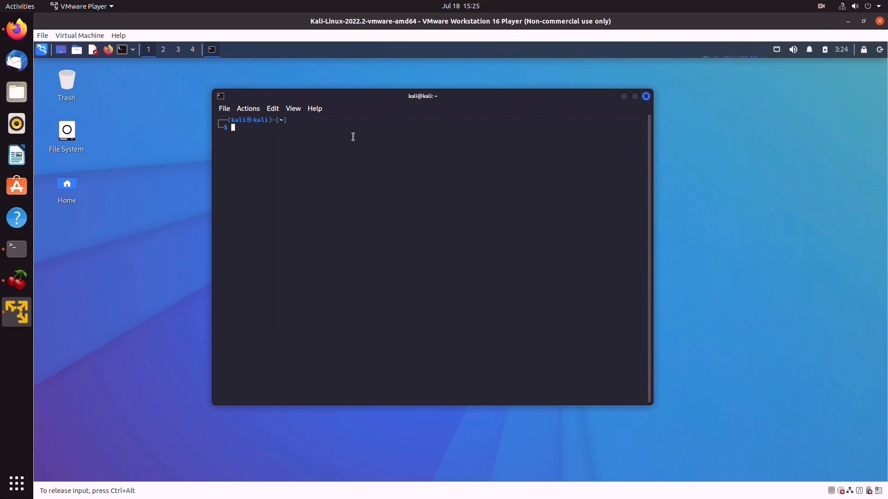
mouse_move(332, 145)
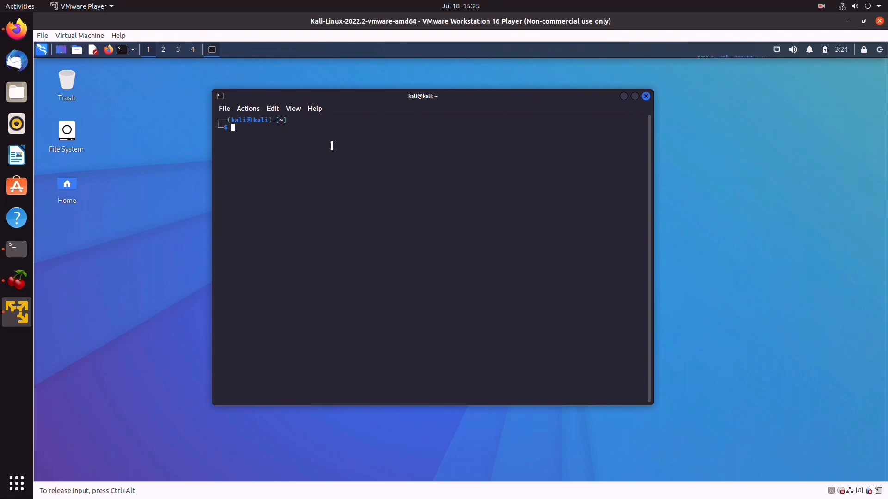
- Run sudo passwd kali, authorise with the current password, and set the new password
type("sudo passwd kali")
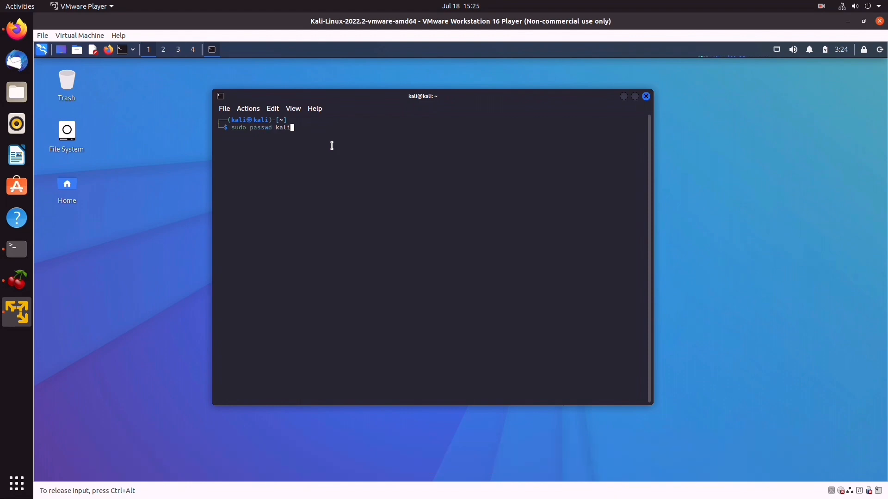
key("Return")
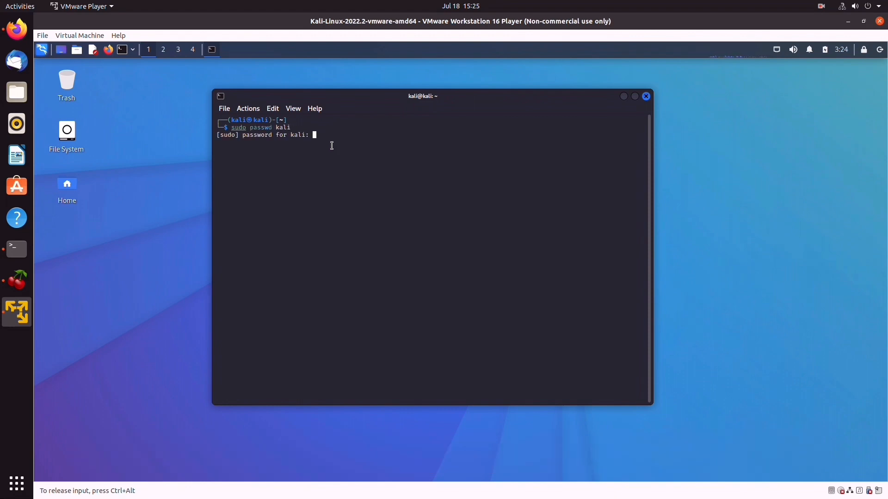
key("Return")
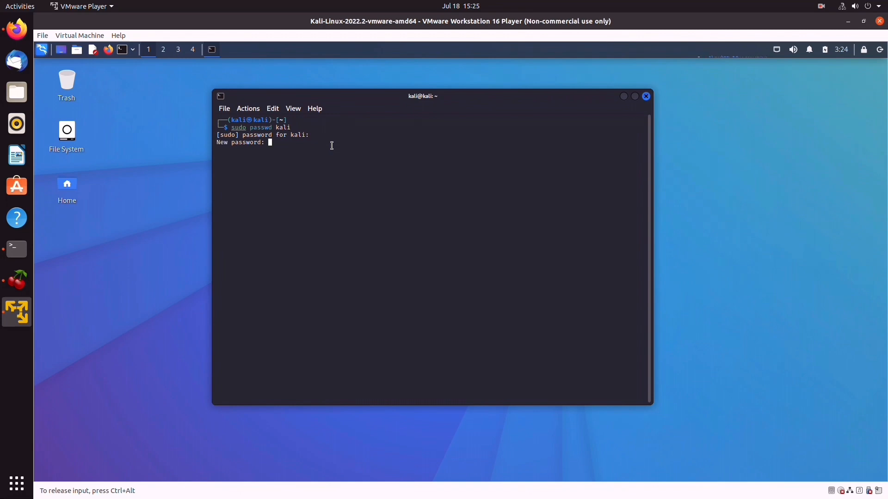
key("Return")
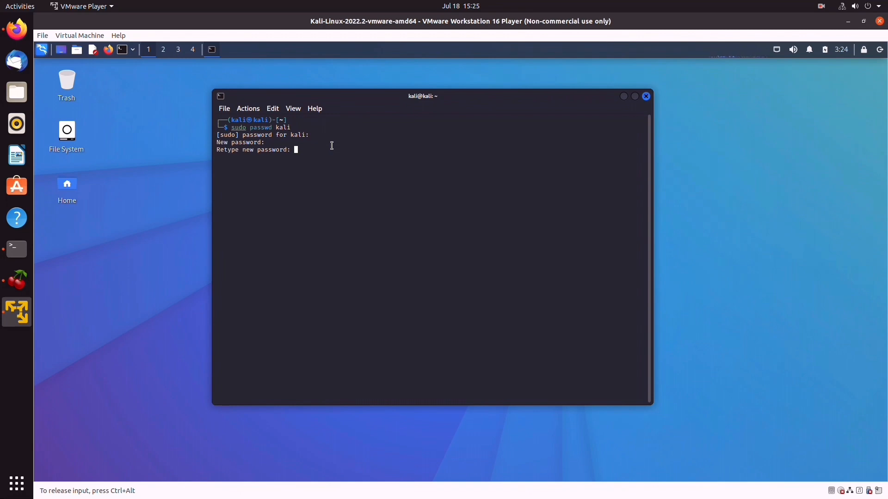
key("Return")
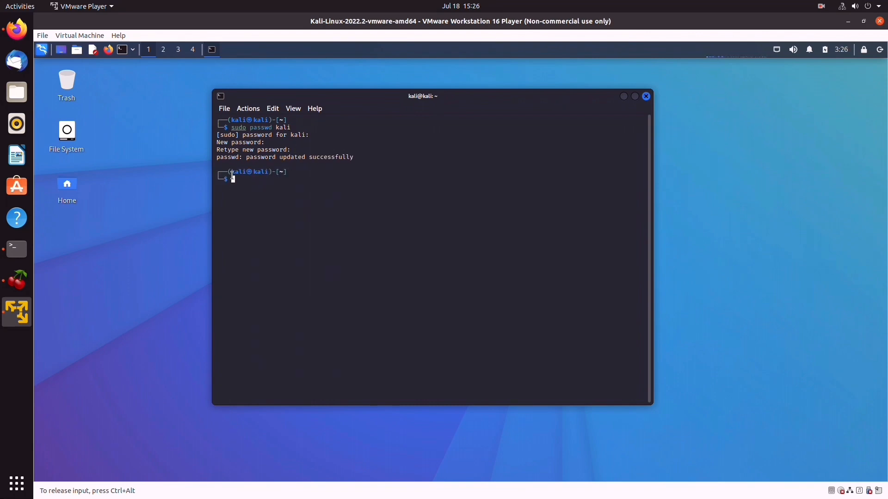
mouse_move(259, 180)
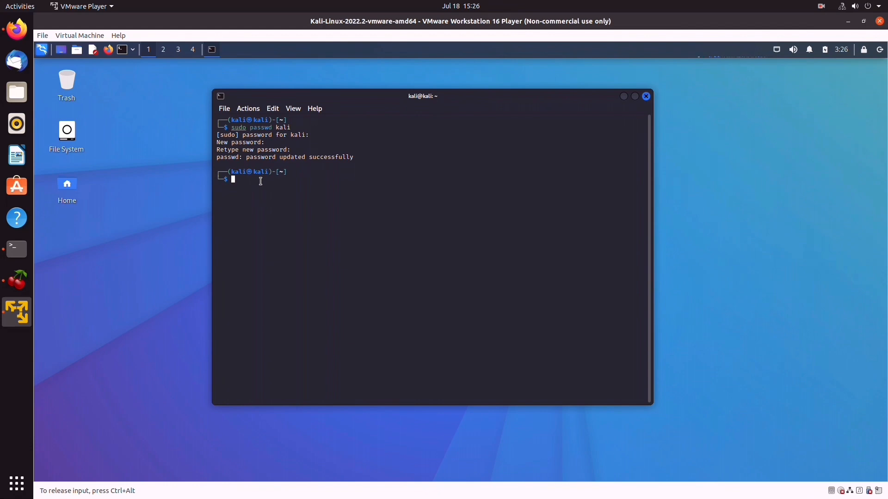
- Become root with sudo su and set a new root password via passwd root, entered twice
type("sudo su")
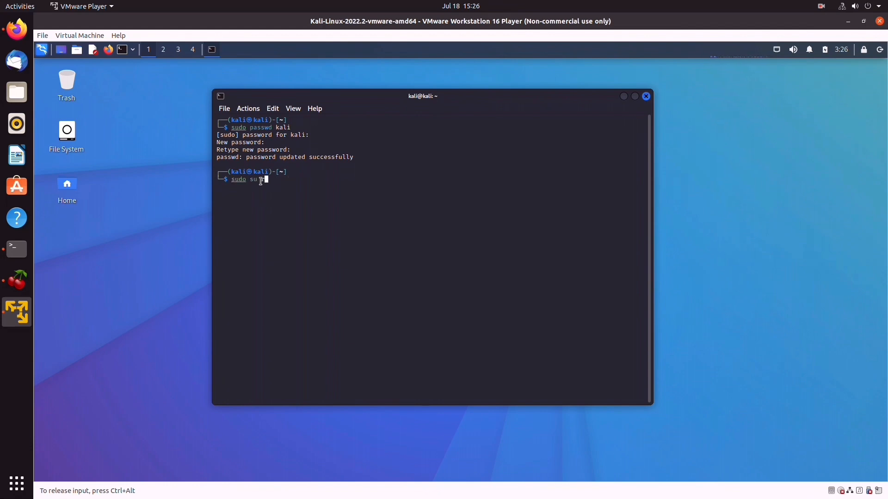
key("Return")
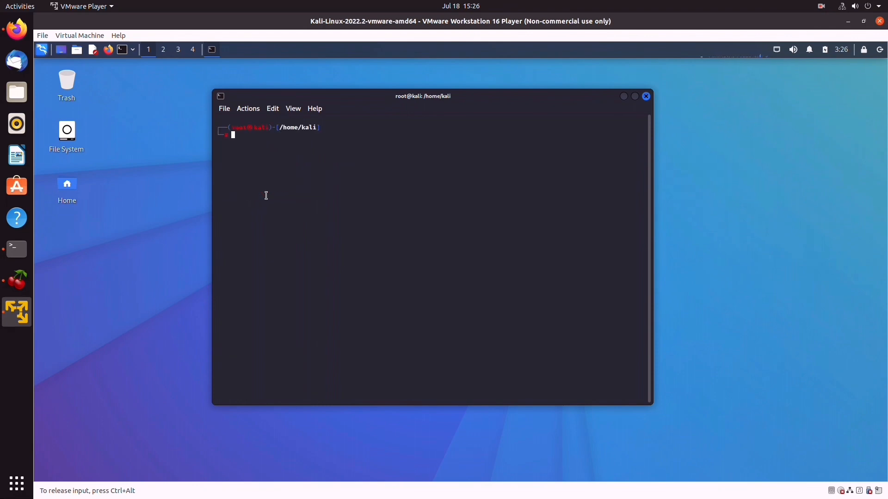
type("passwd root")
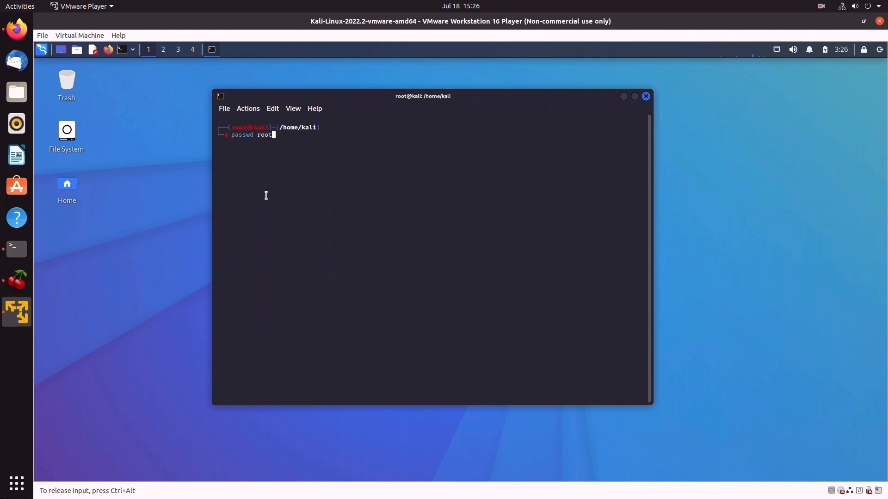
key("Return")
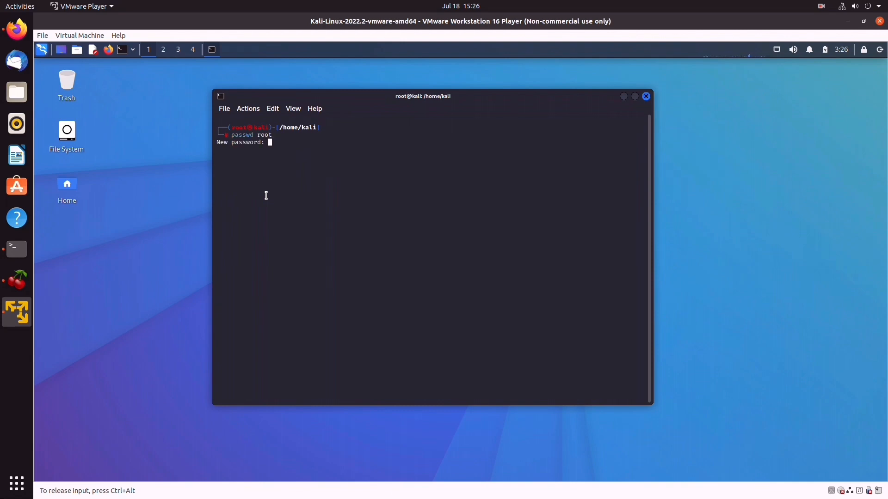
key("Return")
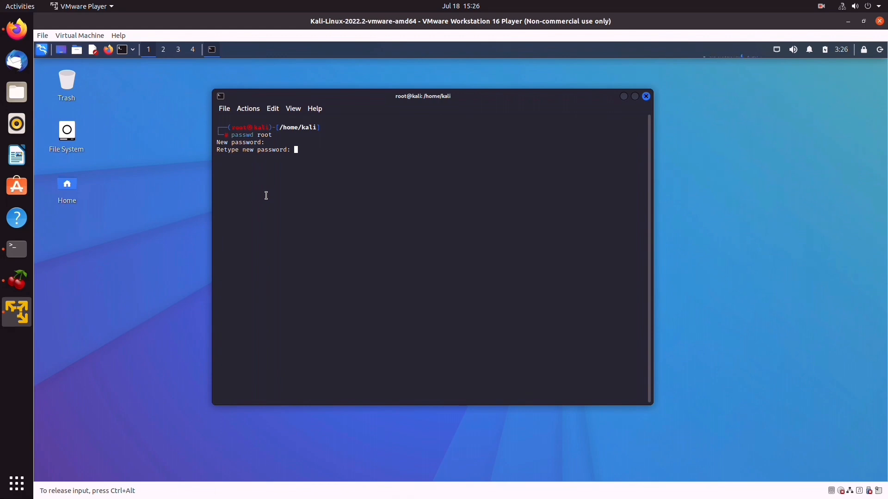
key("Return")
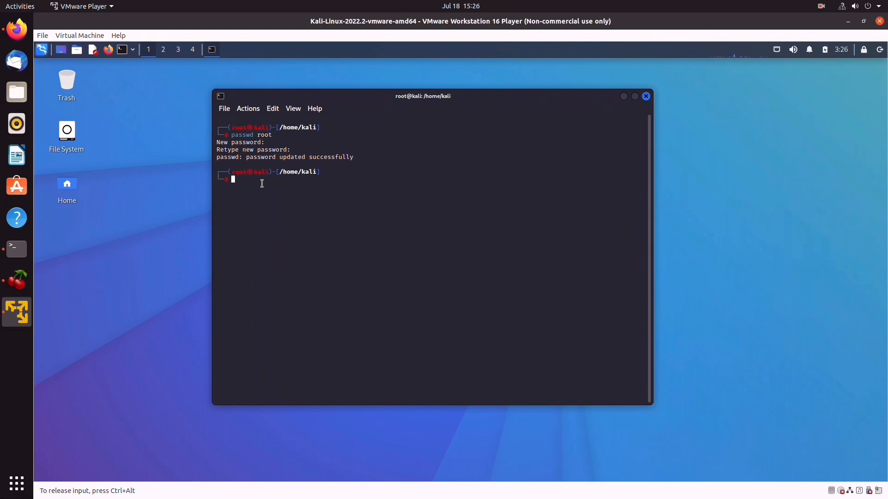
- Return to the normal kali user shell with su kali
type("s")
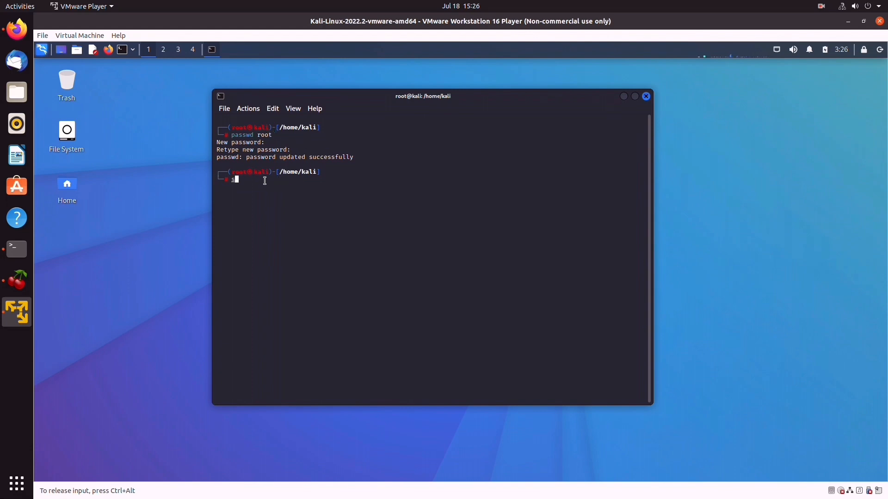
type("u kali")
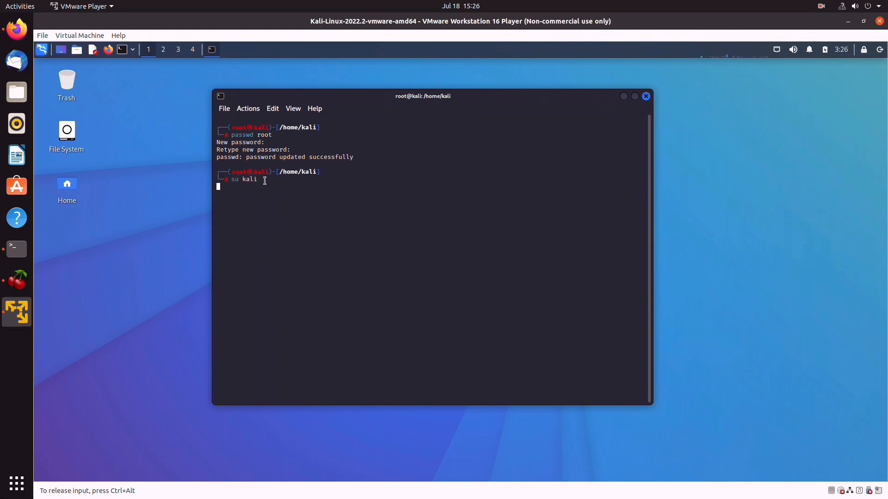
key("Return")
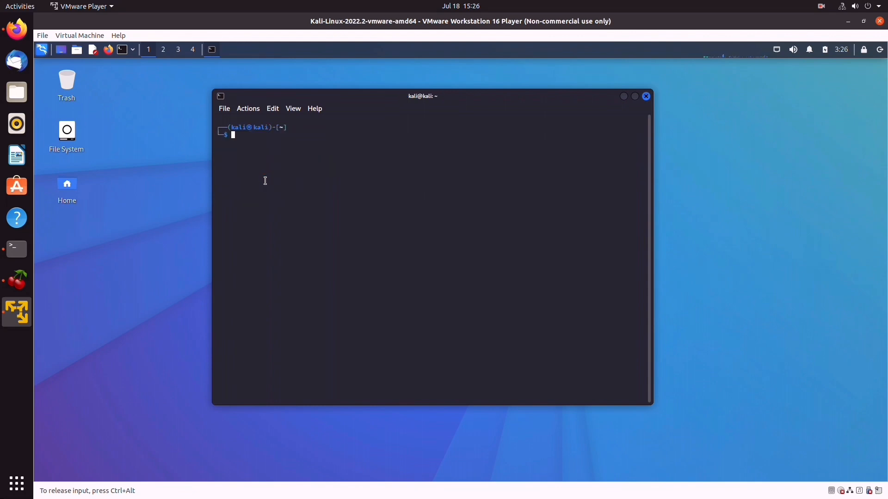
mouse_move(257, 150)
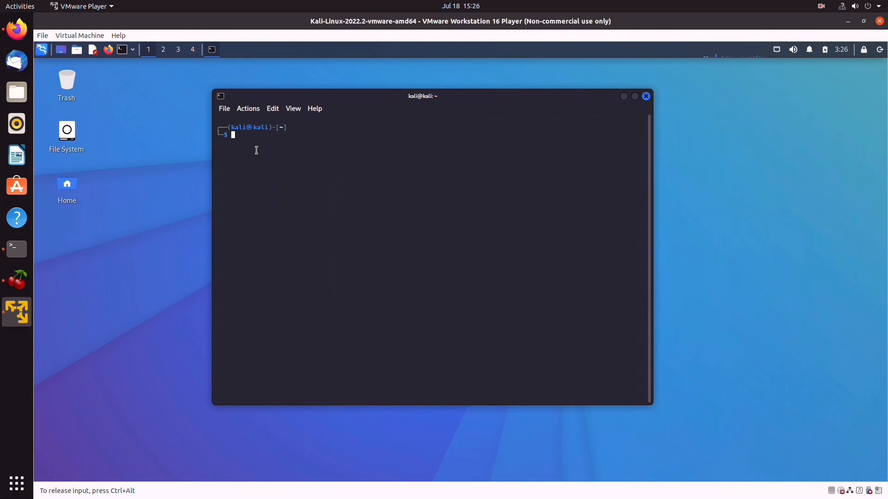
mouse_move(281, 142)
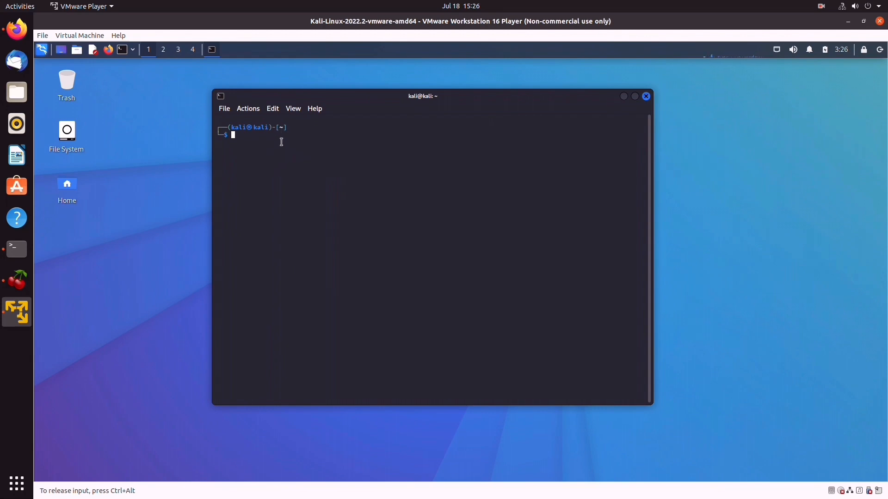
- Run sudo apt-get update and authorise it with the sudo password
type("sudo")
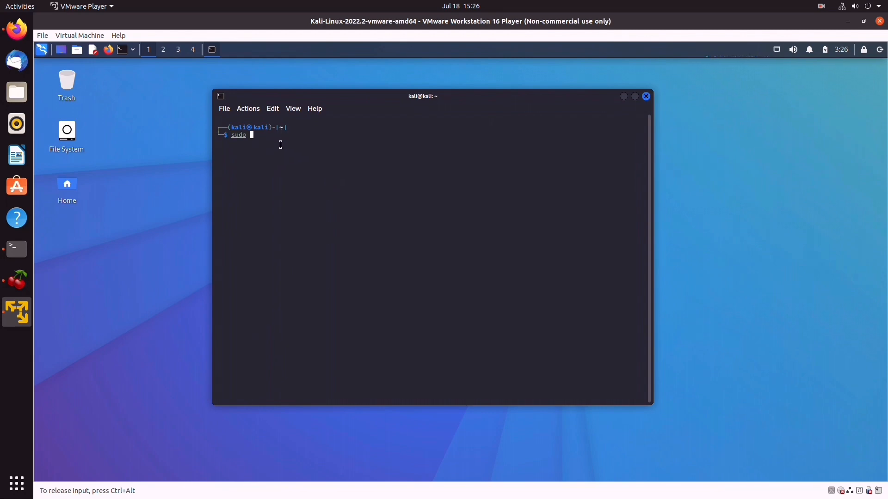
type("apt")
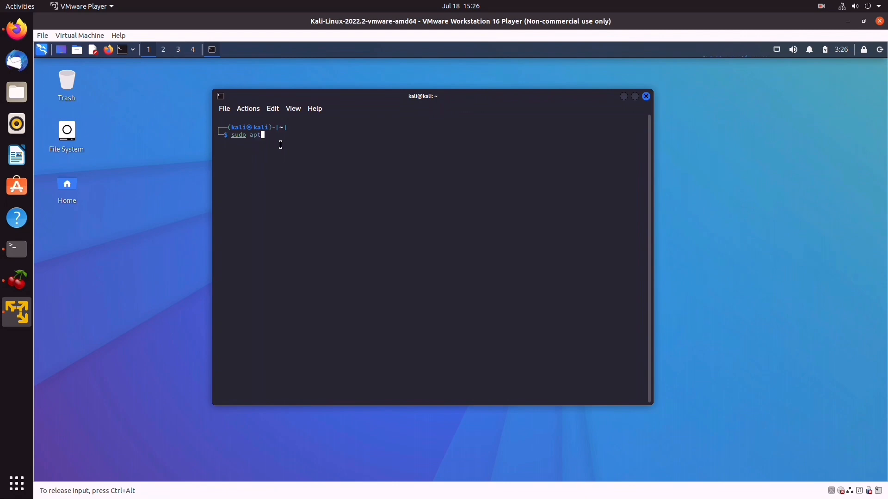
type("-get up")
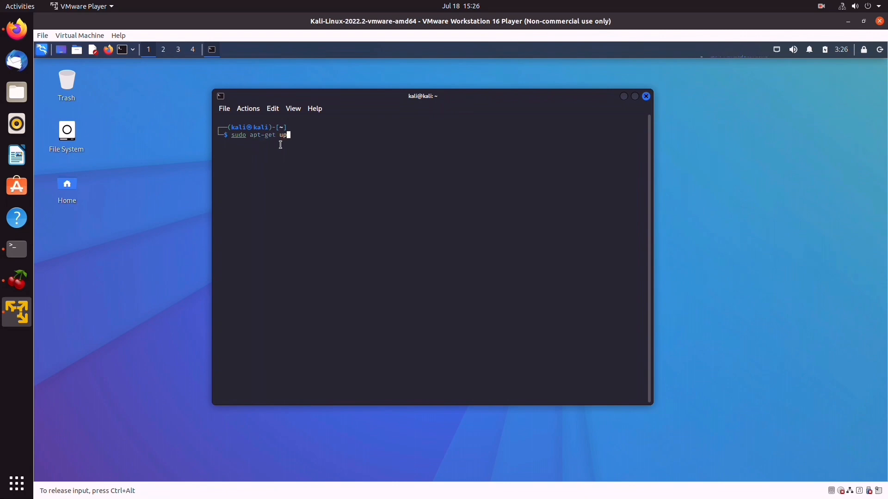
key("Return")
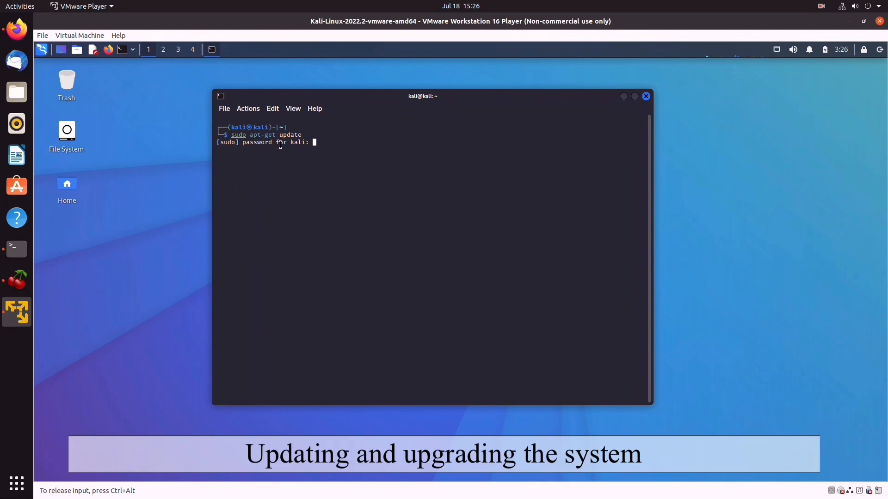
key("Return")
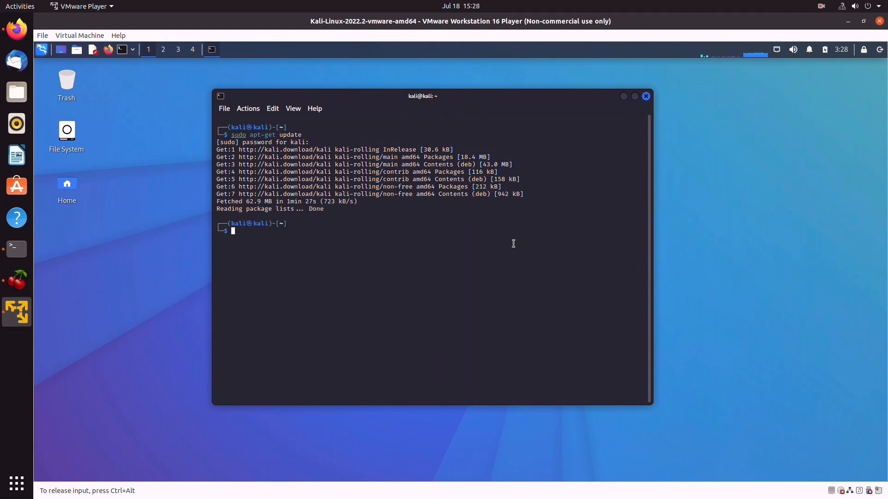
- Run sudo apt-get upgrade and answer Y to upgrade all installed packages
type("sudo apt-get update")
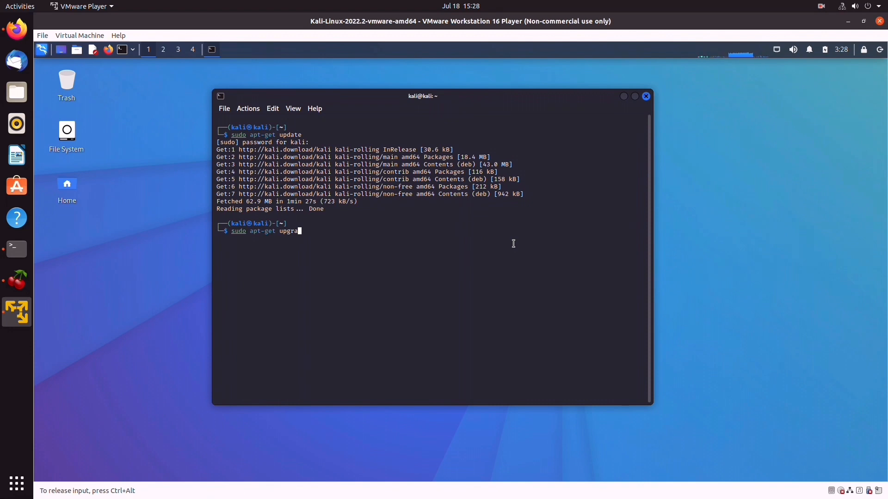
type("de")
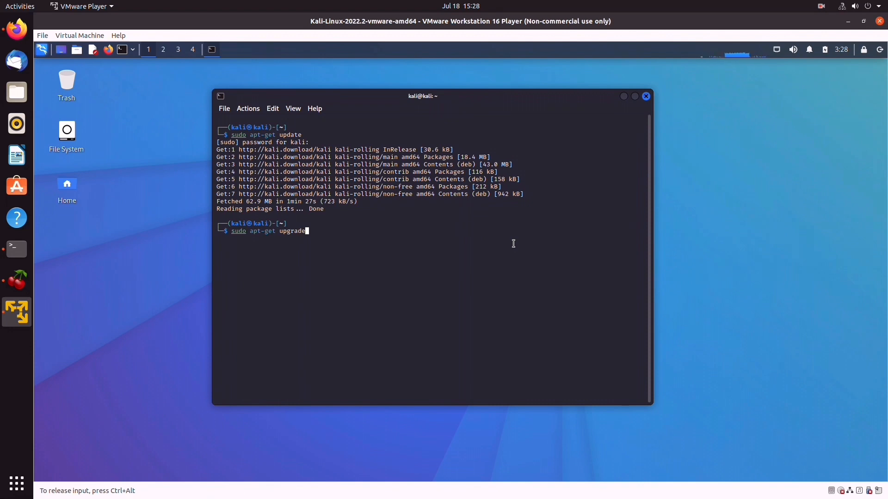
key("Return")
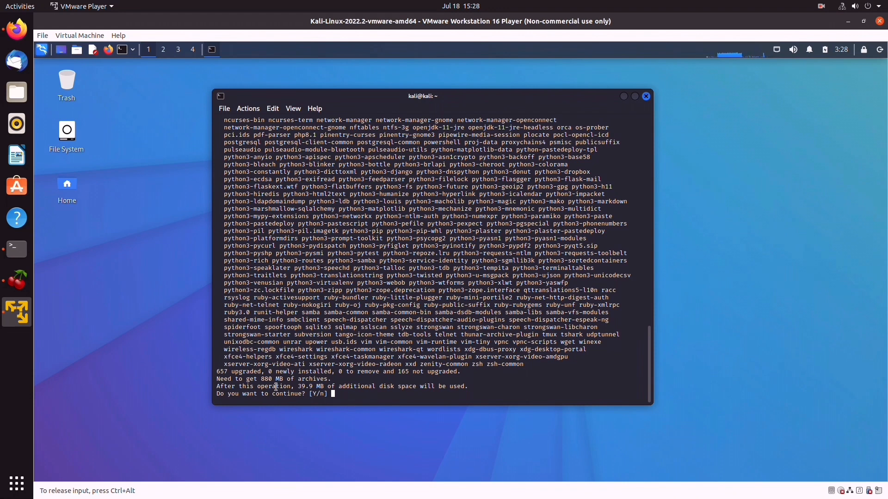
mouse_move(291, 383)
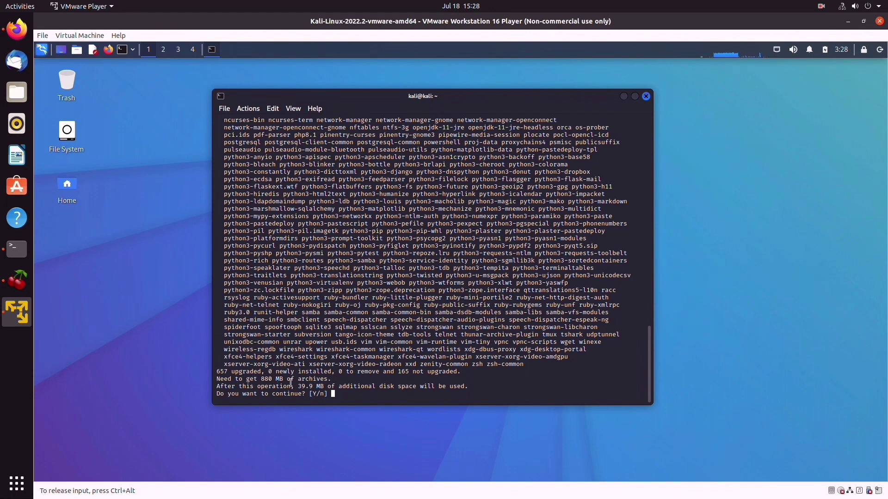
type("y")
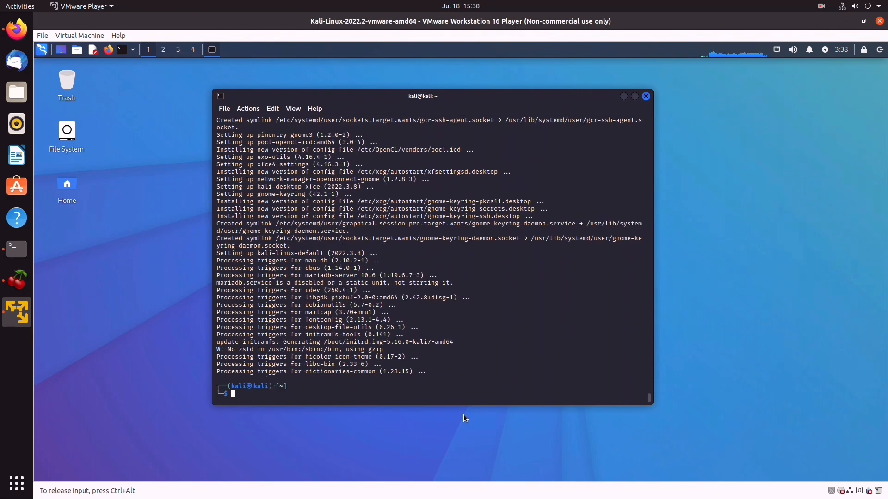
- Clear the Kali terminal so only an empty prompt remains
type("clear")
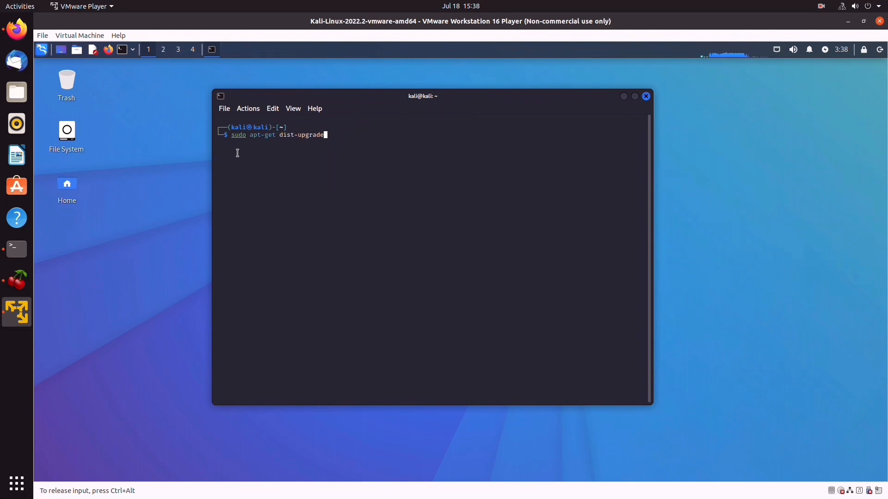
type("clear")
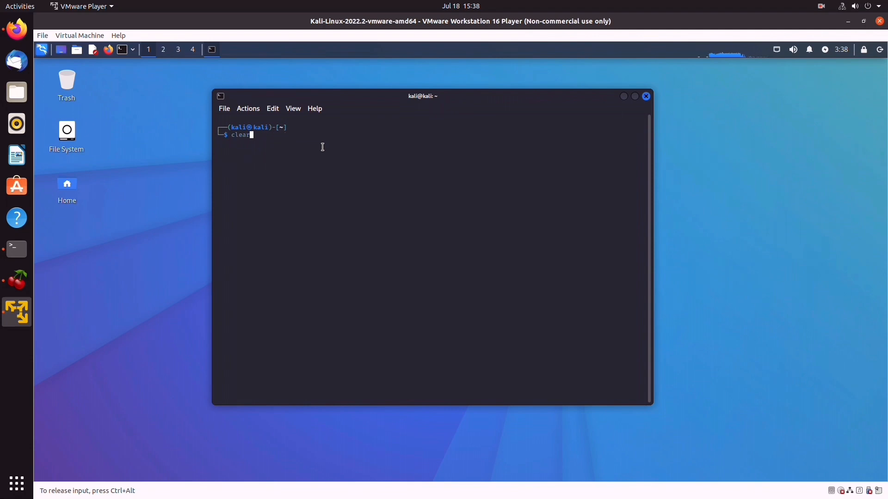
key("Return")
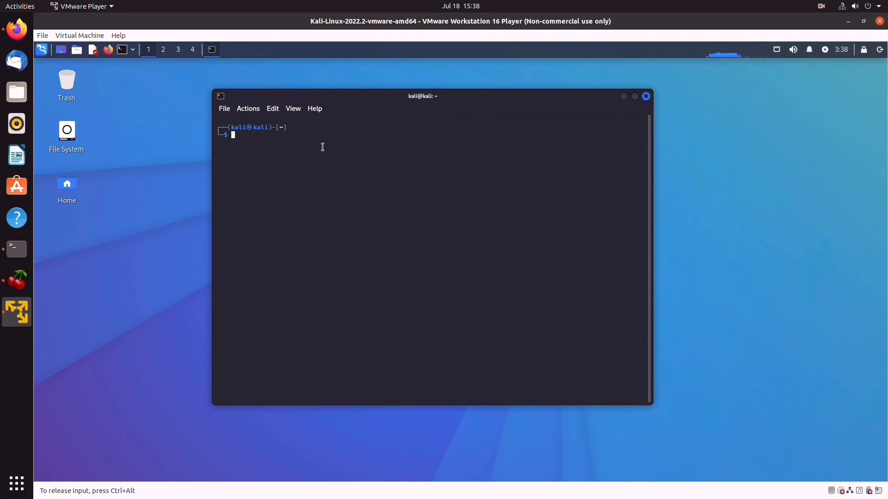
- Change into /etc/ssh and create an old_keys directory there with sudo mkdir
type("cd /t")
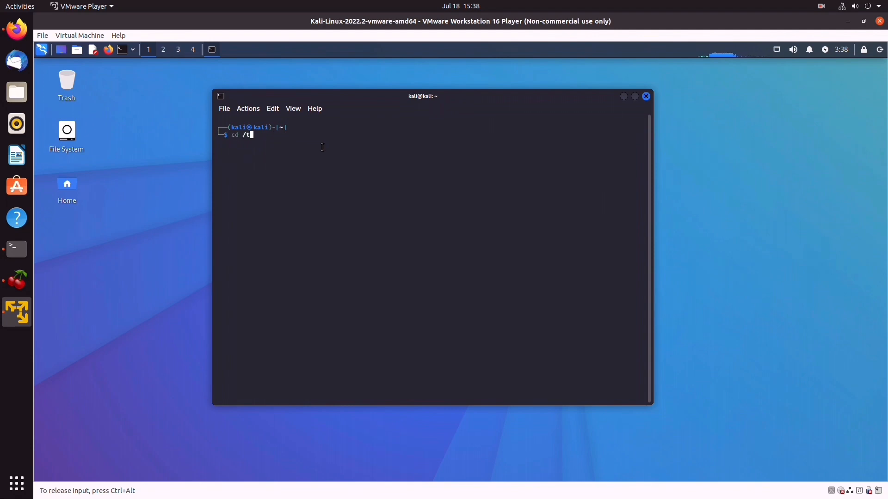
type("etc")
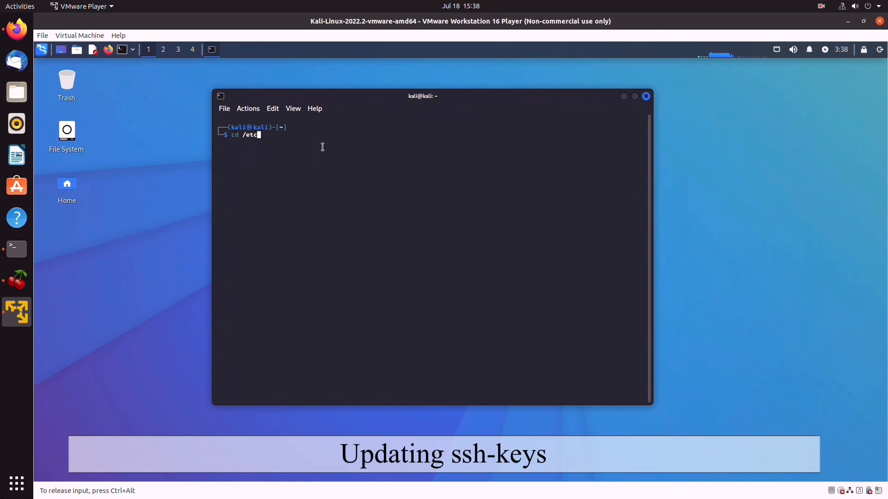
key("Return")
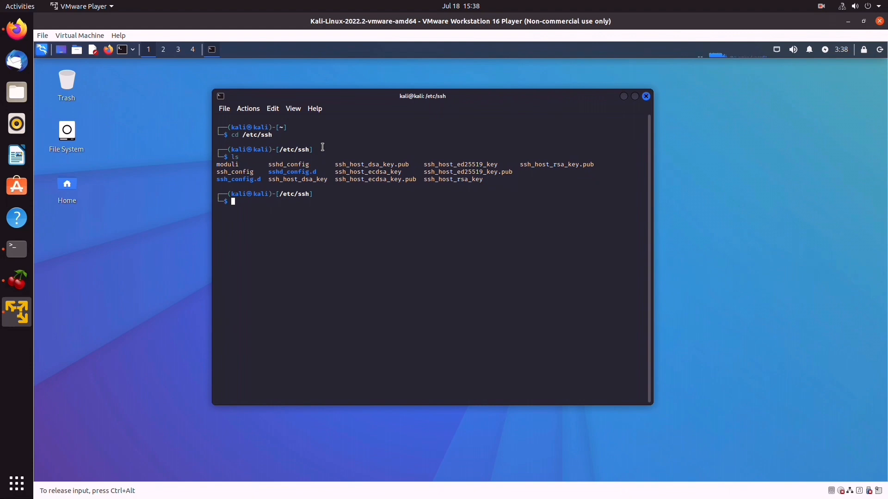
mouse_move(251, 172)
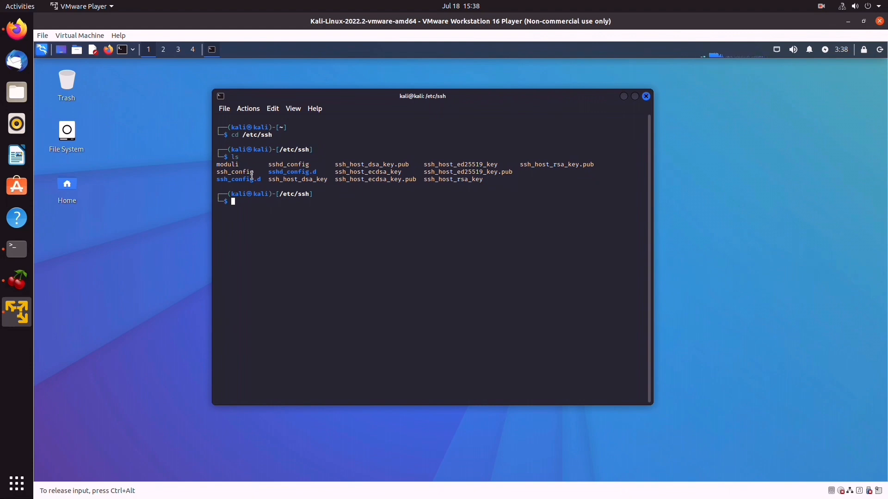
mouse_move(481, 176)
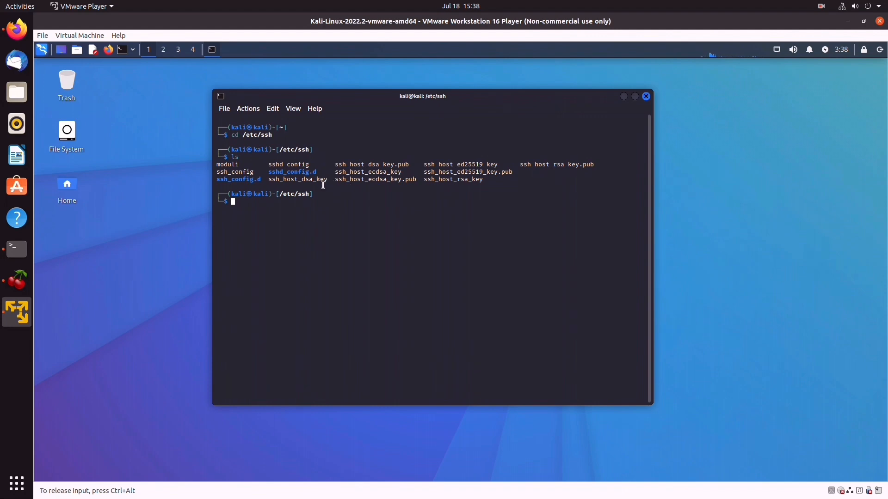
mouse_move(284, 203)
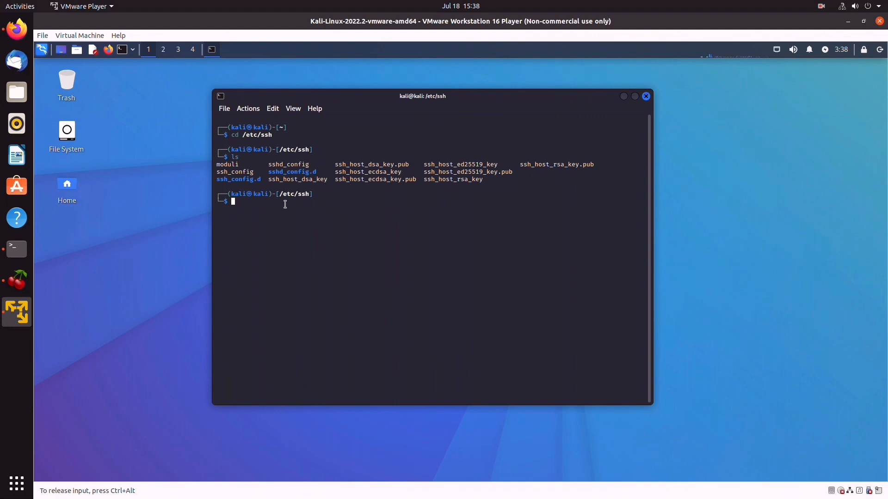
type("sudo mkdir old_")
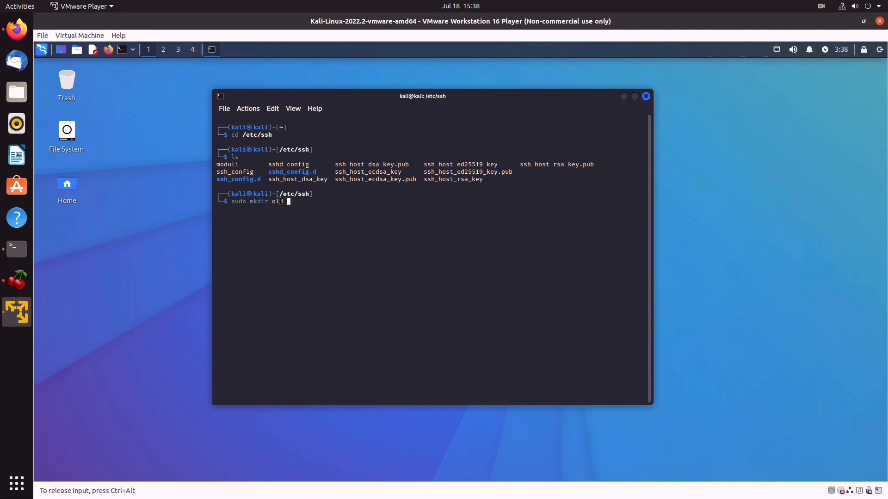
key("Return")
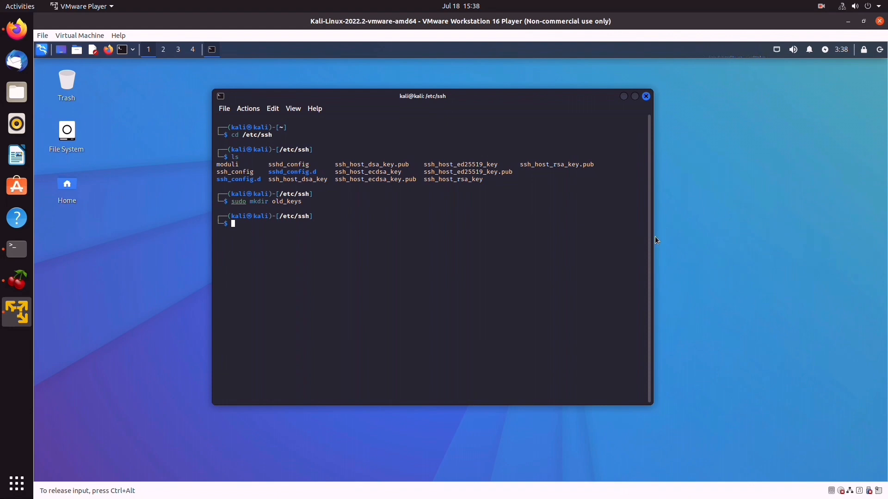
- Move all ssh_host_* key files into /etc/ssh/old_keys with sudo mv
key("Up")
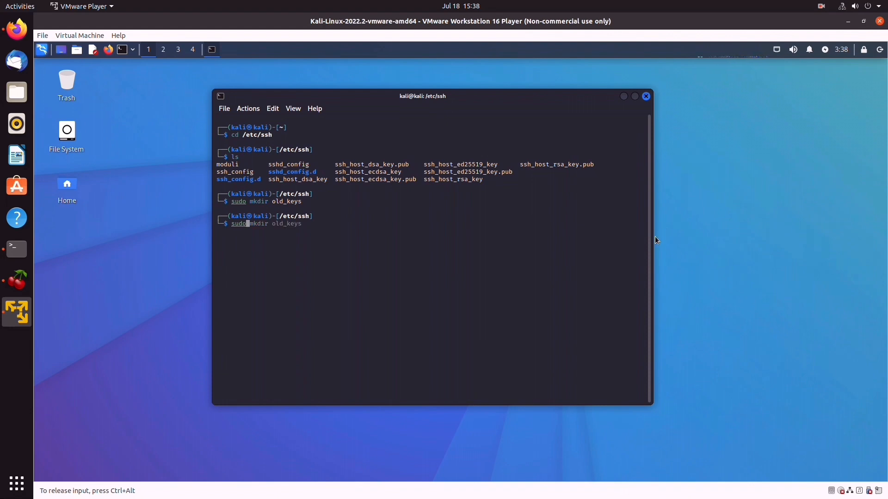
type("sudo mv ssh")
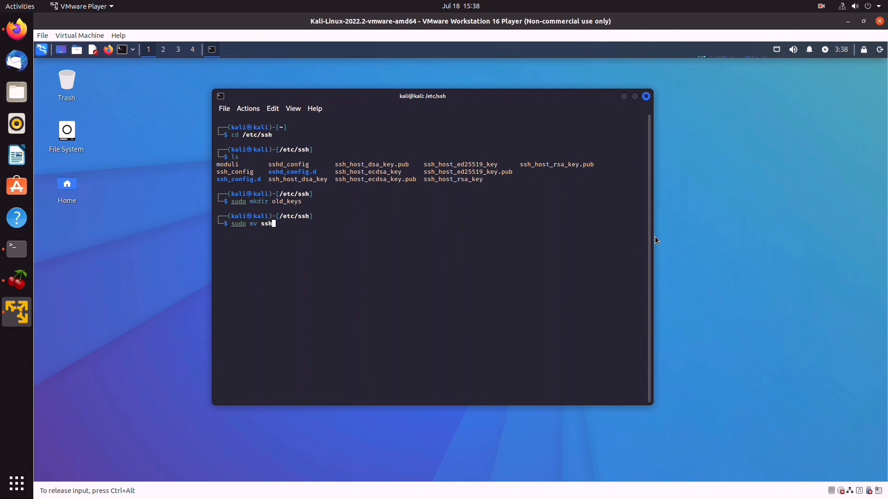
type("_h")
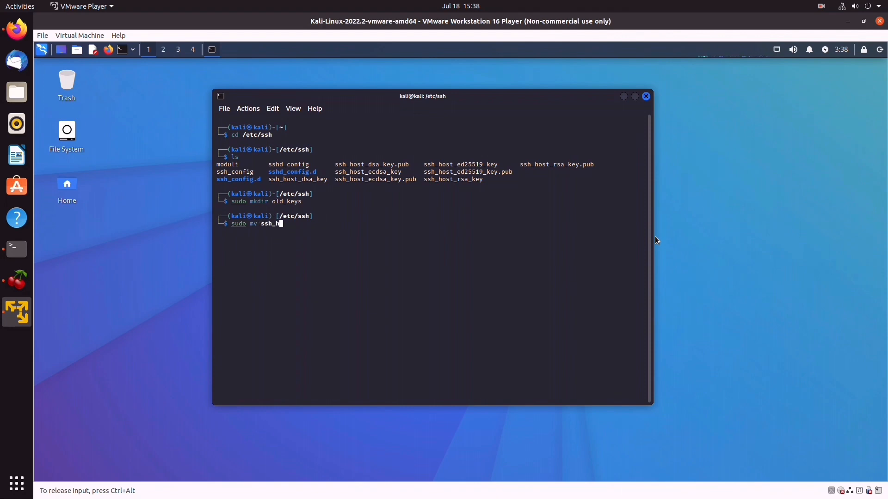
type("ost_* /")
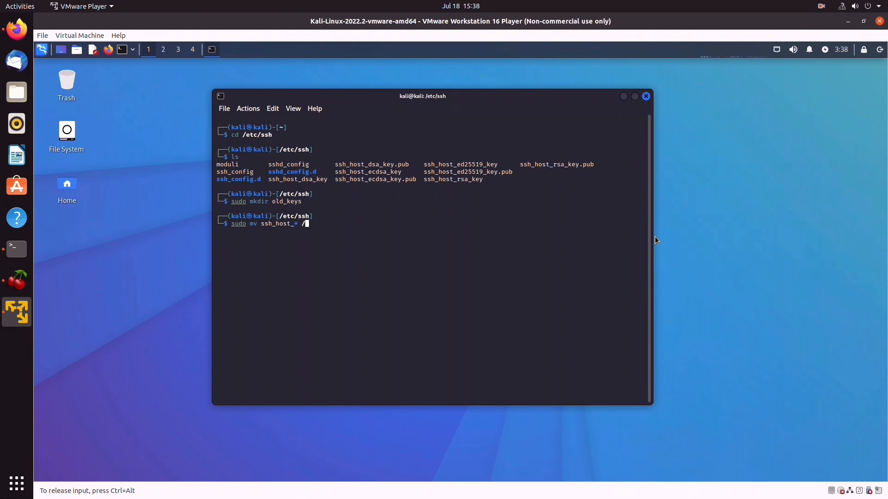
type("etc/ssh")
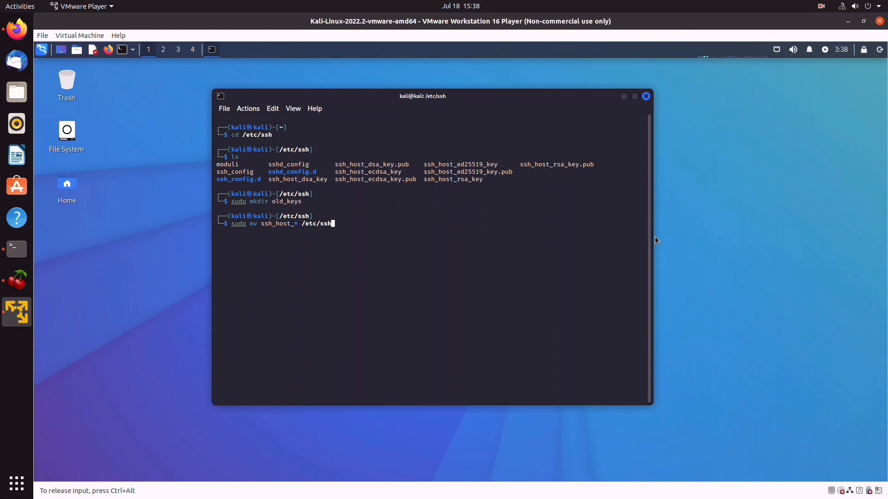
type("ol")
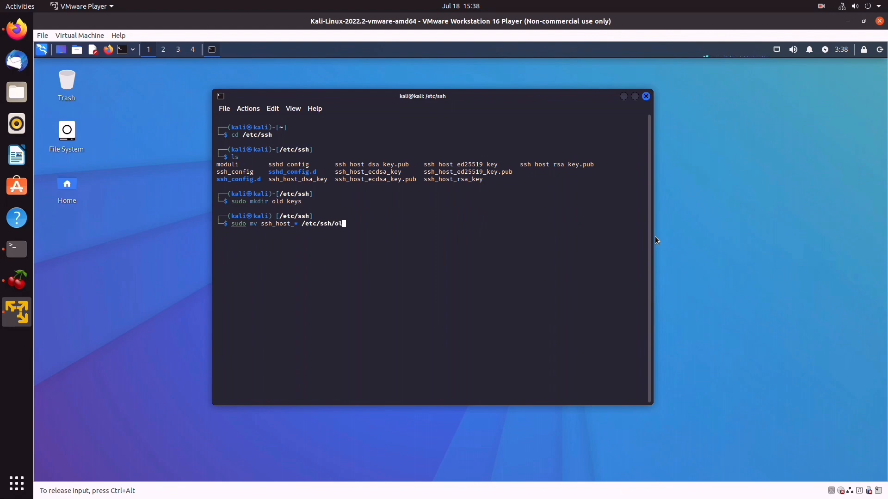
type("d_keys")
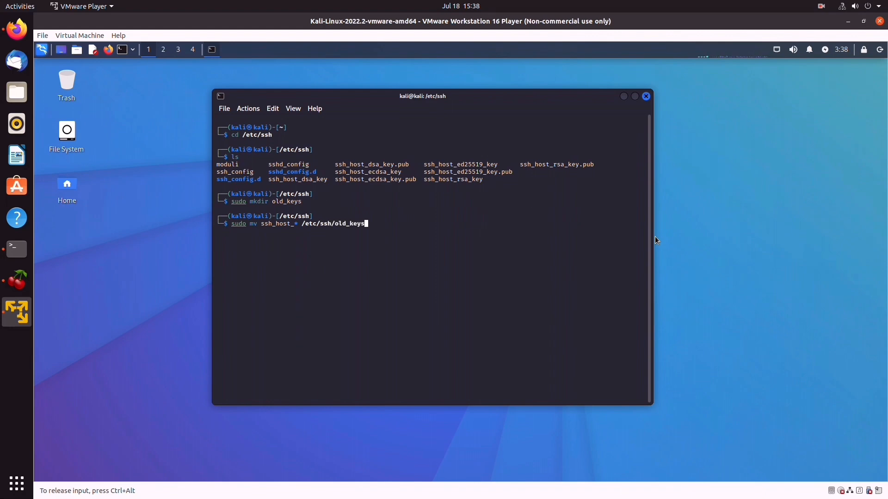
key("Return")
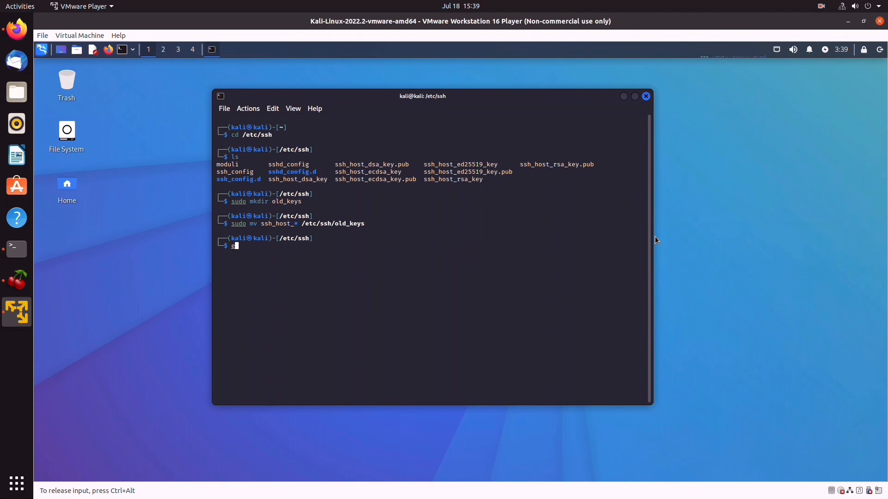
- Verify the move with echo $? and list the keys now inside old_keys
type("echo $")
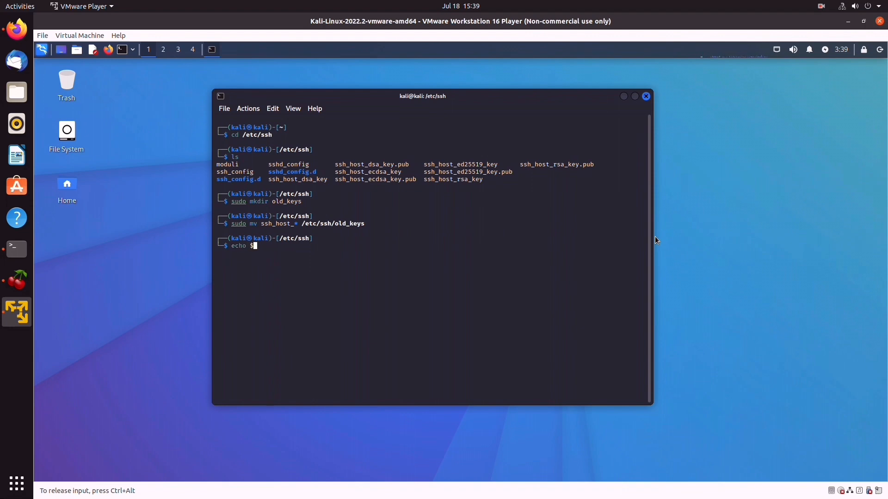
key("Return")
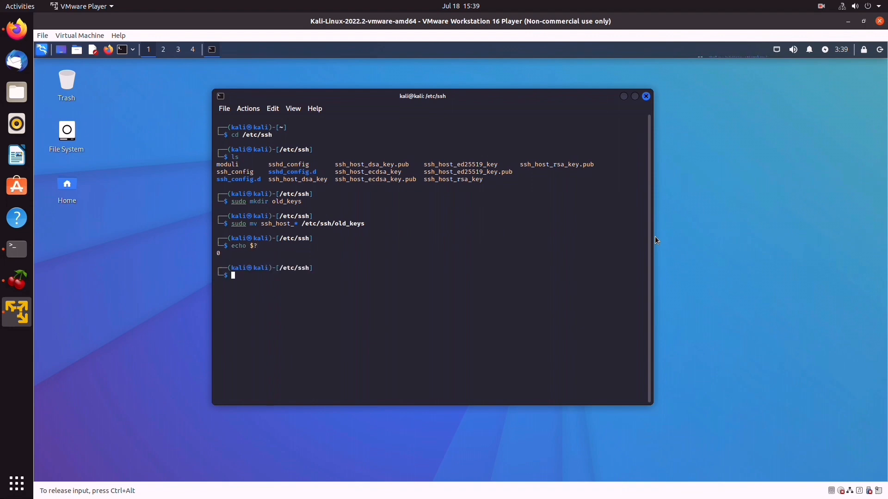
mouse_move(641, 279)
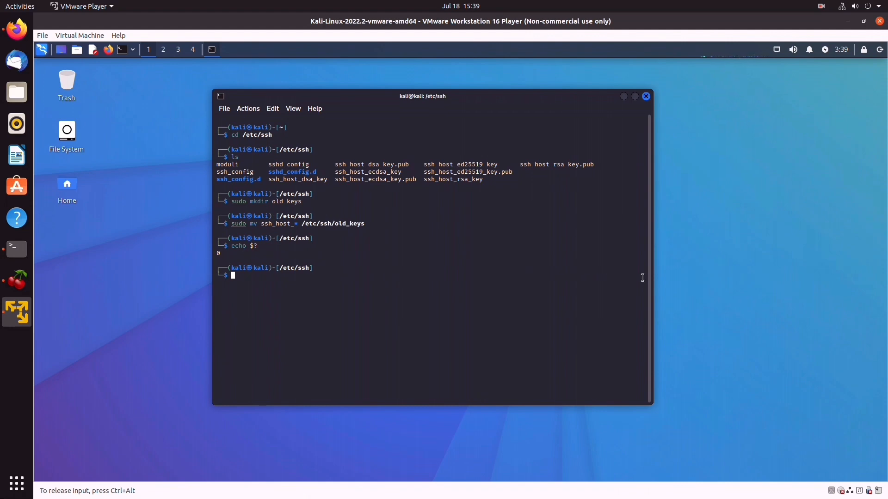
type("ls")
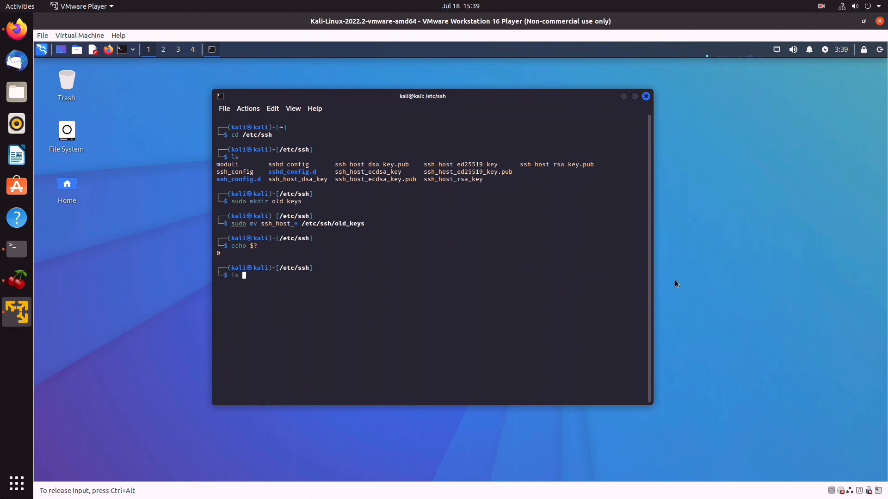
type("old")
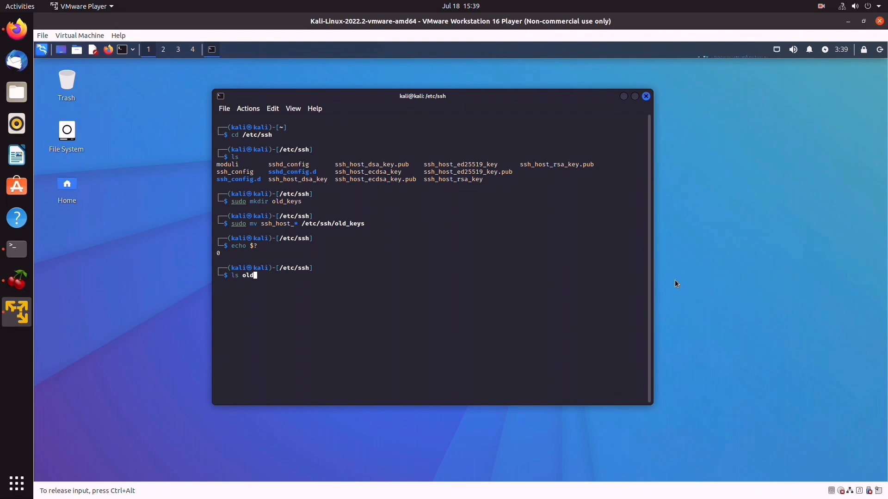
key("Return")
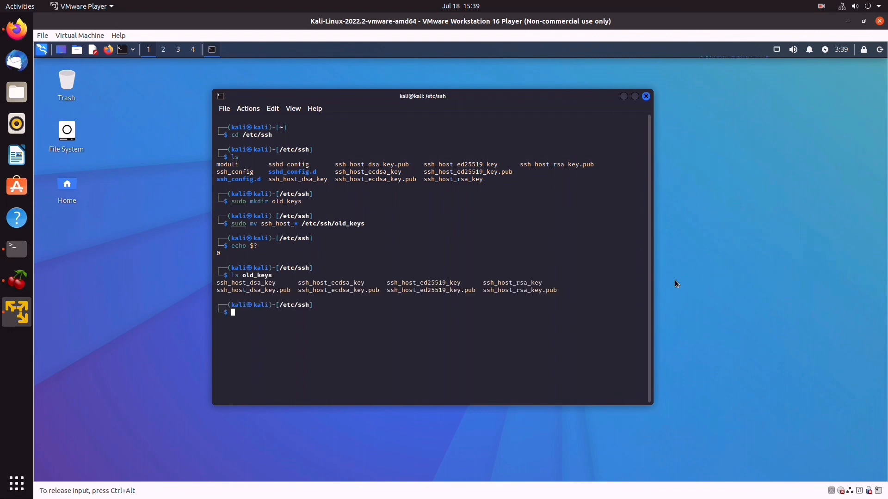
mouse_move(469, 322)
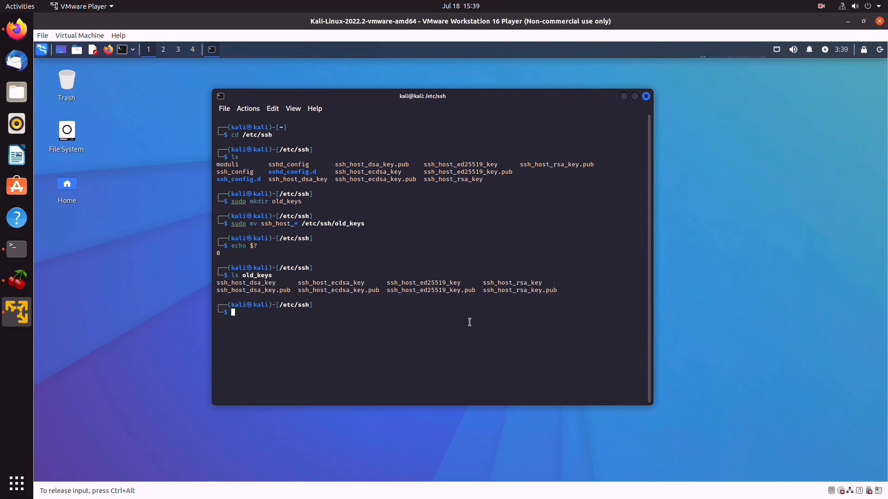
mouse_move(665, 299)
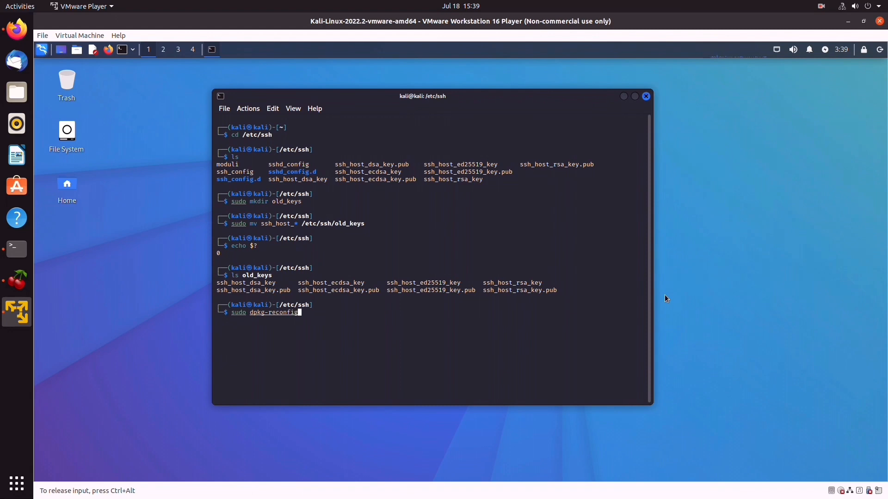
- Regenerate the SSH host keys with dpkg-reconfigure openssh-server
type("ure")
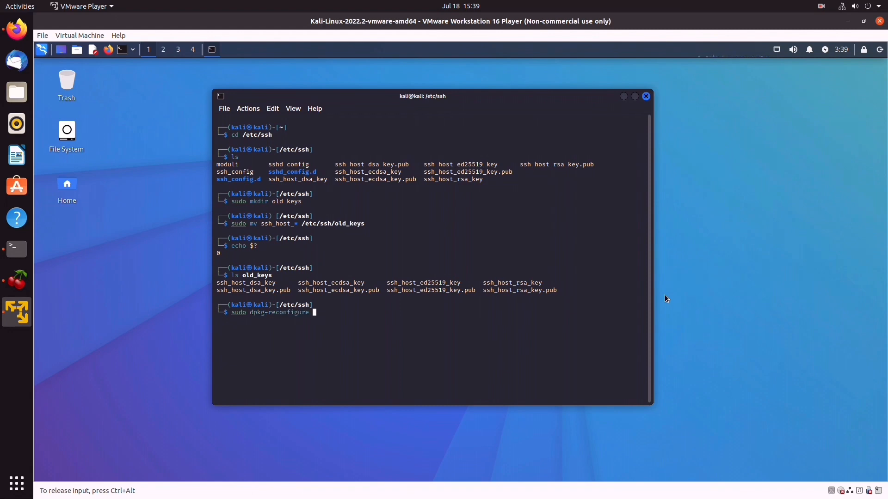
type("openssh")
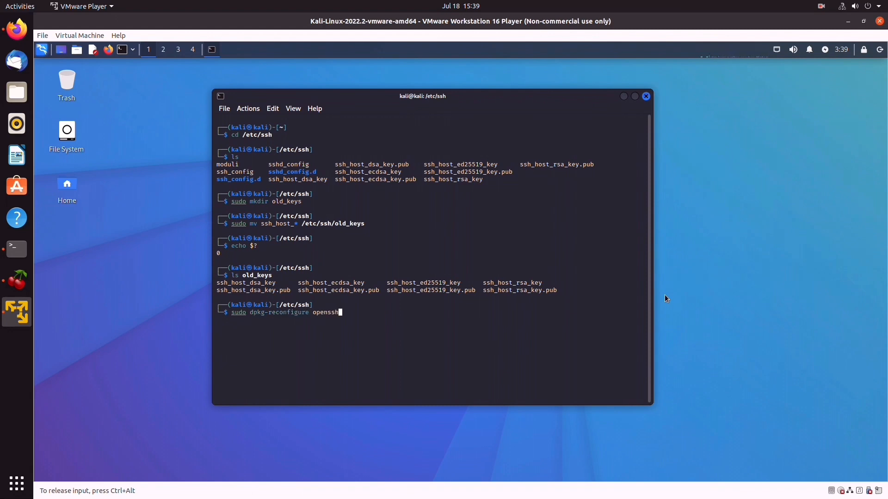
type("-server")
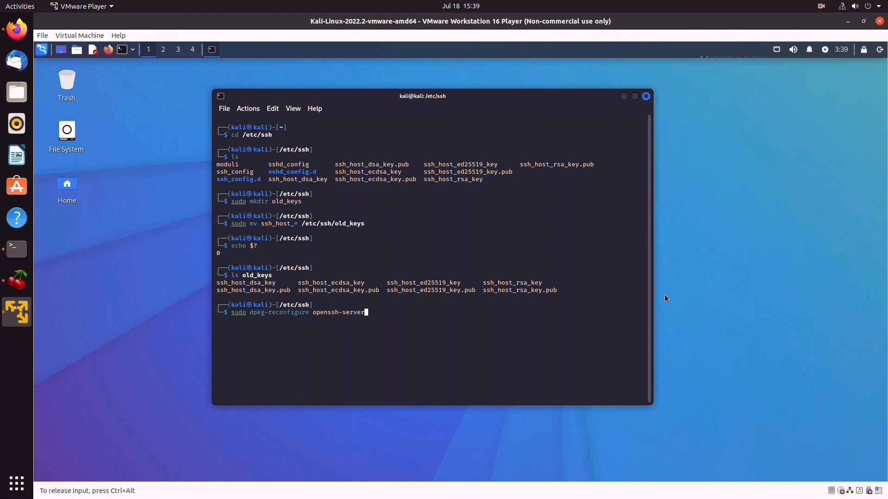
key("Return")
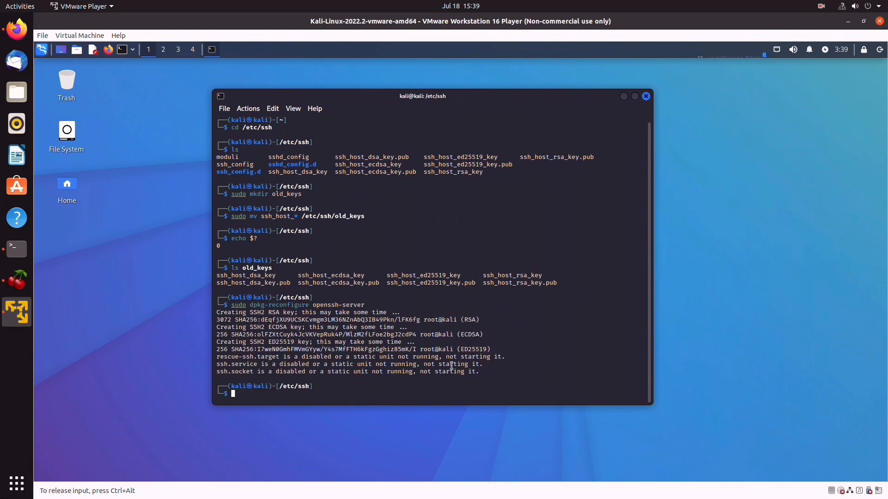
mouse_move(407, 386)
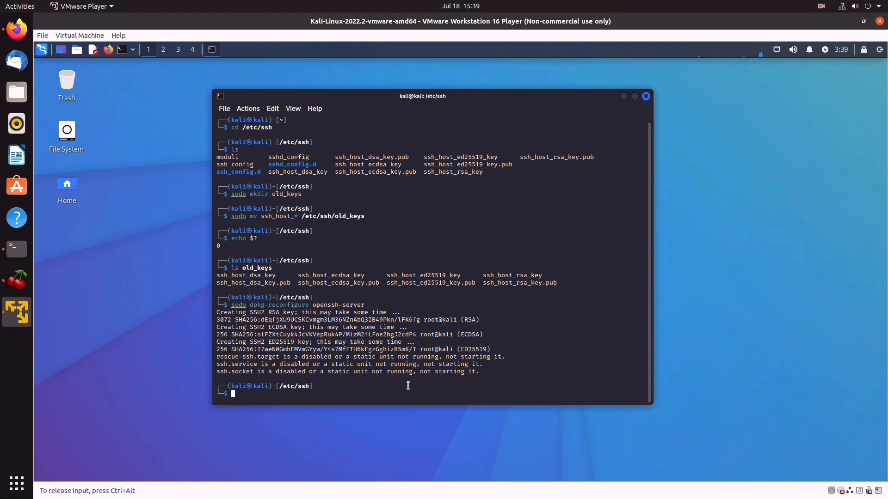
mouse_move(318, 414)
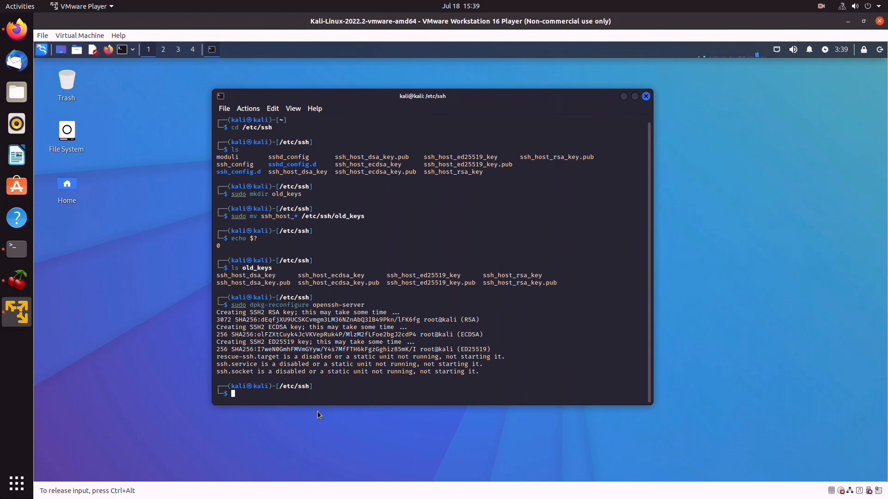
- Show MD5 checksums of the new host keys with md5sum ssh_host_*
type("md")
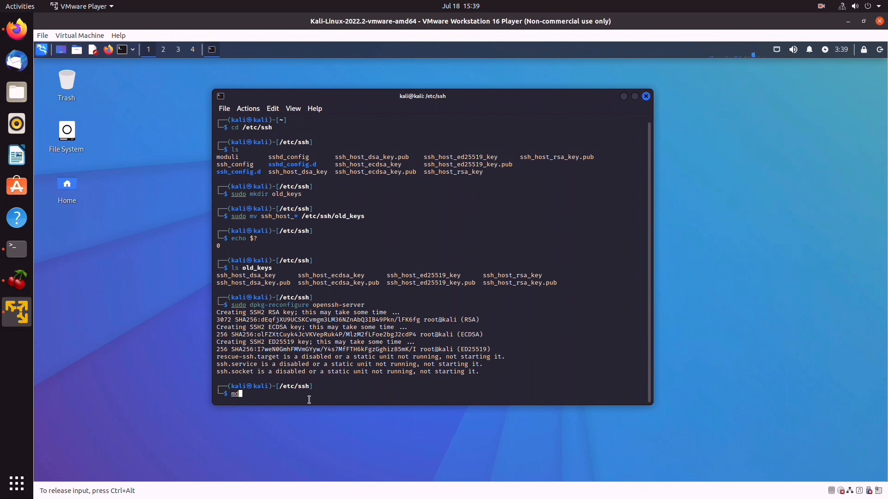
type("5sum")
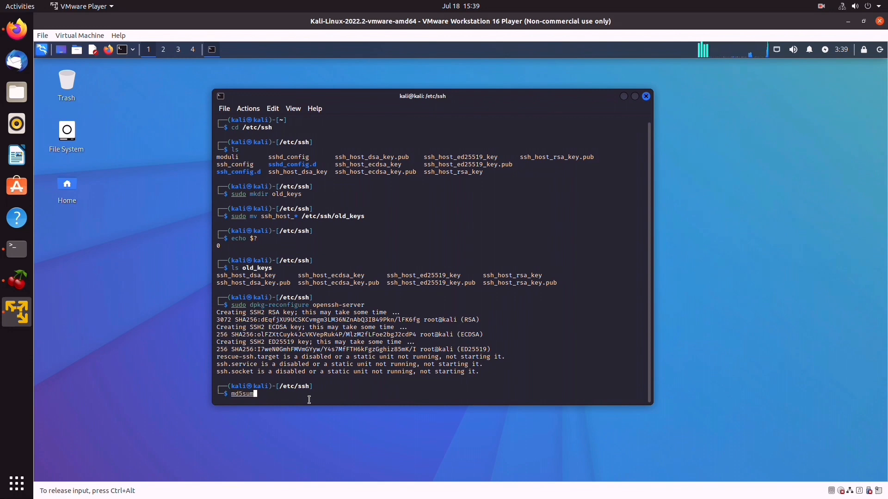
type("ssh_host")
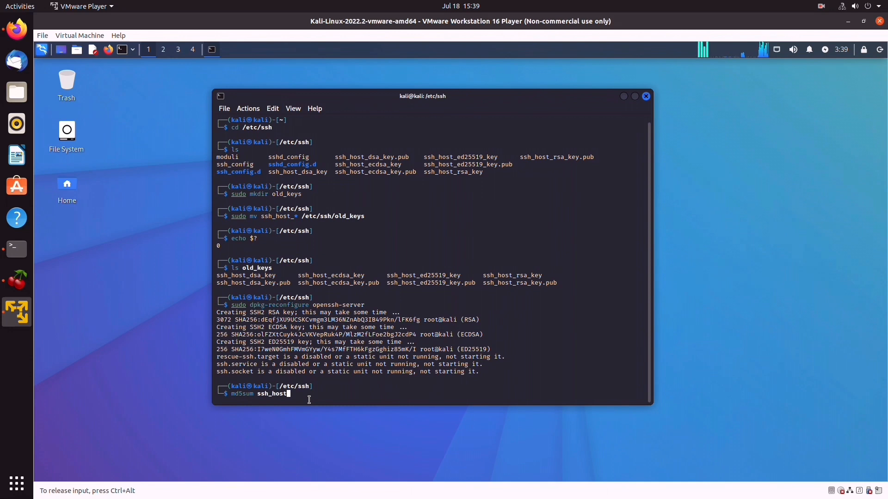
type("_*")
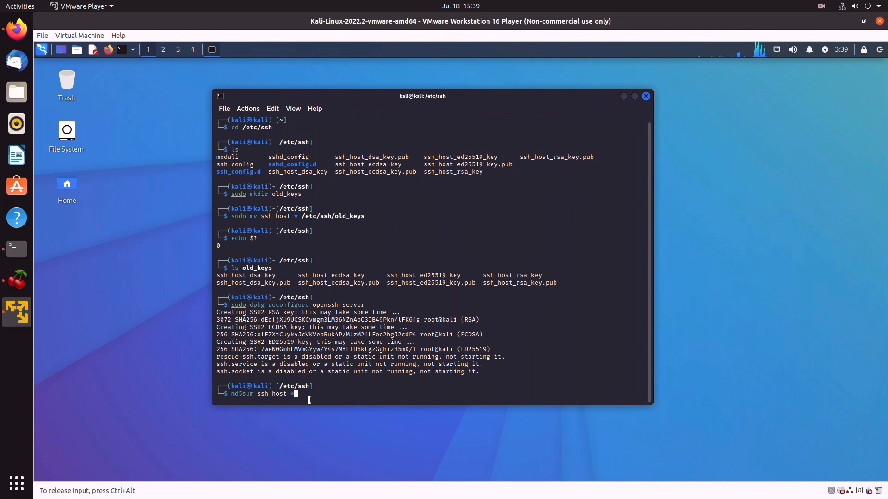
key("Return")
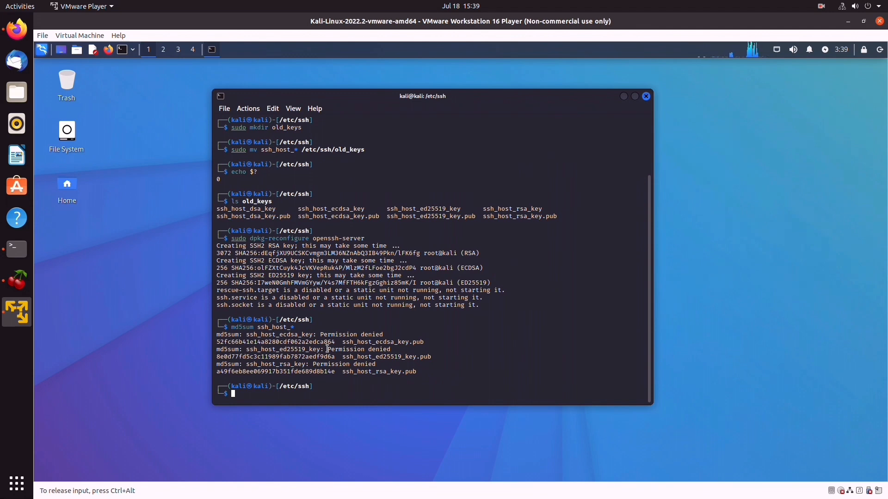
mouse_move(275, 372)
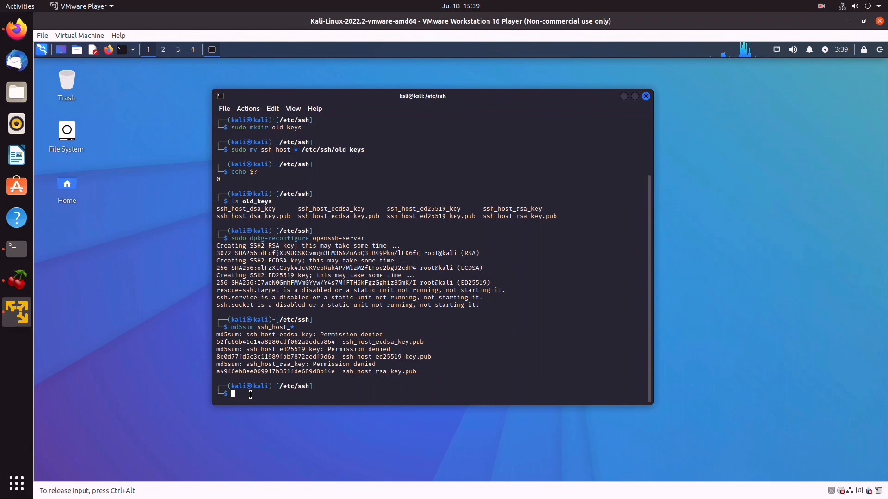
- Show MD5 checksums of the old keys with md5sum /etc/ssh/old_keys/ssh_host_*
type("md5sum ssh_host_*")
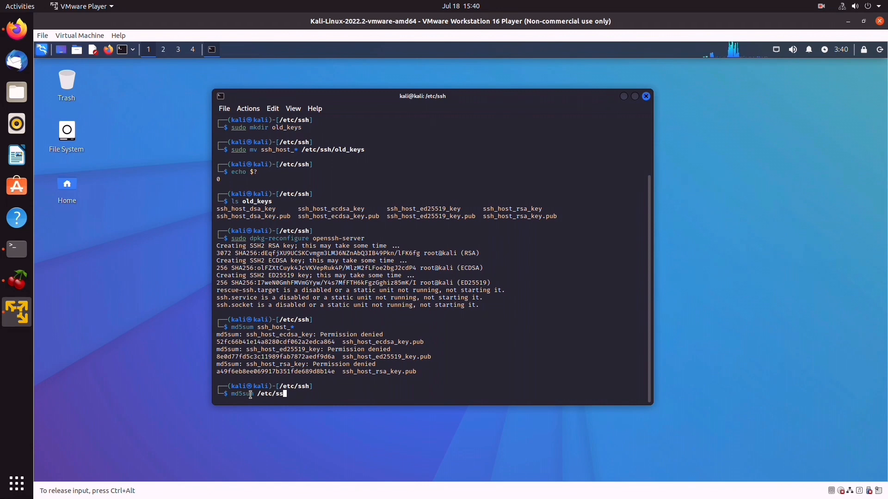
type("old_")
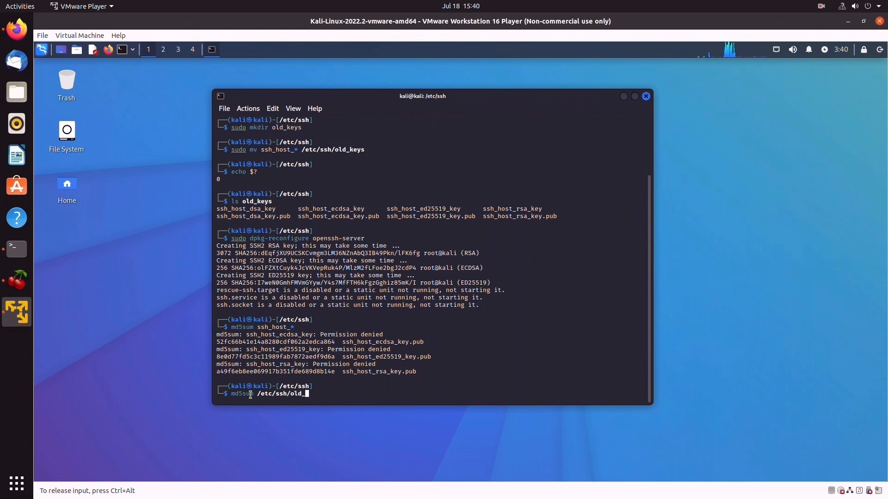
type("keys")
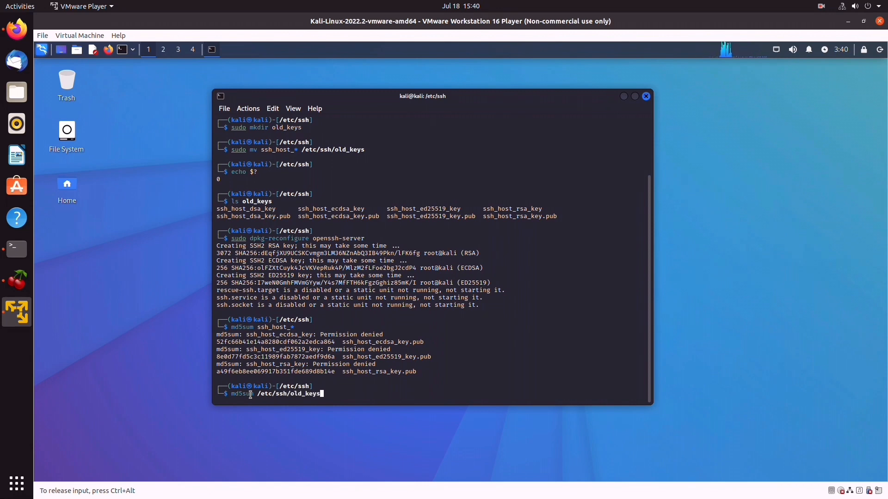
type("/")
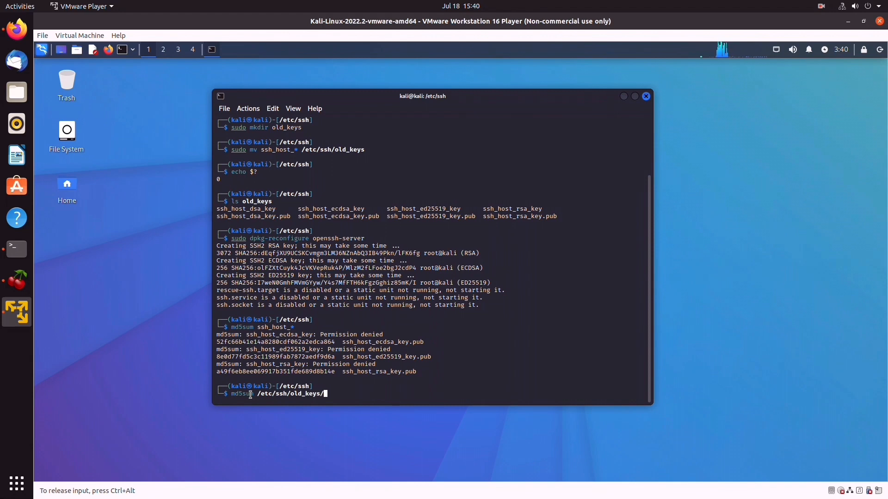
type("ssh_host_")
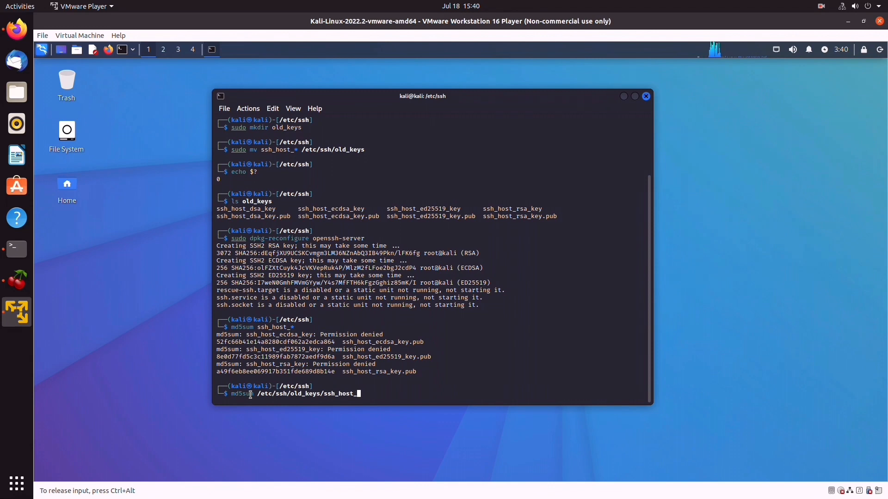
key("Return")
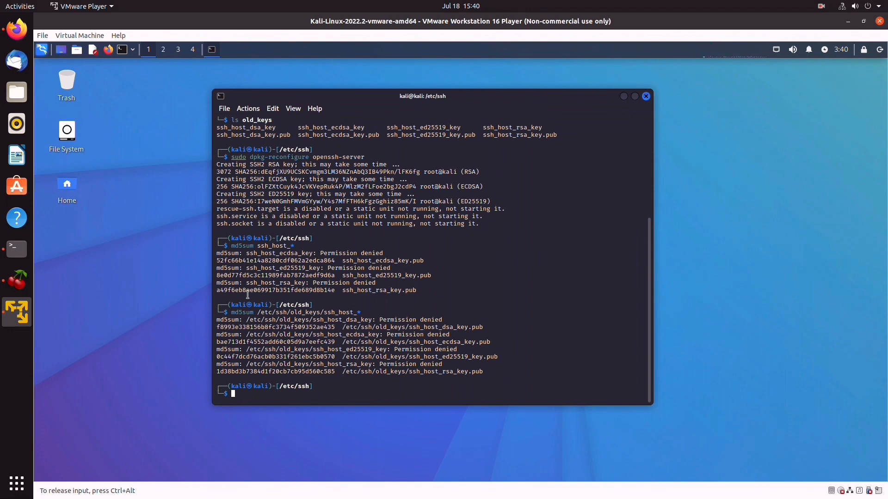
mouse_move(237, 394)
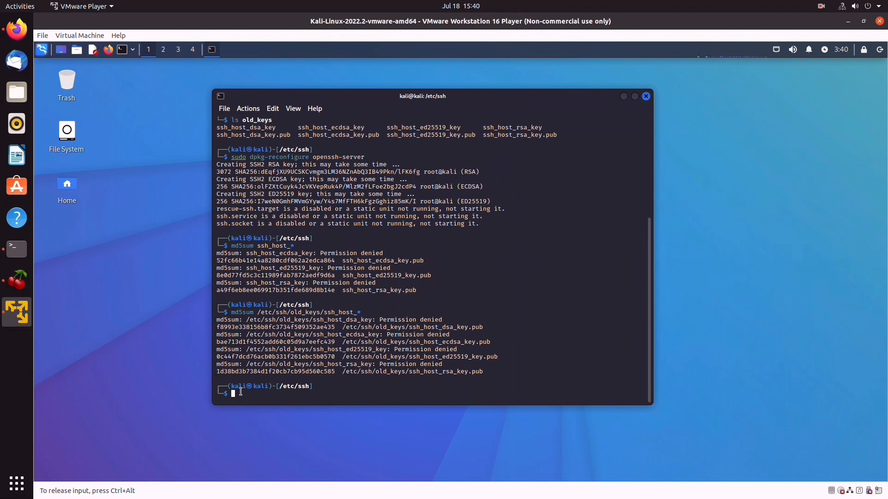
type("cd /etc/ssh")
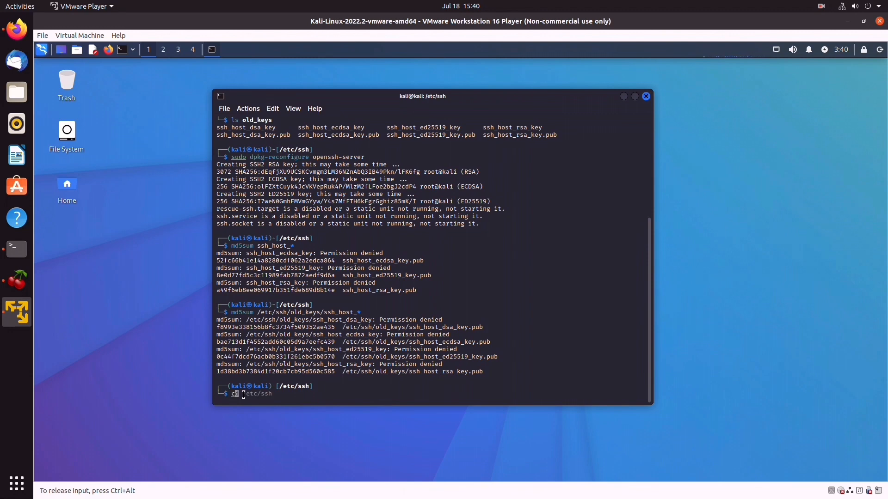
- Return to the home directory and confirm the current user with whoami
key("Return")
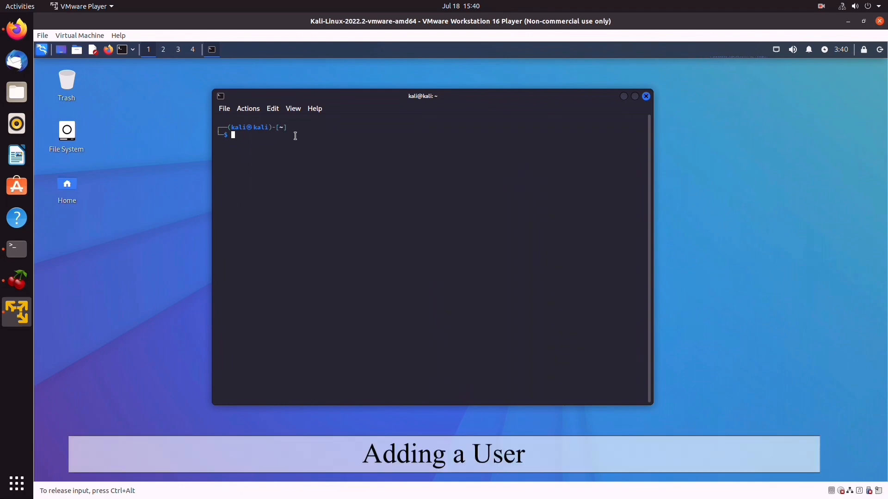
type("wh")
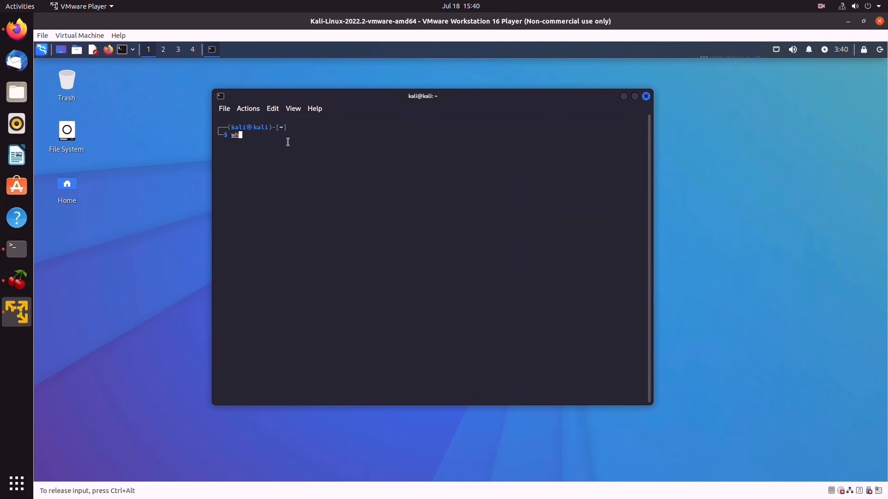
key("Return")
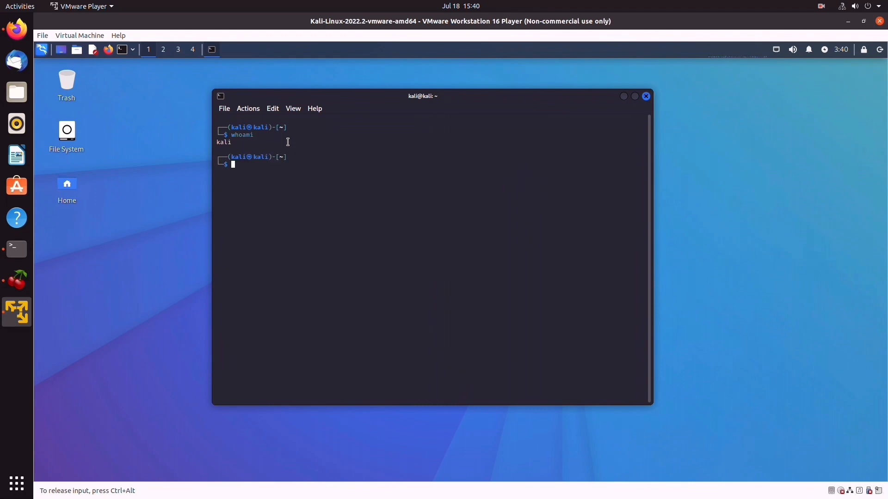
- Create user redcliff via sudo adduser with a password and default details, answering y
type("sudo adduser redcliff")
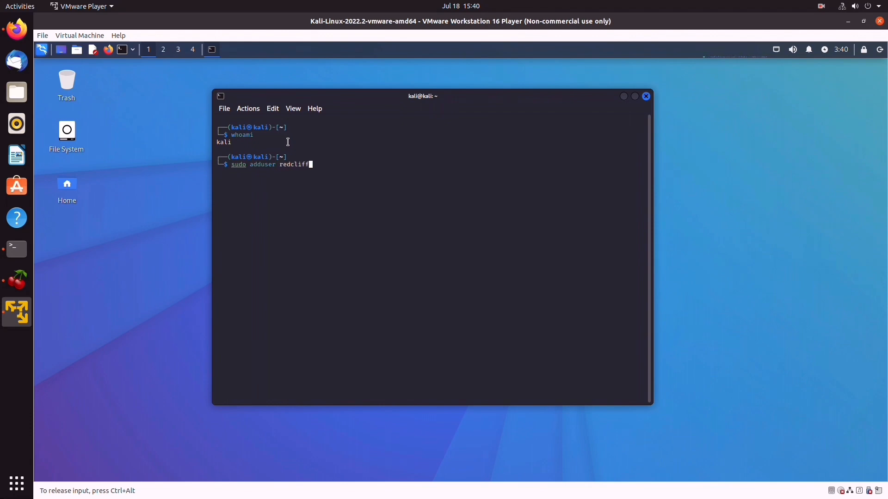
key("Return")
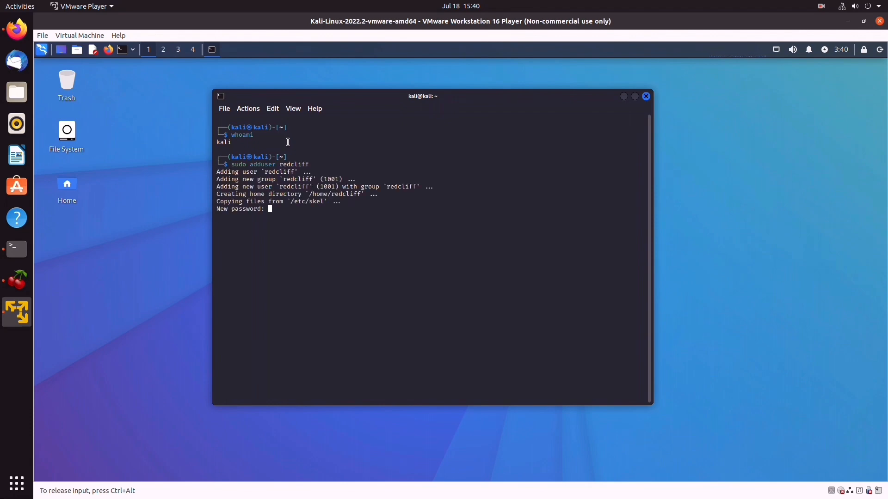
key("Return")
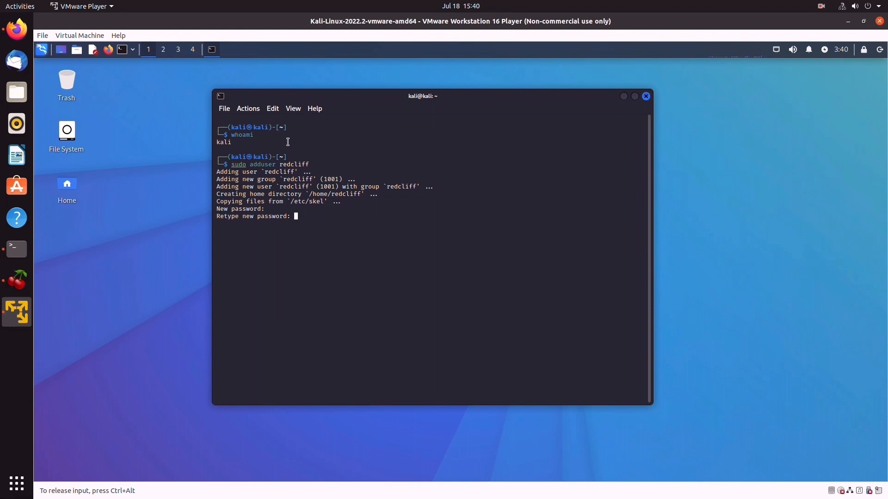
key("Return")
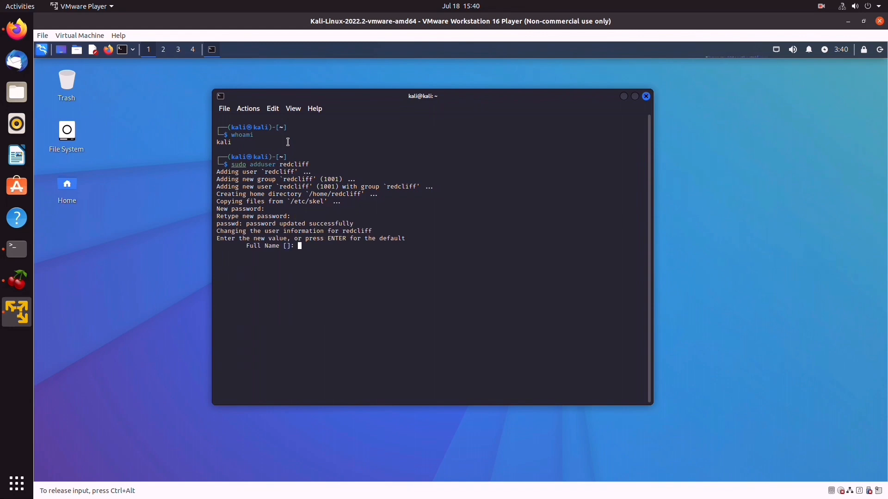
key("Return")
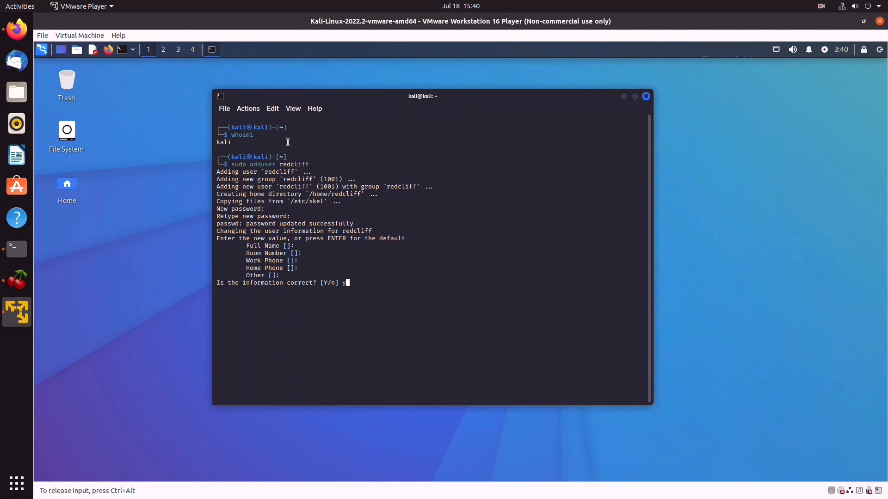
key("Return")
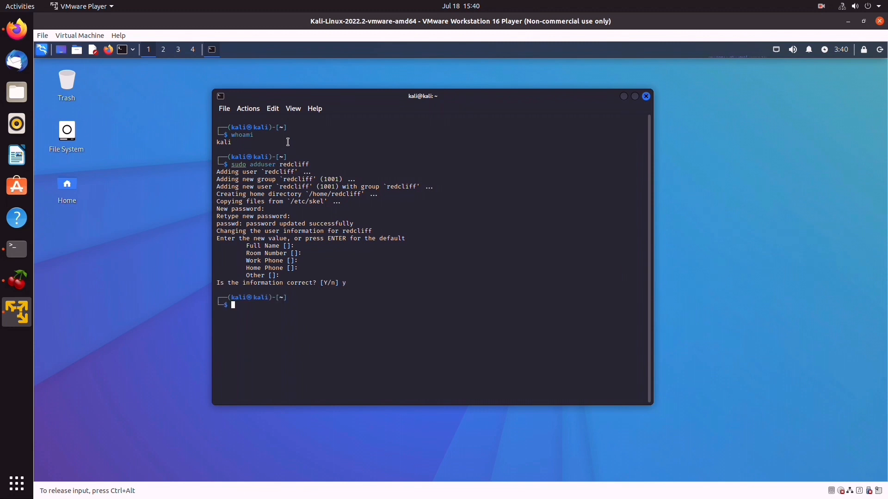
- Add redcliff to the sudo group with usermod -aG and confirm membership via adduser redcliff sudo
type("sudo u")
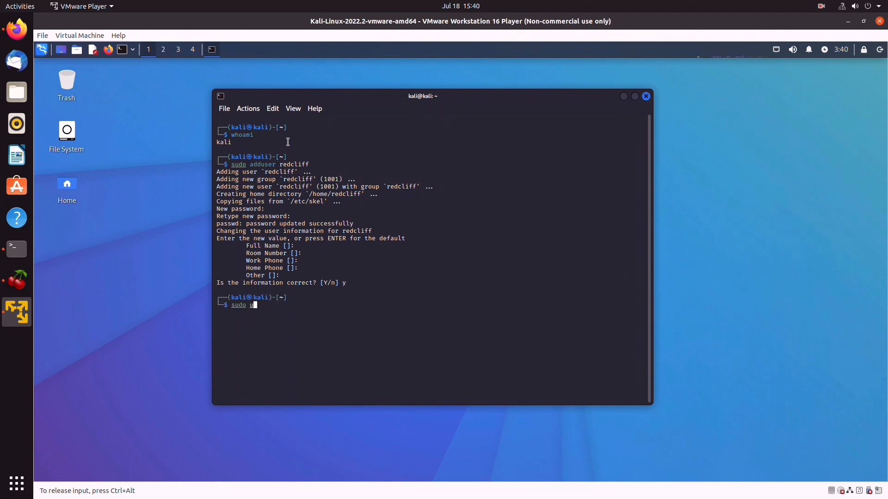
type("sermod -")
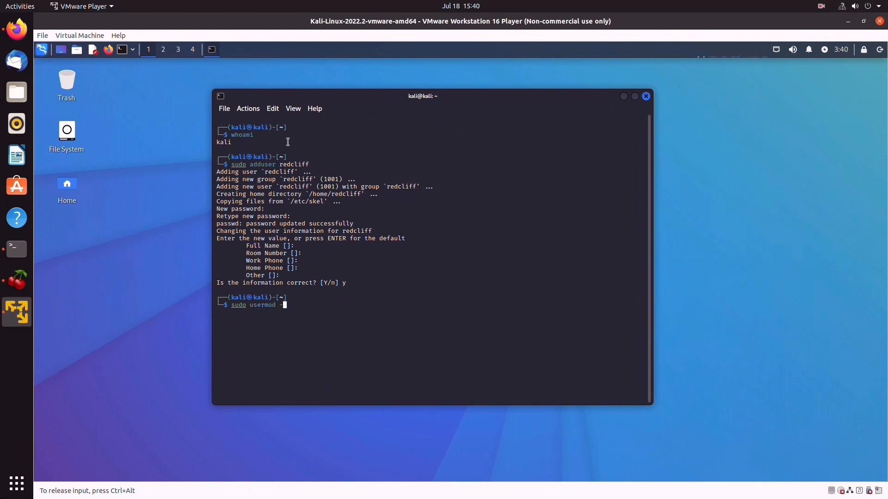
type("-a")
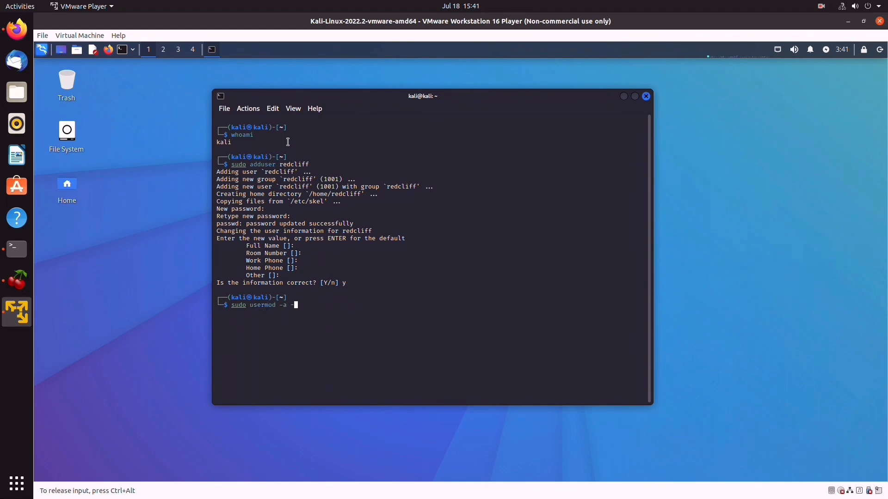
type("-G")
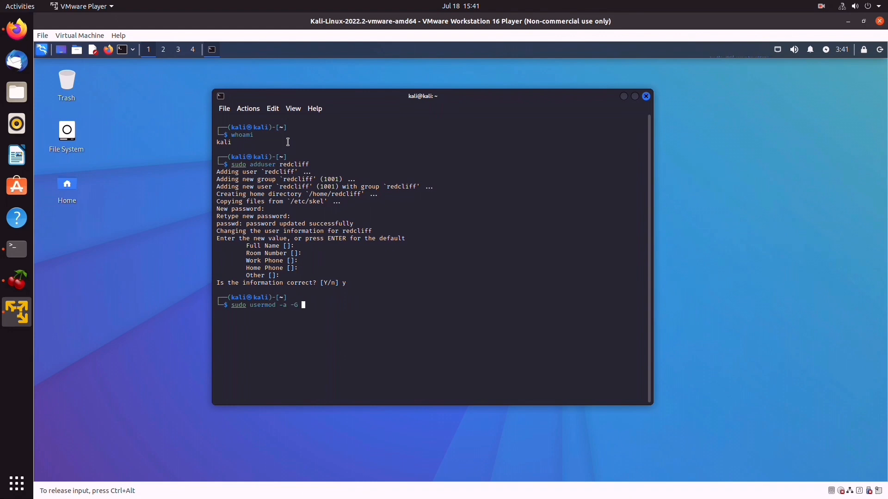
type("sudo redcliff")
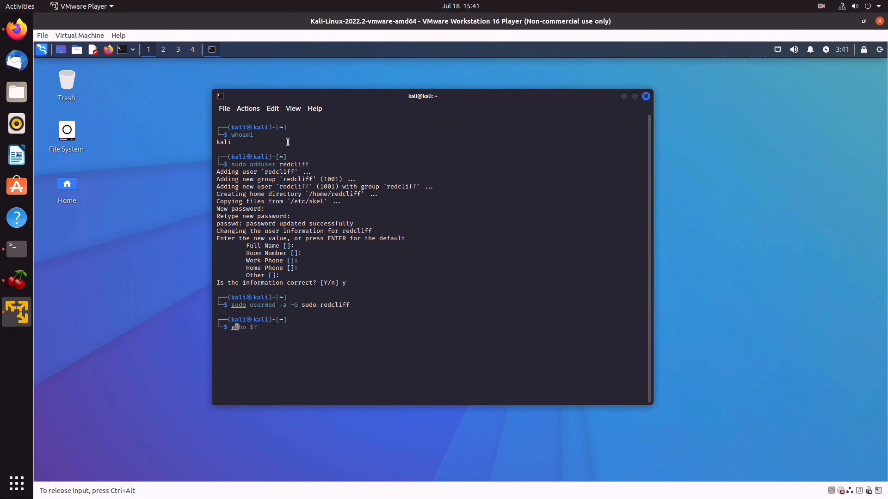
key("Return")
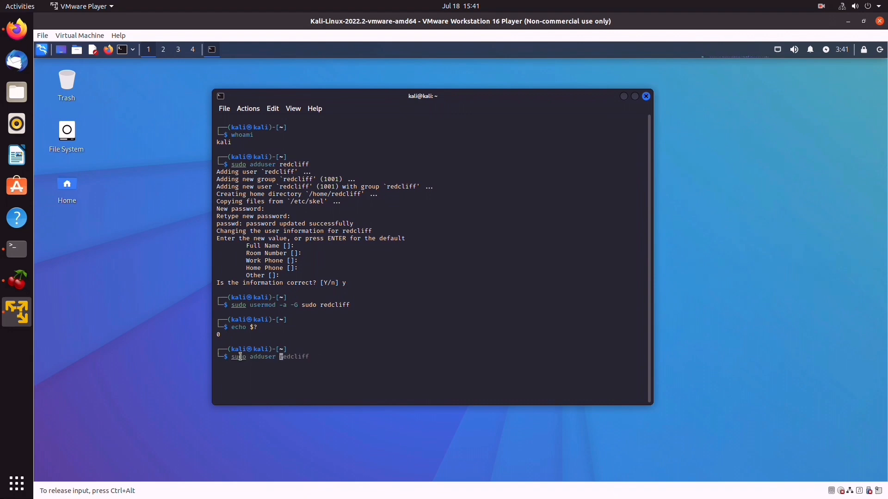
type("su")
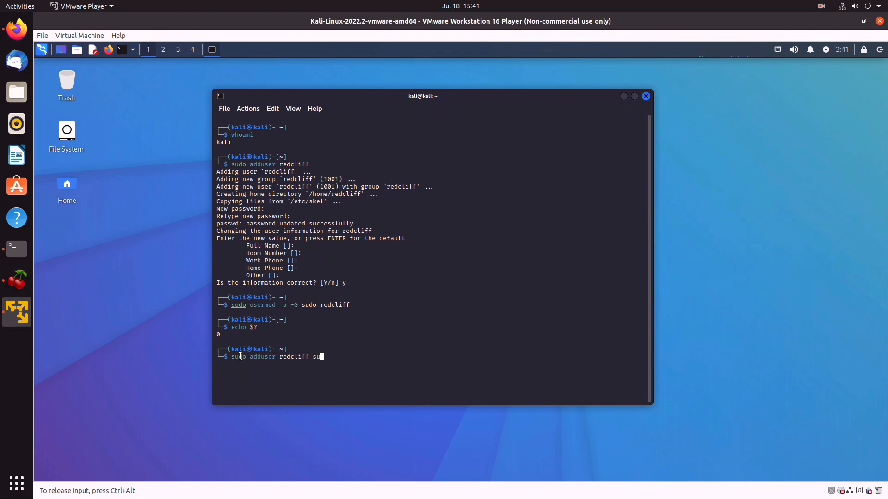
key("Return")
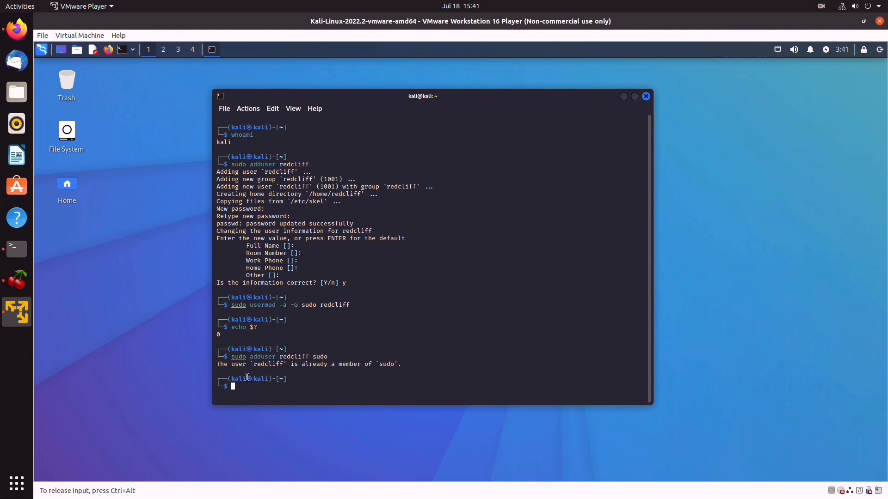
mouse_move(306, 373)
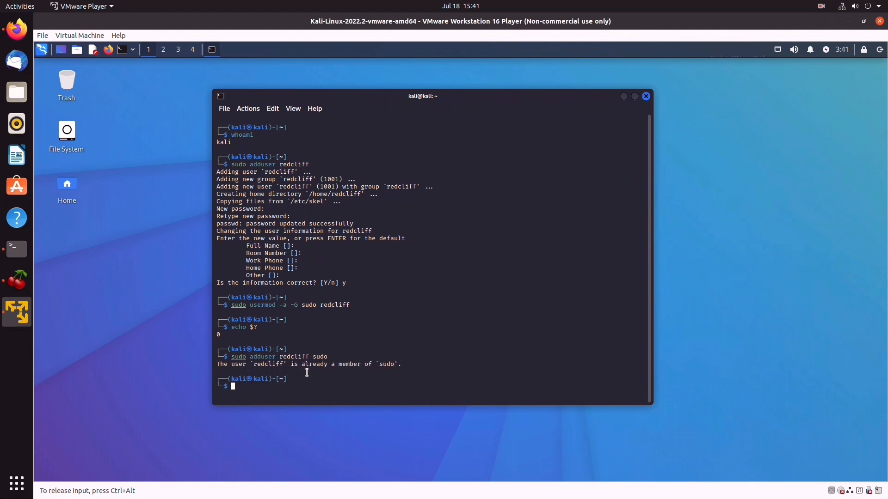
mouse_move(372, 370)
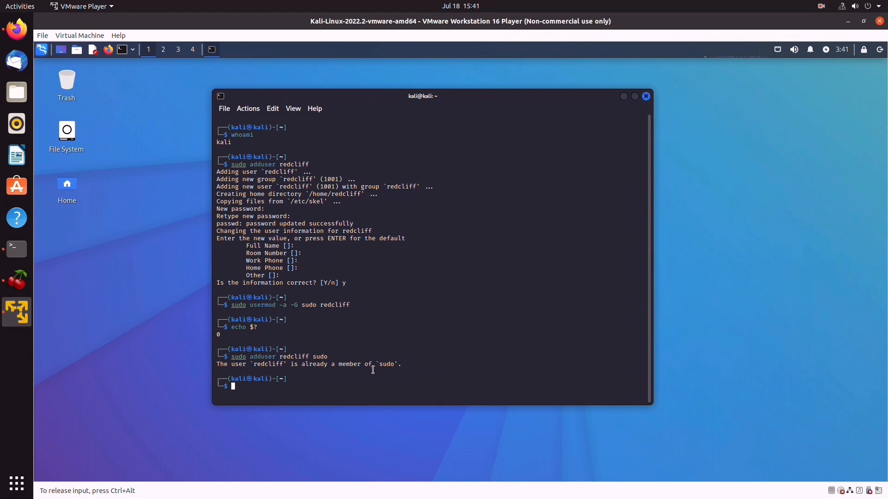
mouse_move(278, 386)
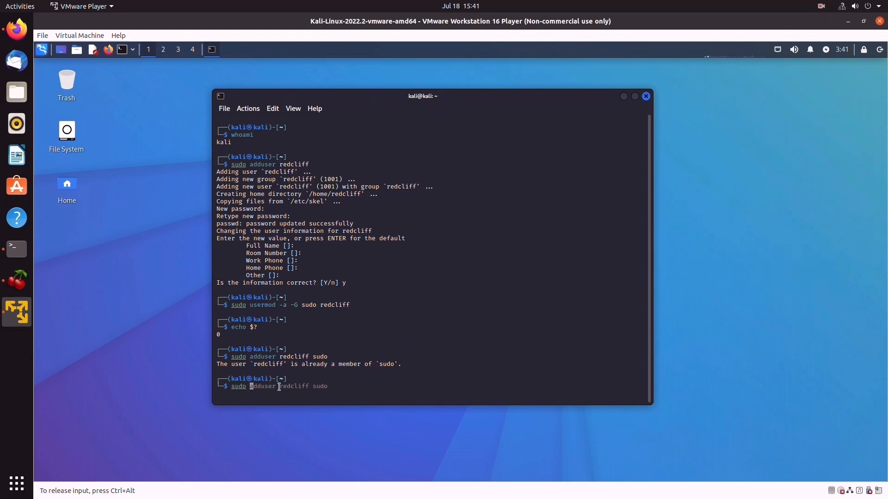
- Run 'sudo su redcliff', clear the terminal, and confirm whoami returns redcliff
key("Return")
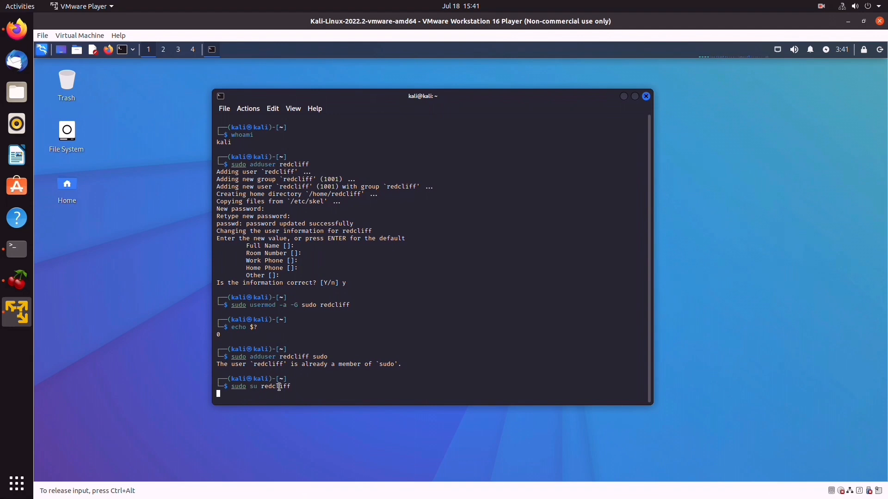
key("Return")
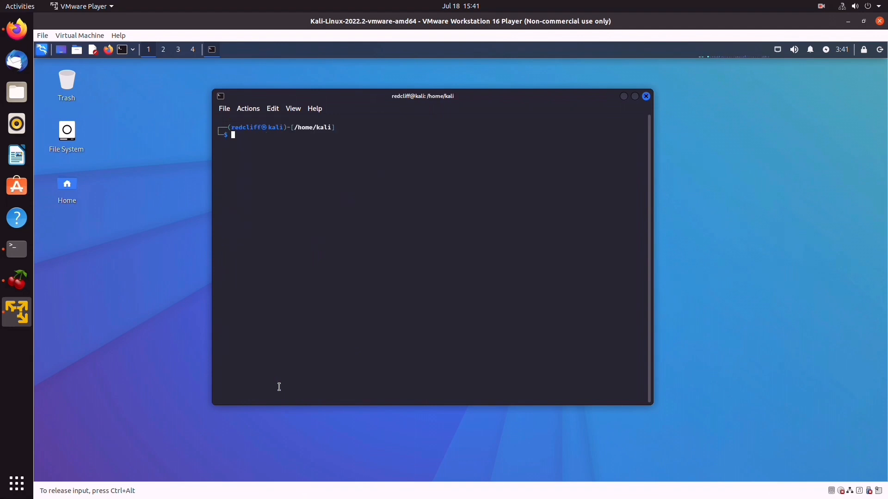
key("Return")
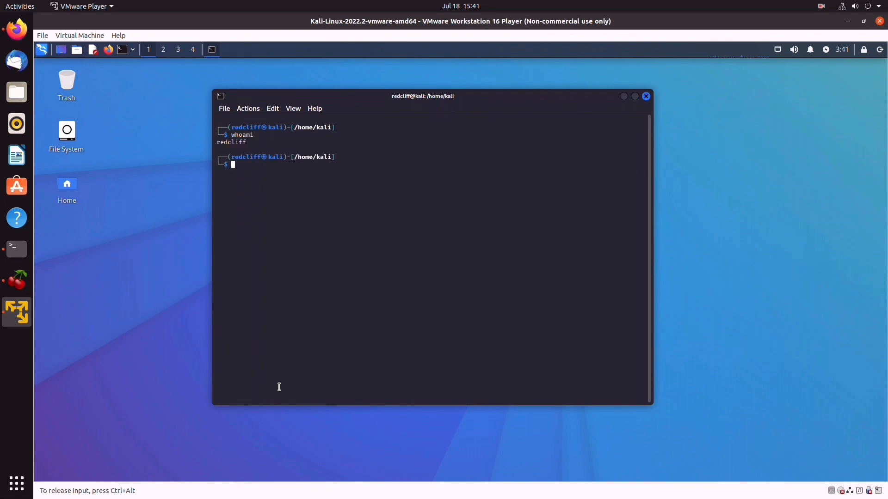
mouse_move(266, 146)
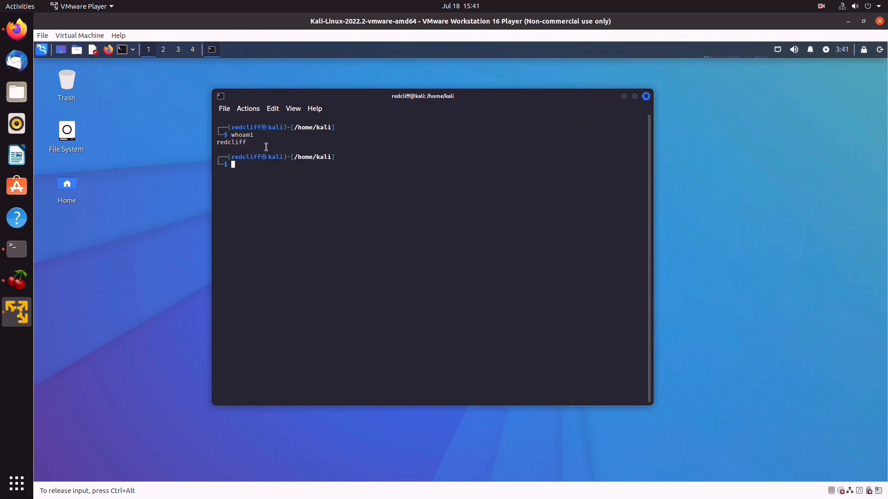
mouse_move(244, 168)
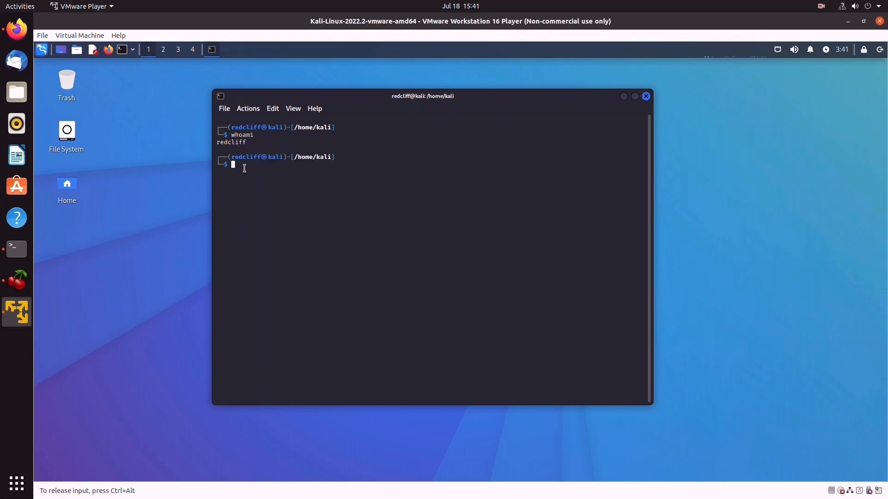
- Run 'sudo su kali' and submit the password to return to a kali prompt
type("sudo su kali")
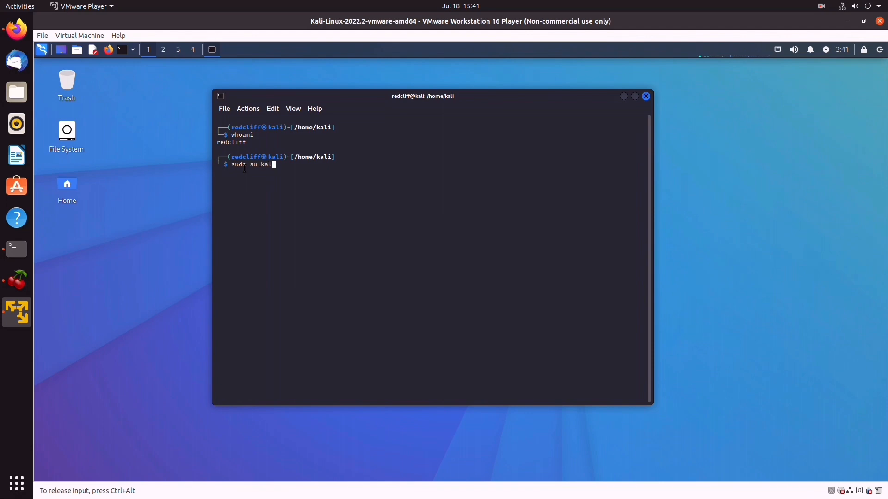
key("Return")
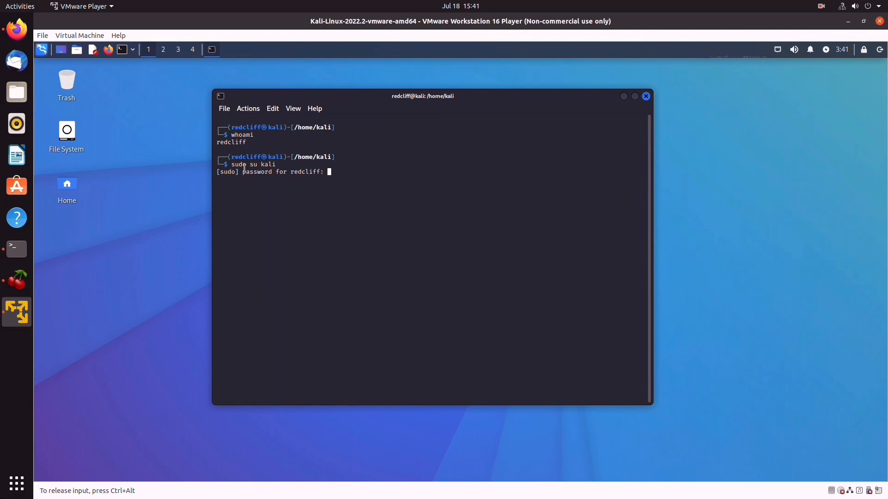
key("Return")
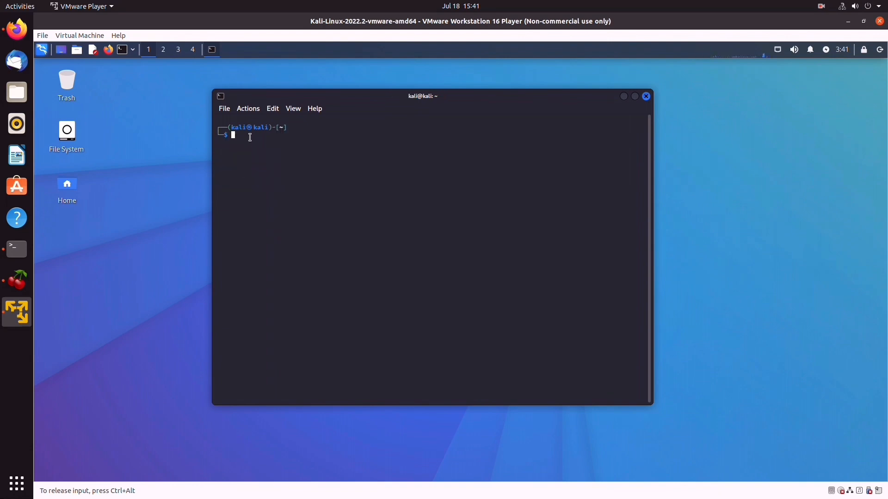
mouse_move(261, 160)
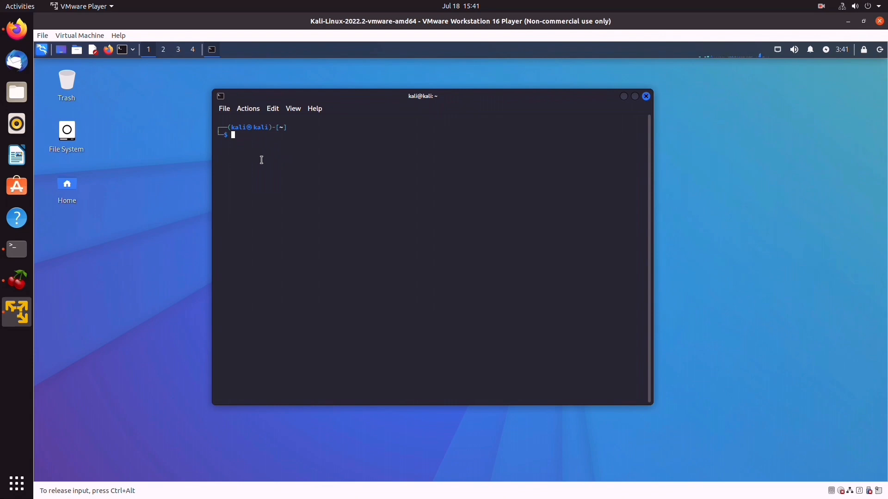
mouse_move(311, 167)
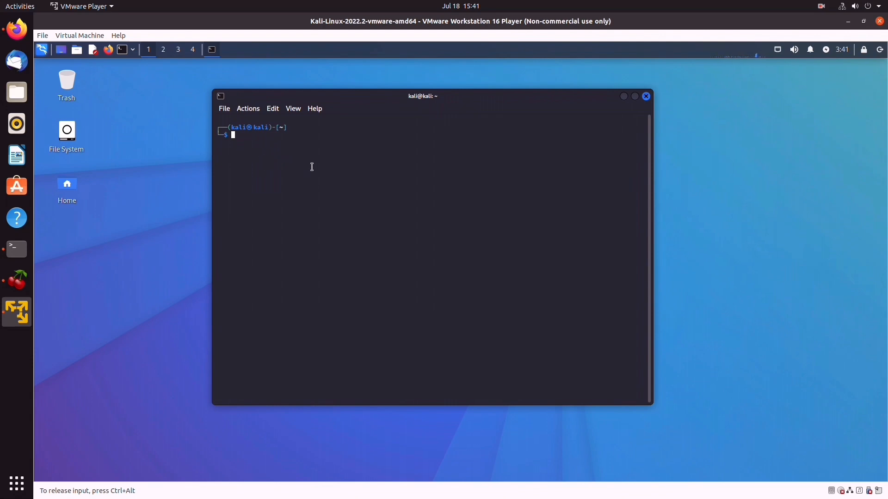
- Run 'sudo apt-get upgrade metasploit-framework' and submit the sudo password
type("sudo ap")
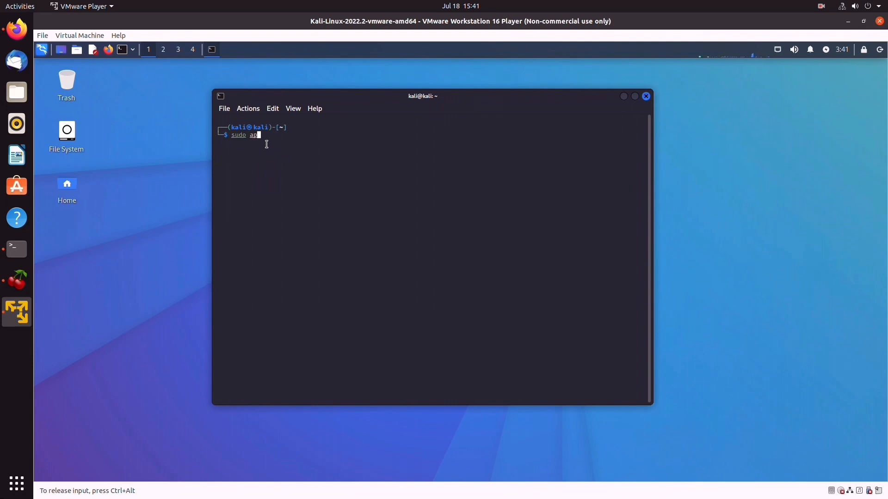
type("t-get upgrr")
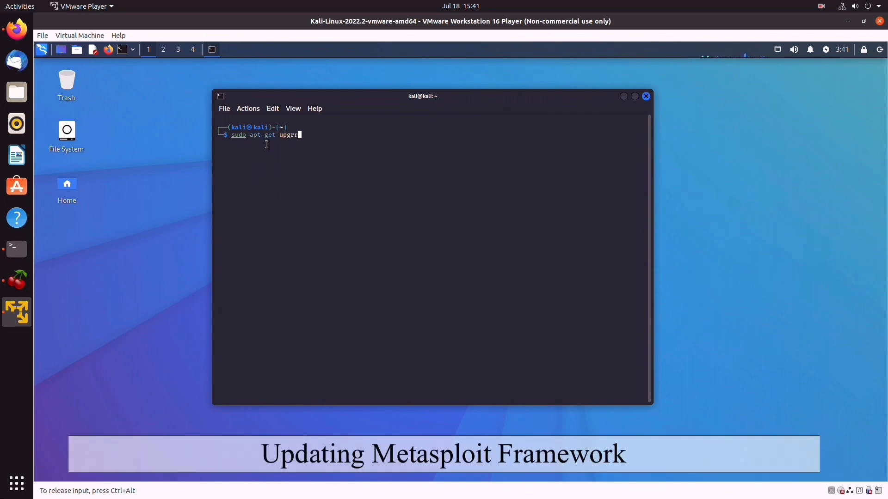
type("ade")
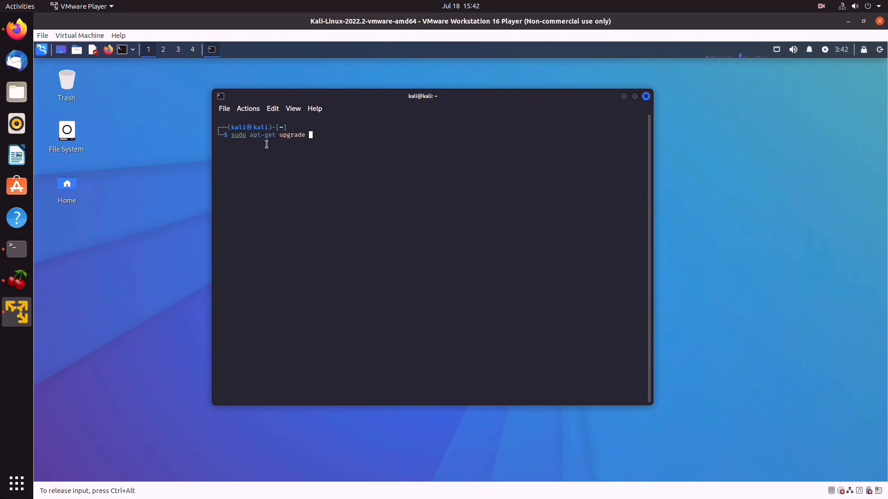
type("metasploit-")
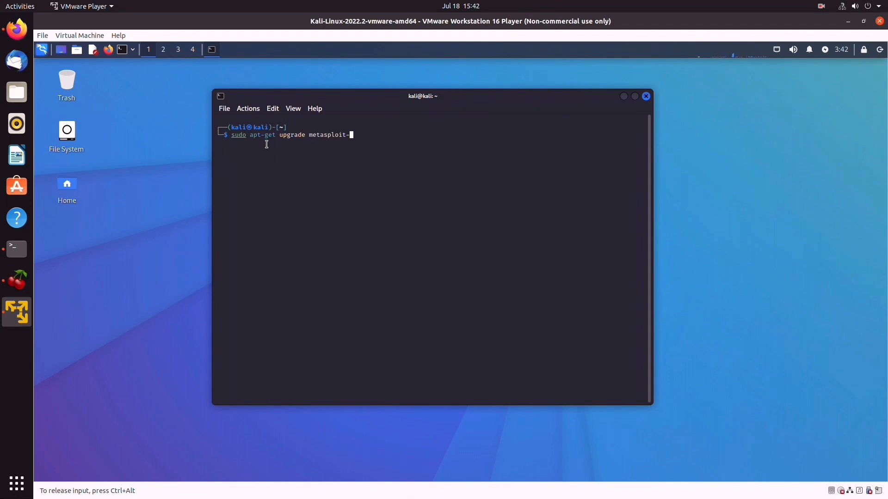
type("framework")
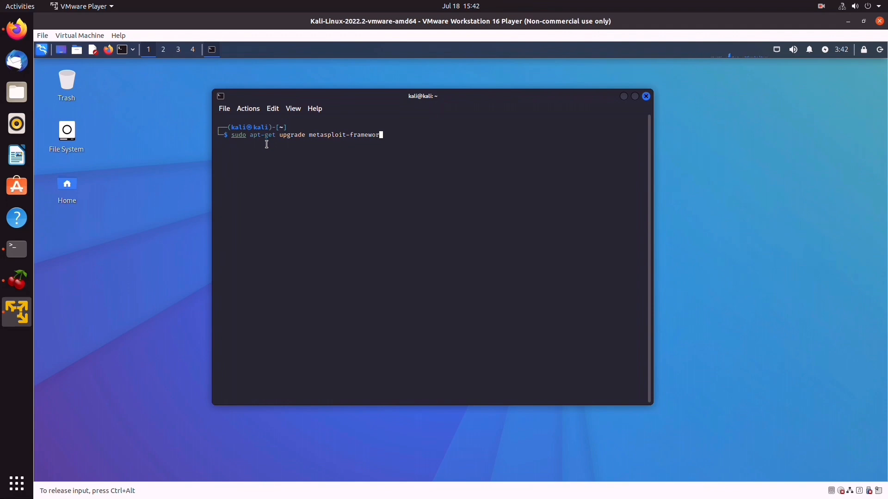
type("k")
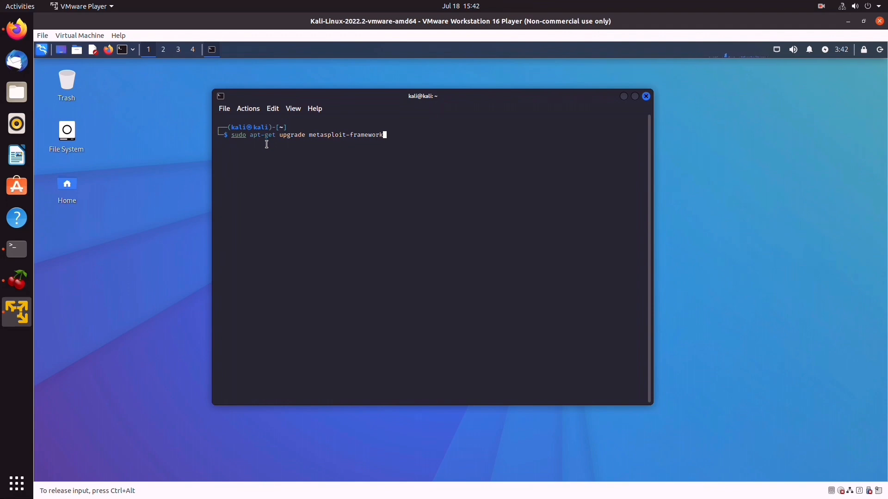
key("Return")
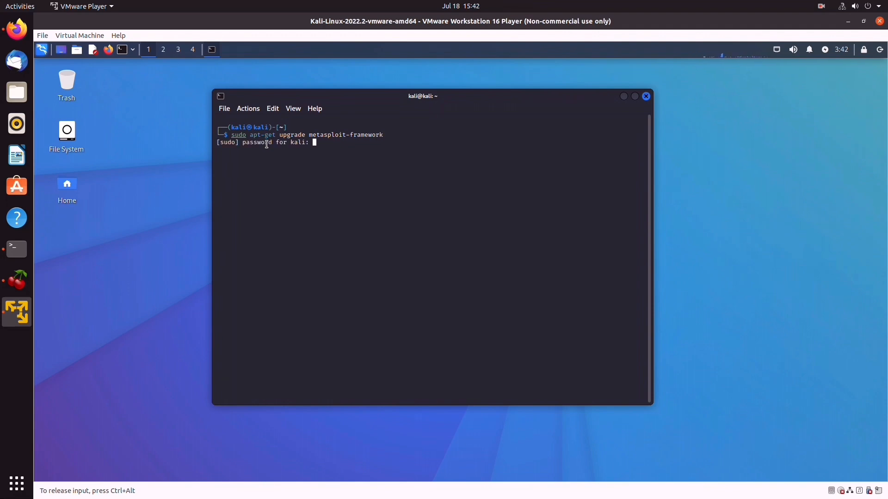
key("Return")
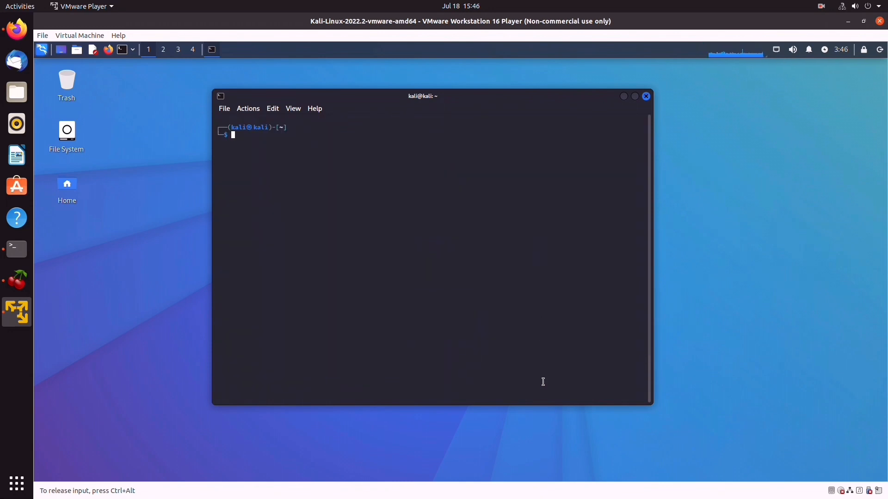
- Run 'searchsploit -u' to update the exploit database
type("searchsp")
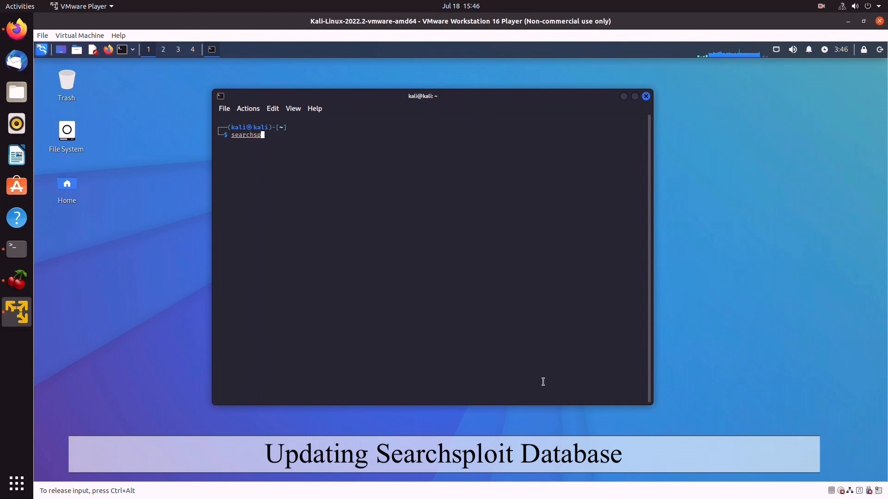
type("loit -u")
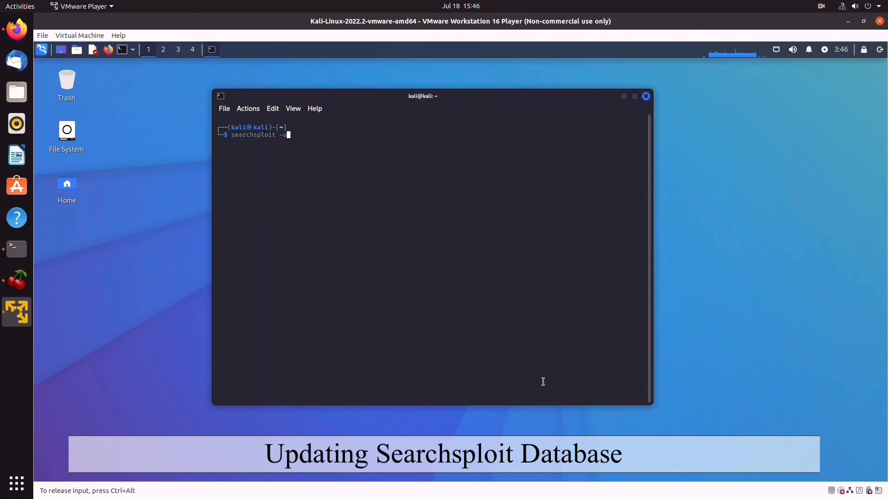
key("Return")
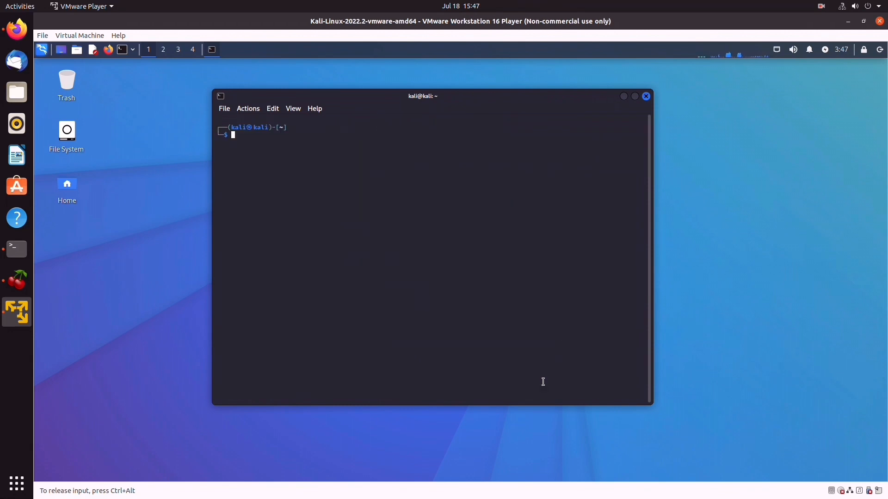
mouse_move(622, 101)
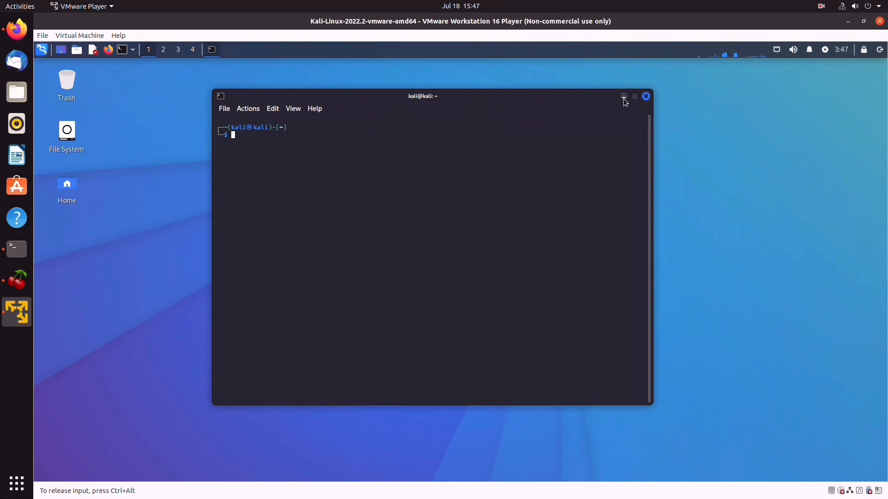
- Minimize the terminal, launch Firefox, and reach the add-ons manager
left_click(646, 95)
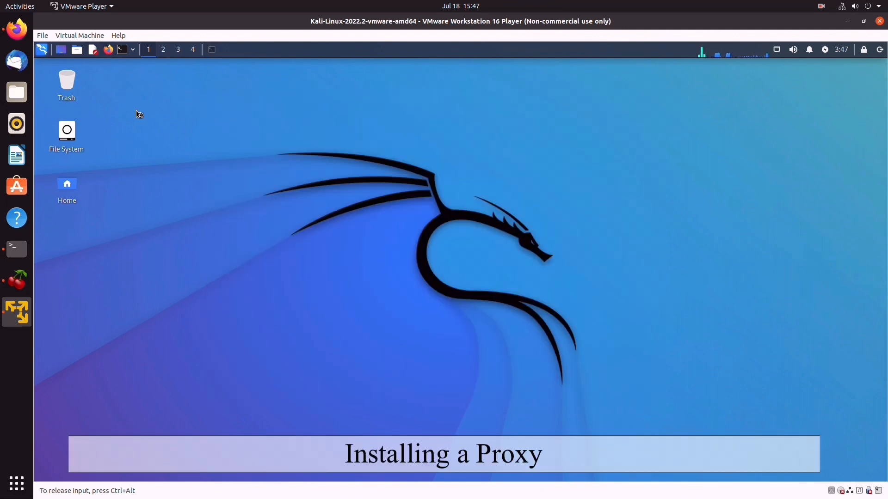
left_click(91, 49)
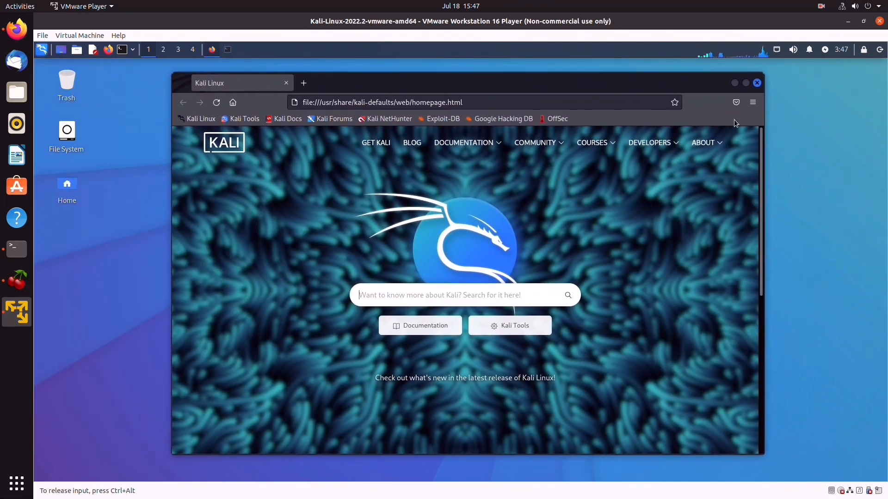
left_click(753, 102)
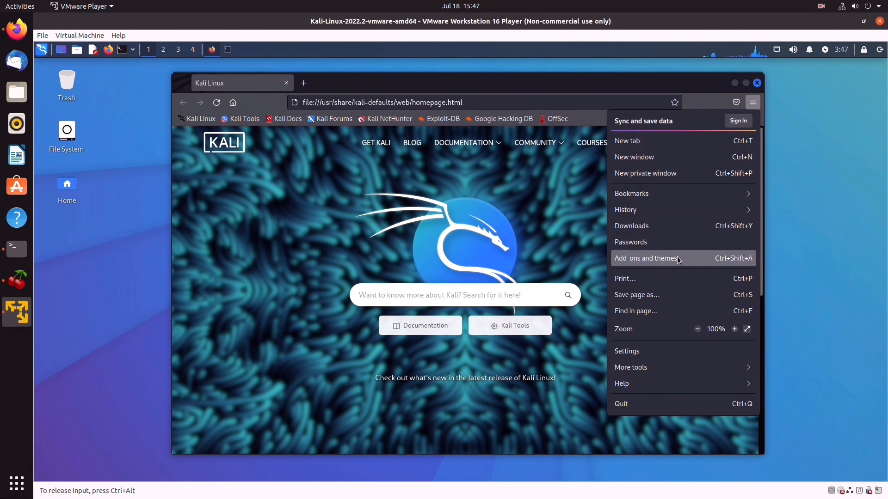
left_click(645, 258)
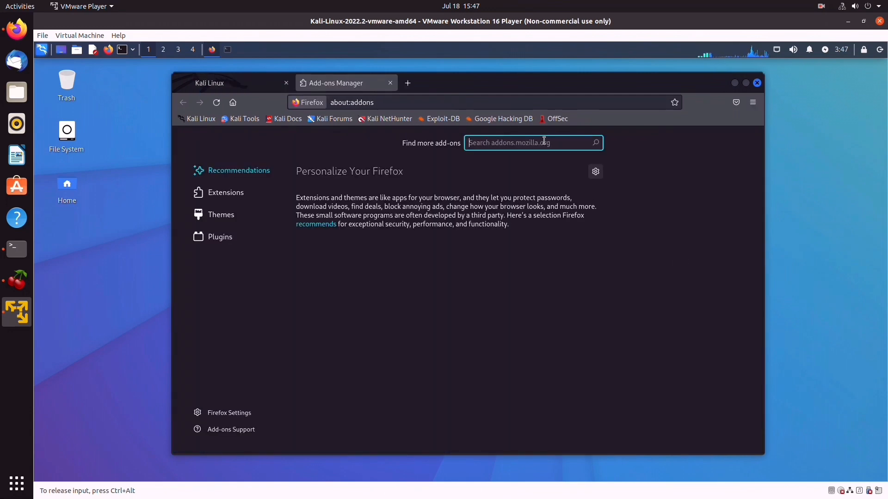
- Search addons.mozilla.org for 'foxy proxy'
type("foxy")
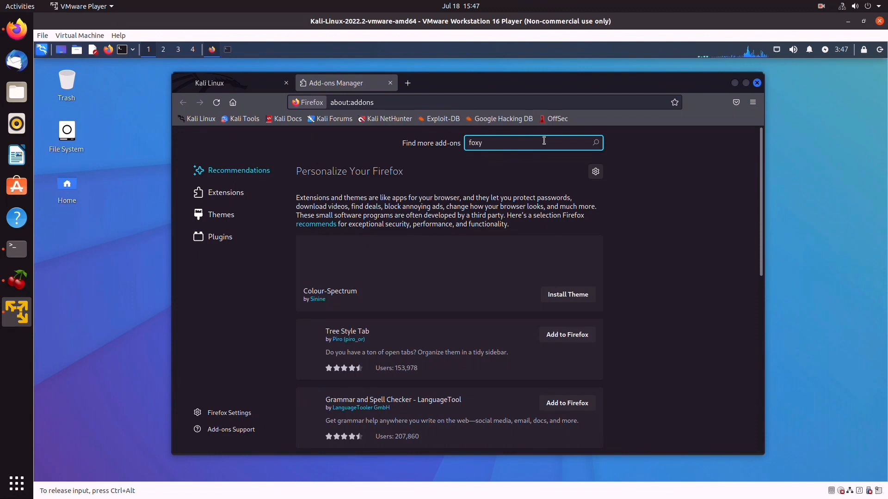
type("proxy")
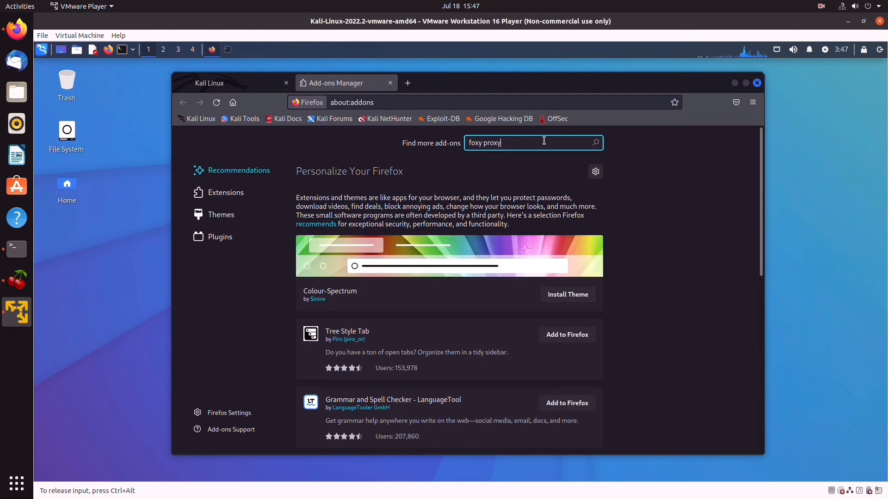
key("Return")
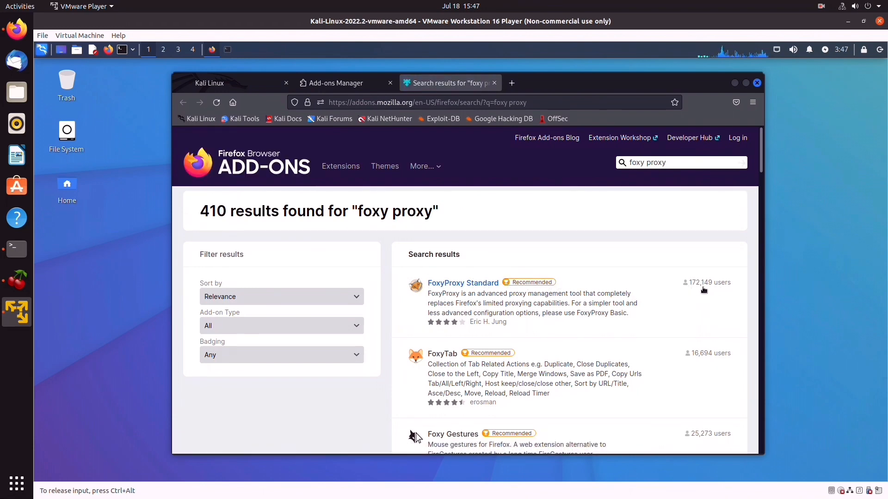
mouse_move(486, 331)
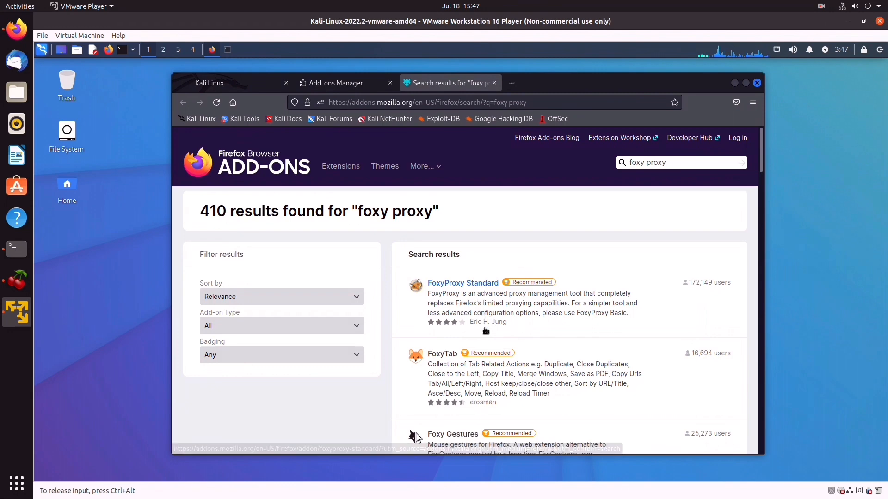
- Install FoxyProxy Standard, close its store page, and show the extension's quick menu
left_click(462, 283)
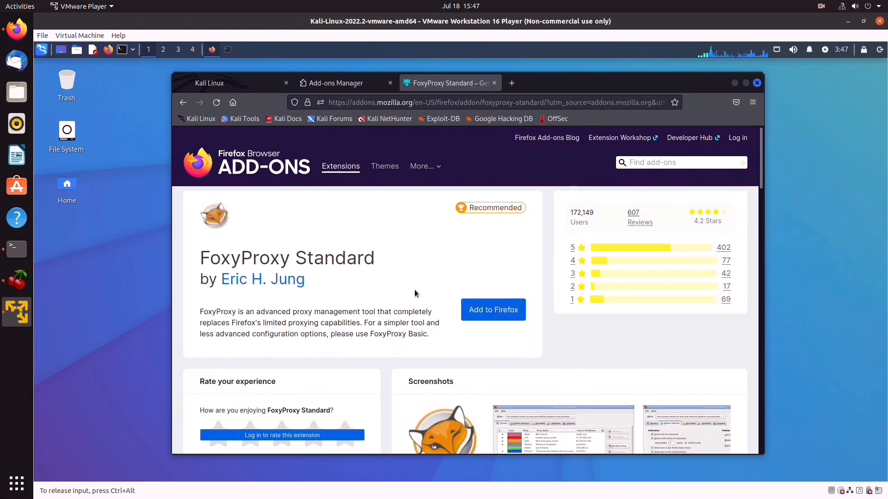
left_click(492, 310)
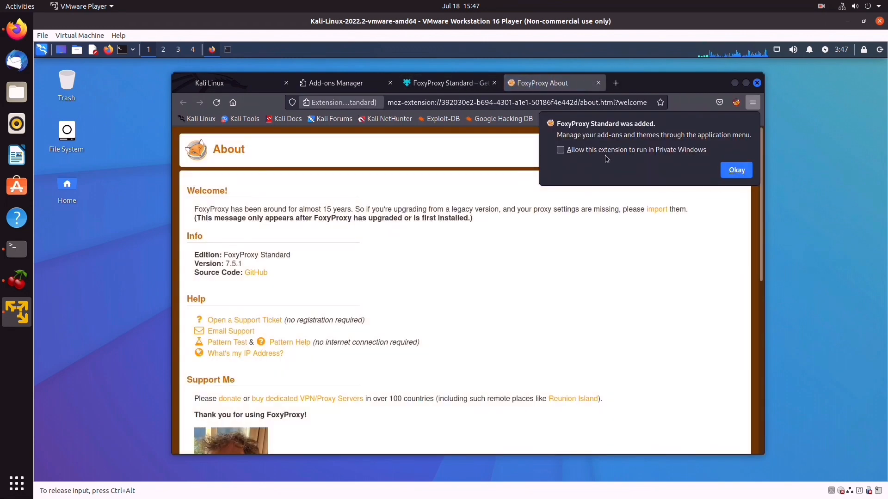
left_click(736, 170)
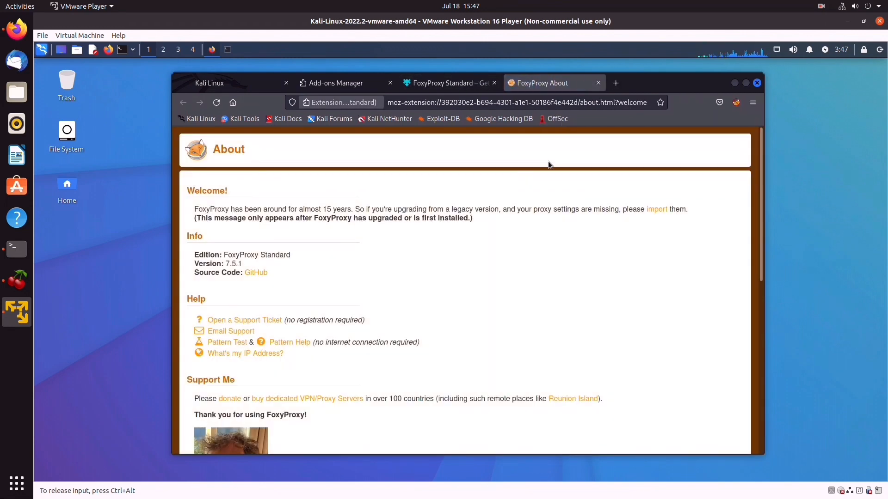
left_click(494, 83)
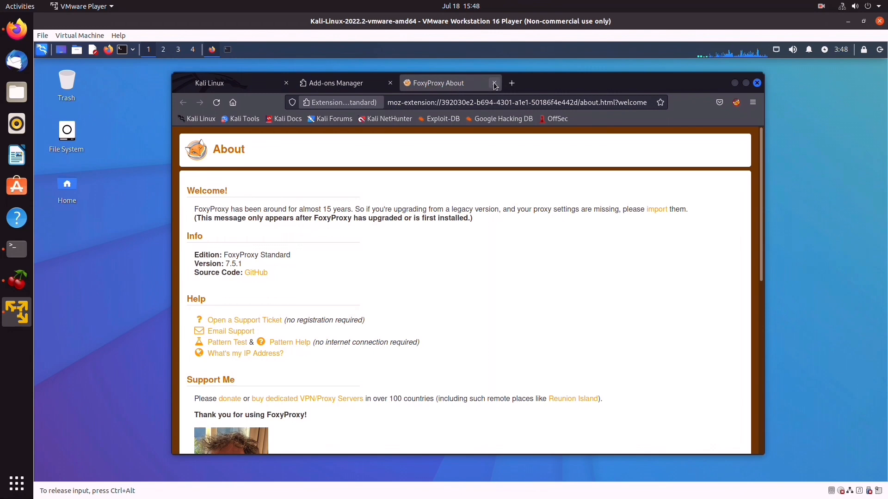
left_click(735, 103)
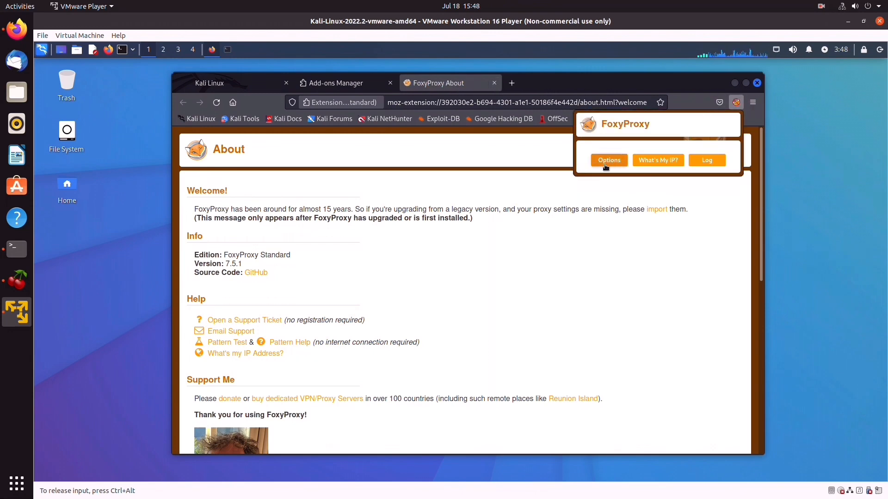
- Save a new FoxyProxy entry titled 'proxy' at 127.0.0.1 port 8080
left_click(609, 160)
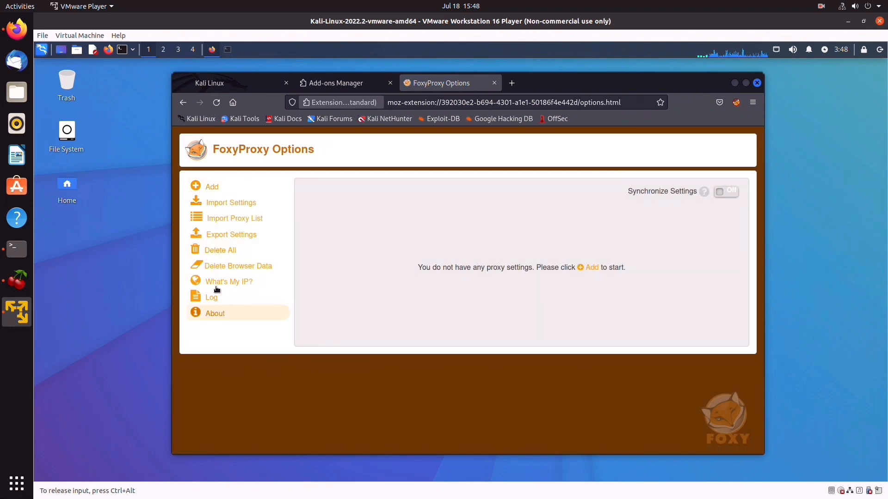
left_click(211, 185)
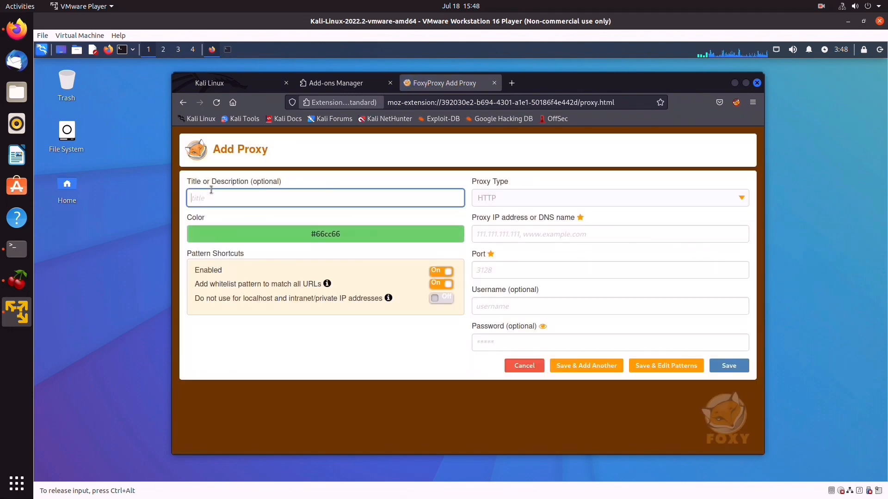
type("proxy")
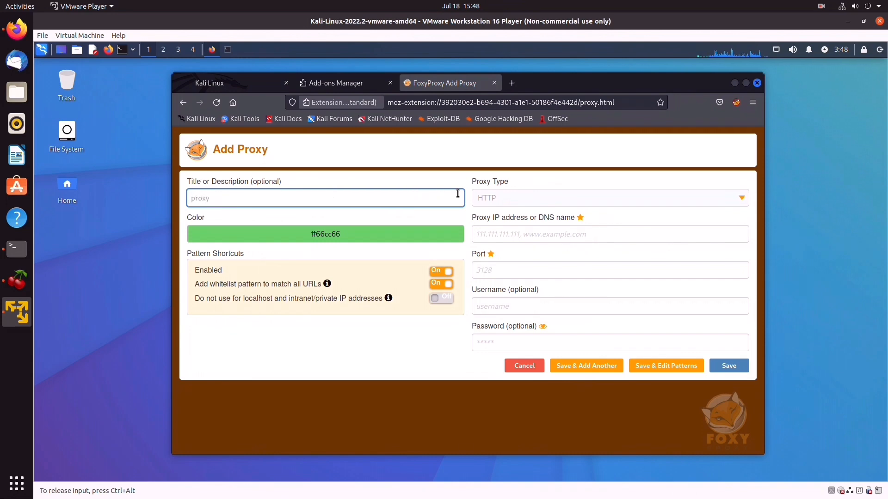
mouse_move(501, 203)
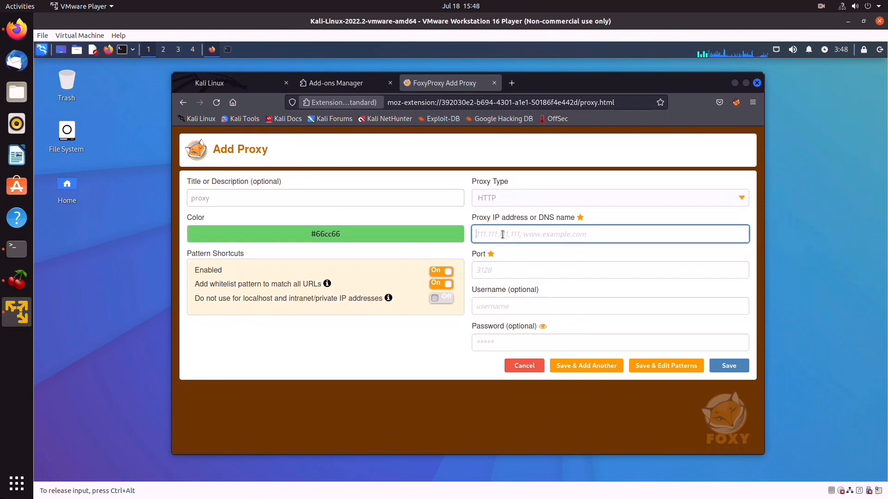
type("127.0")
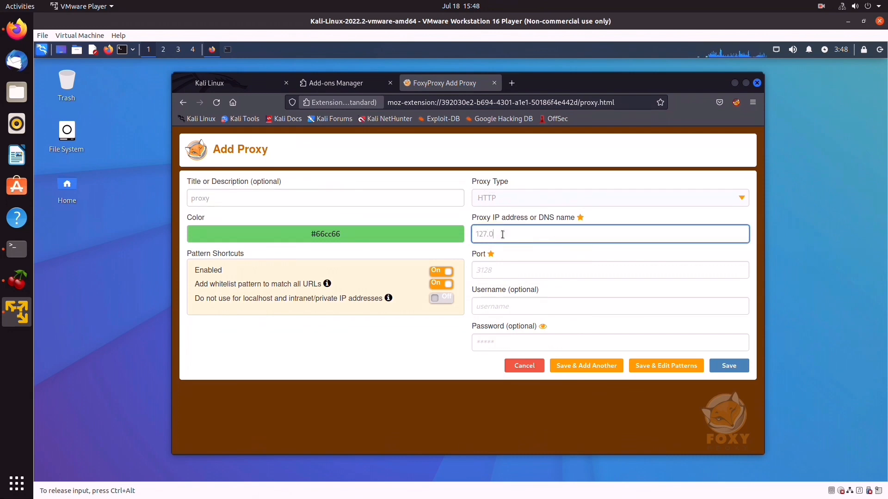
type(".0.1")
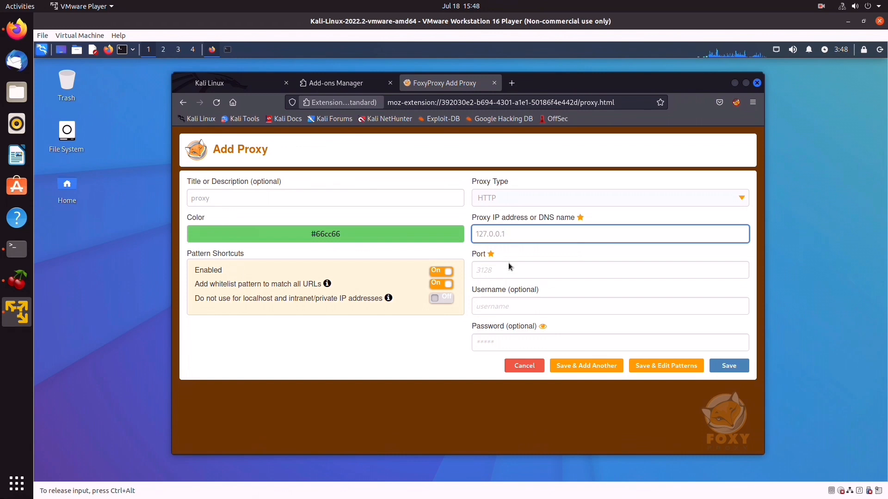
left_click(609, 270)
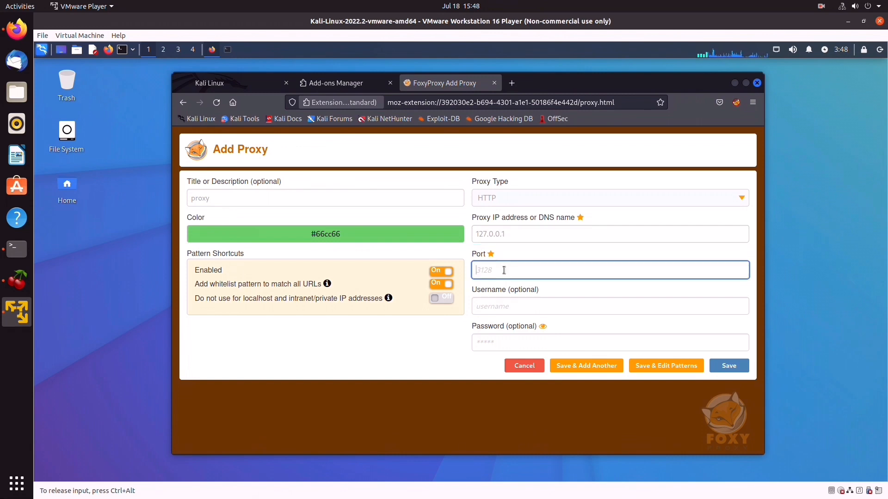
type("0")
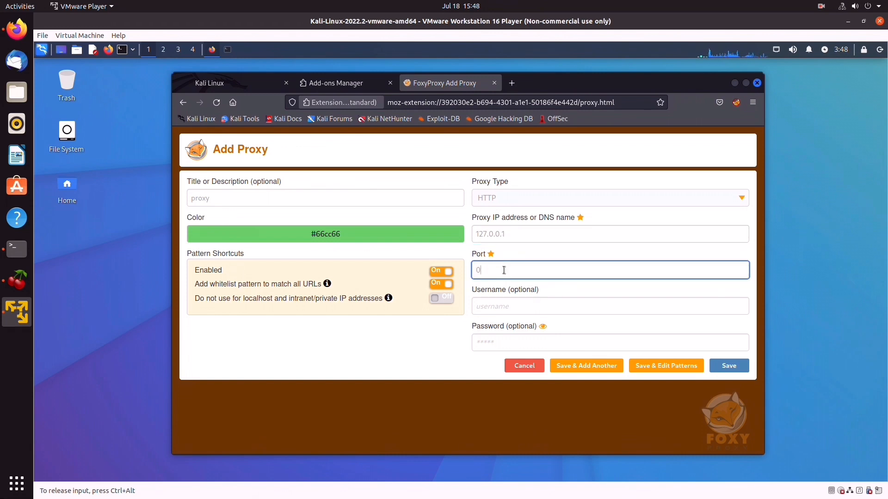
type("8080")
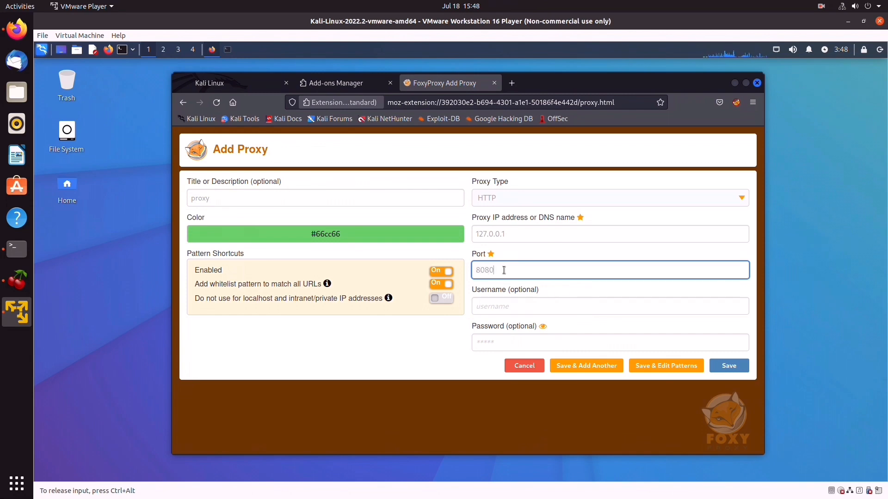
mouse_move(466, 347)
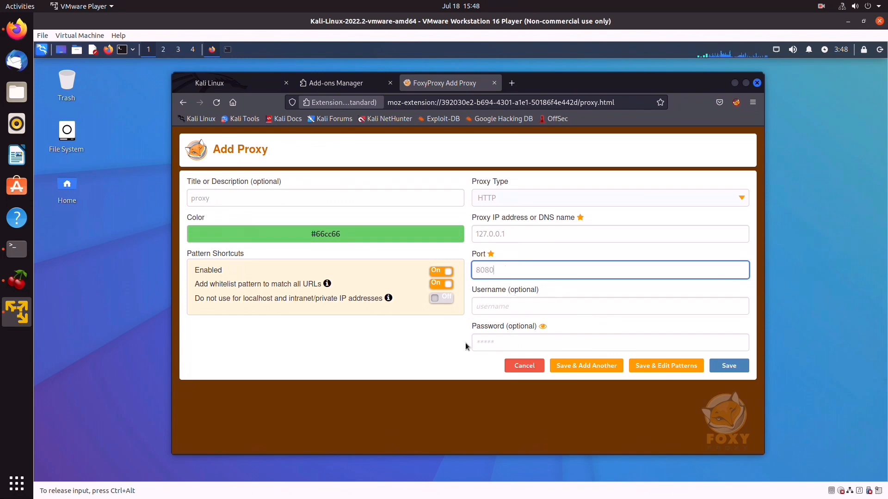
mouse_move(494, 261)
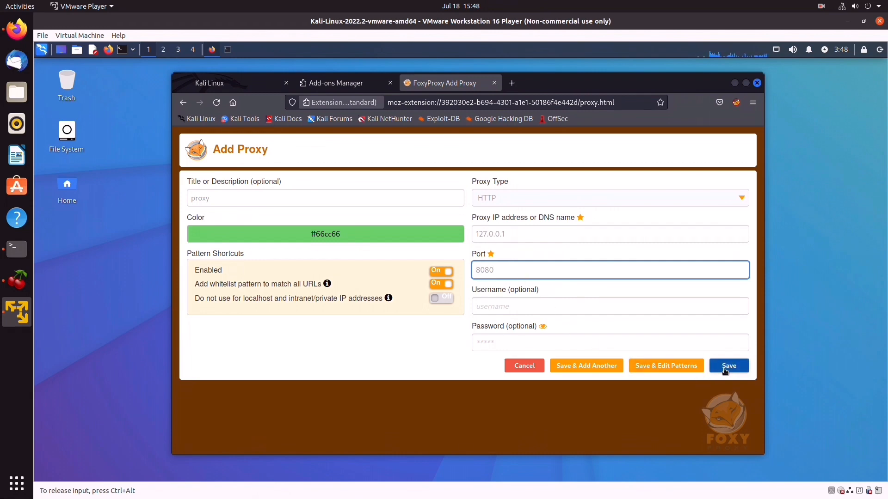
left_click(727, 366)
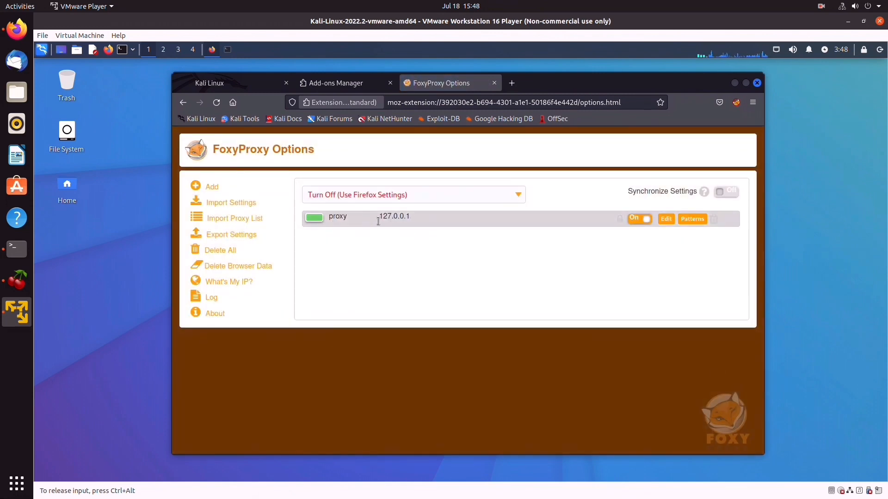
mouse_move(546, 188)
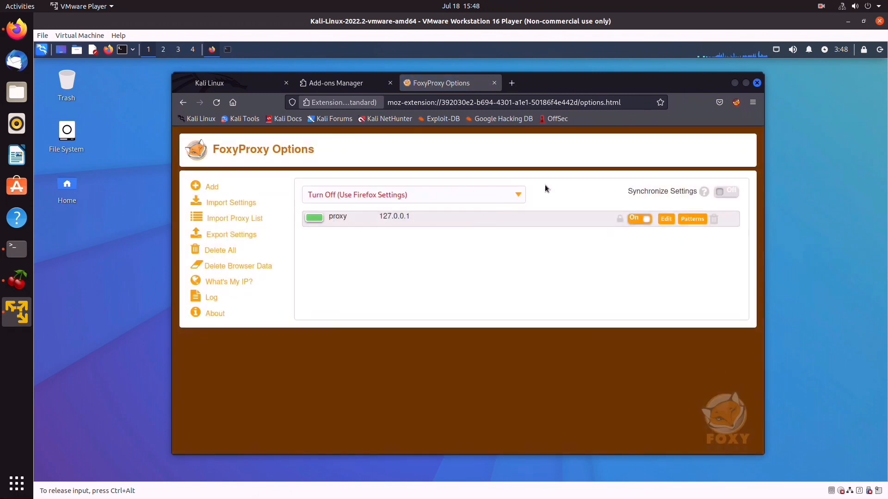
- Close the Add-ons Manager and FoxyProxy tabs and launch Burp Suite from the Kali menu
left_click(390, 82)
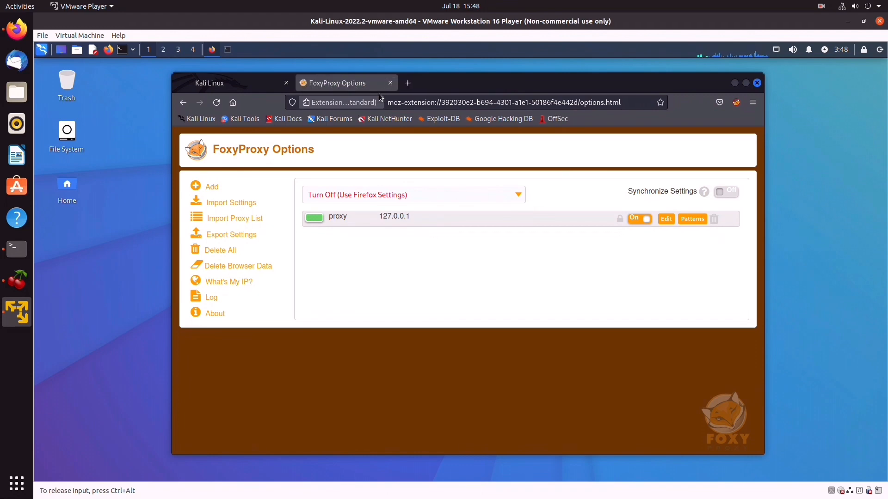
left_click(389, 83)
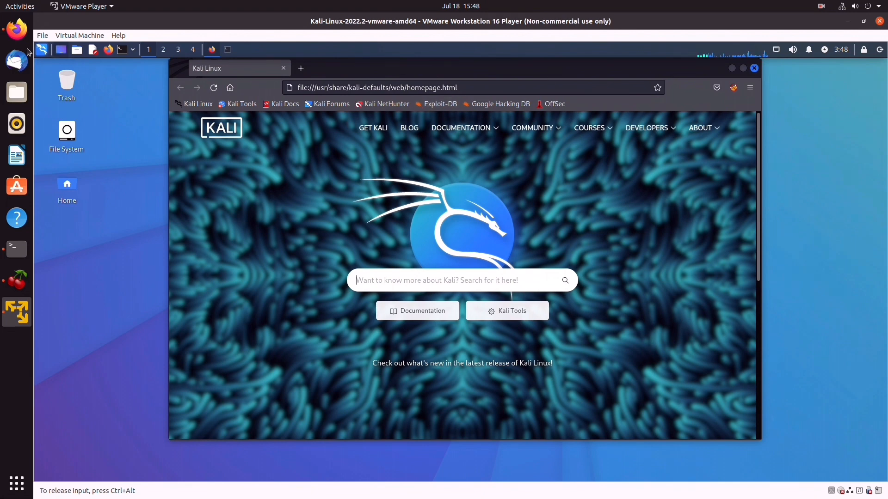
left_click(42, 50)
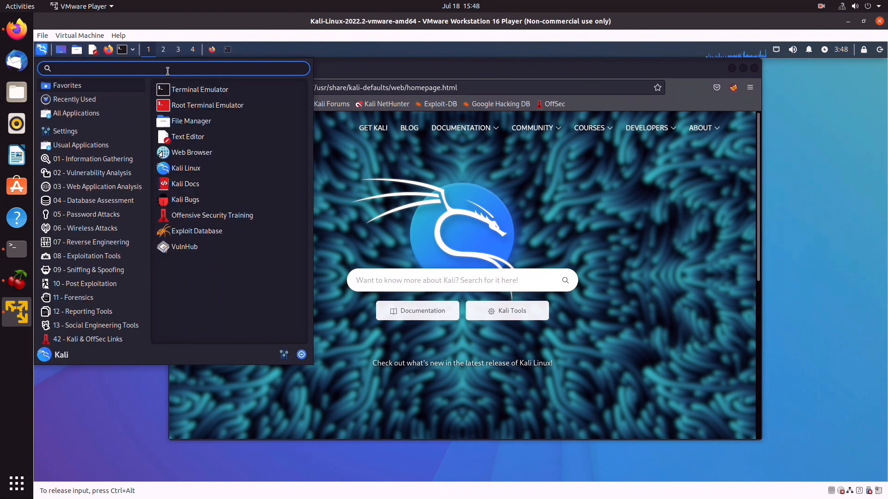
type("bur")
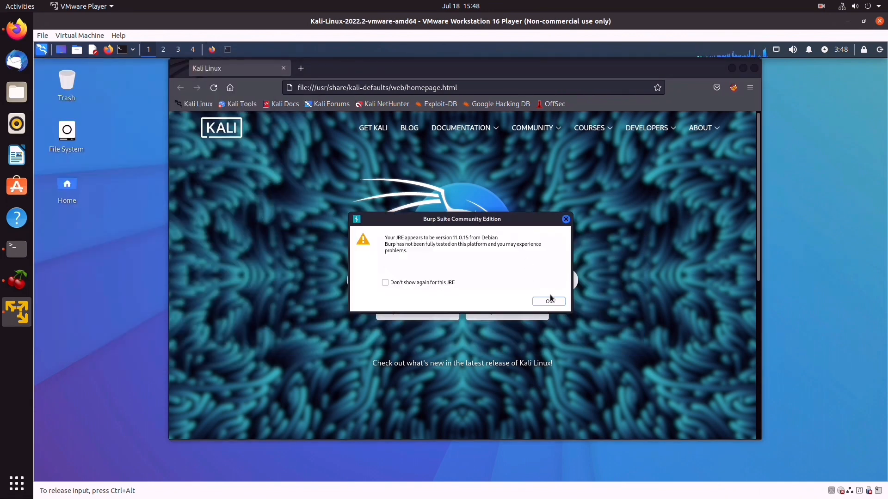
- Dismiss the JRE version warning and minimize Firefox, leaving Burp's startup screen
left_click(548, 301)
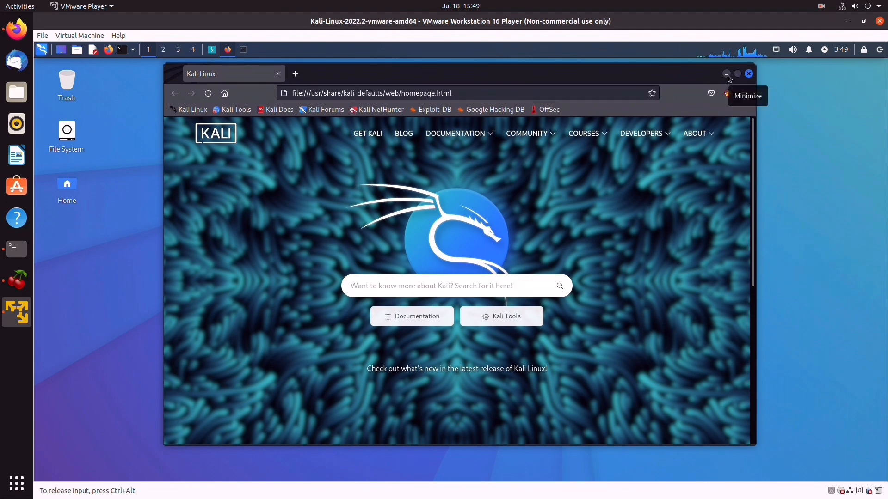
left_click(727, 74)
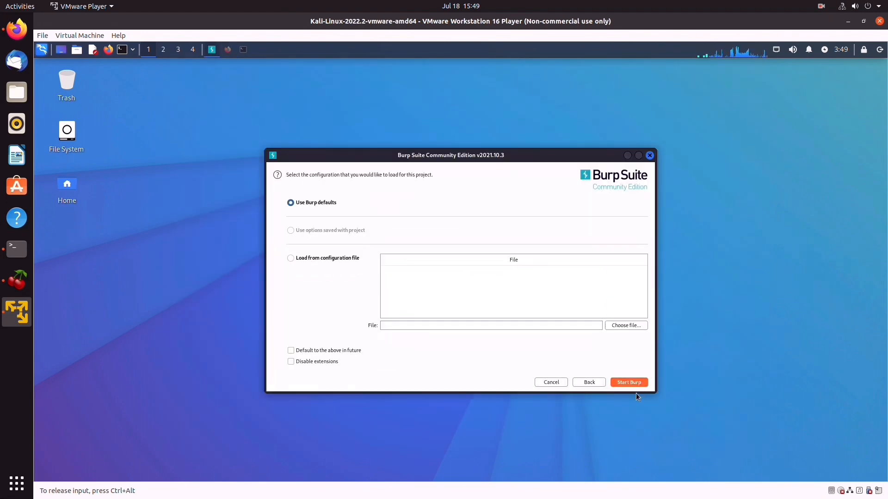
- Start Burp with defaults and show the Proxy Intercept view with intercept on
left_click(629, 382)
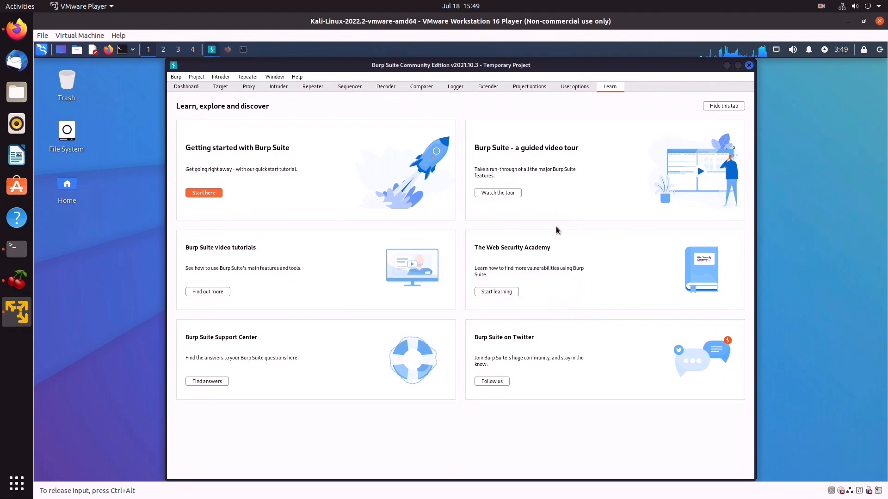
left_click(248, 86)
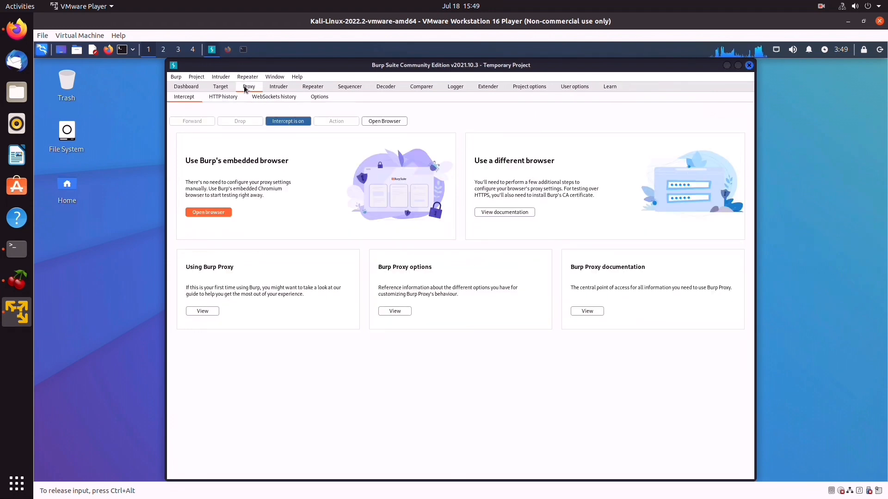
mouse_move(287, 113)
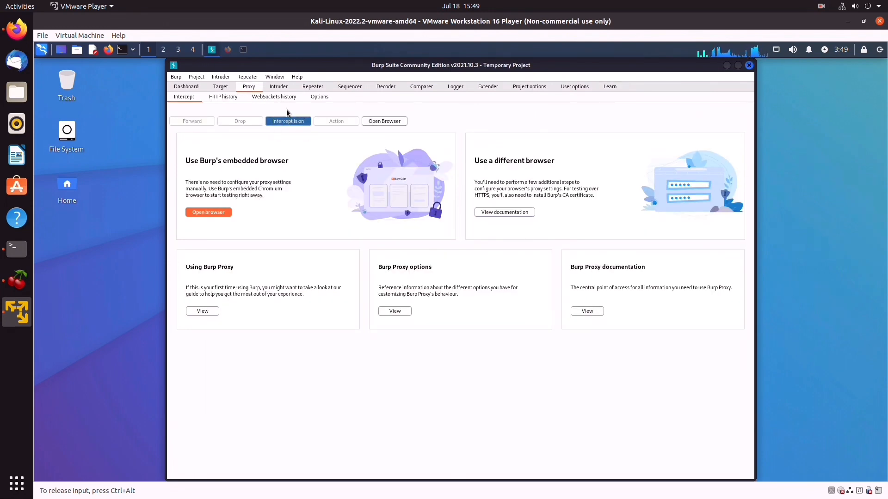
mouse_move(109, 52)
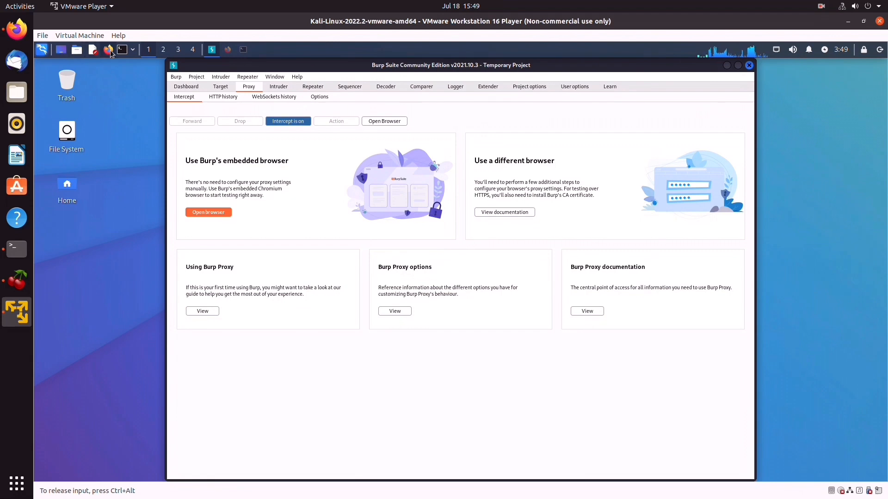
- Restore Firefox and route its traffic through the saved FoxyProxy proxy
left_click(108, 49)
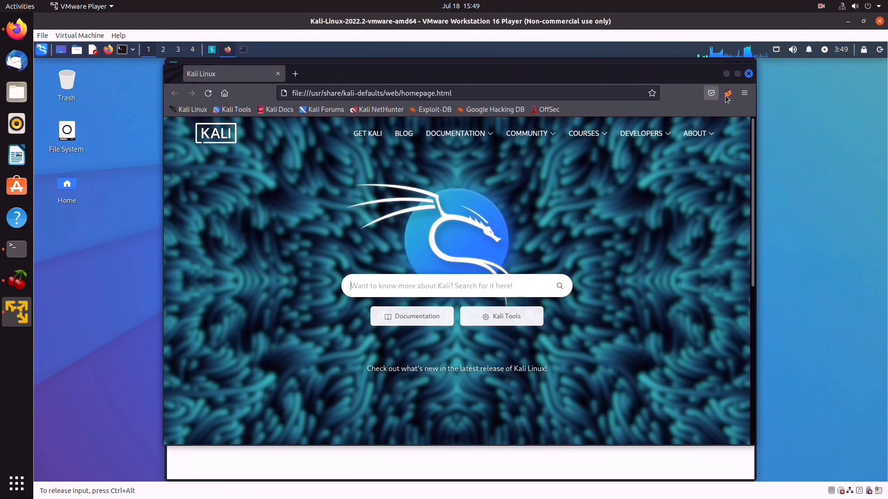
left_click(728, 93)
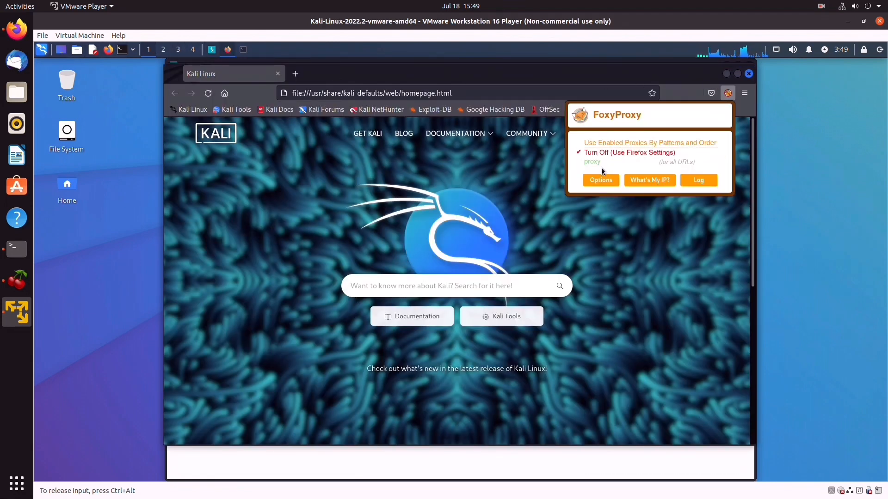
left_click(592, 161)
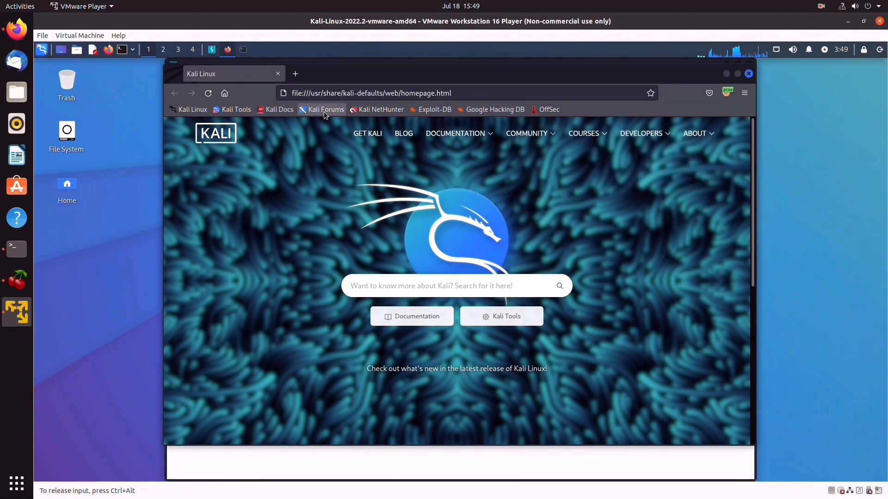
- Accept the PortSwigger certificate risk for forums.kali.org and continue to the site
left_click(325, 109)
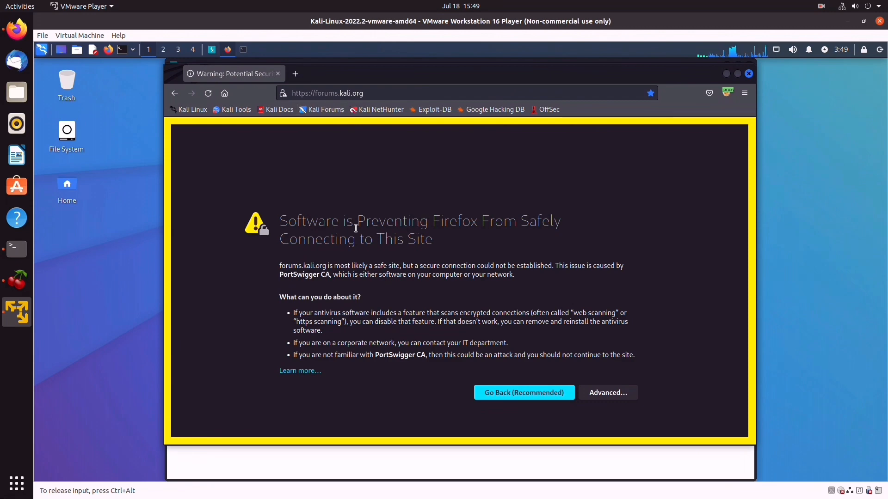
mouse_move(447, 344)
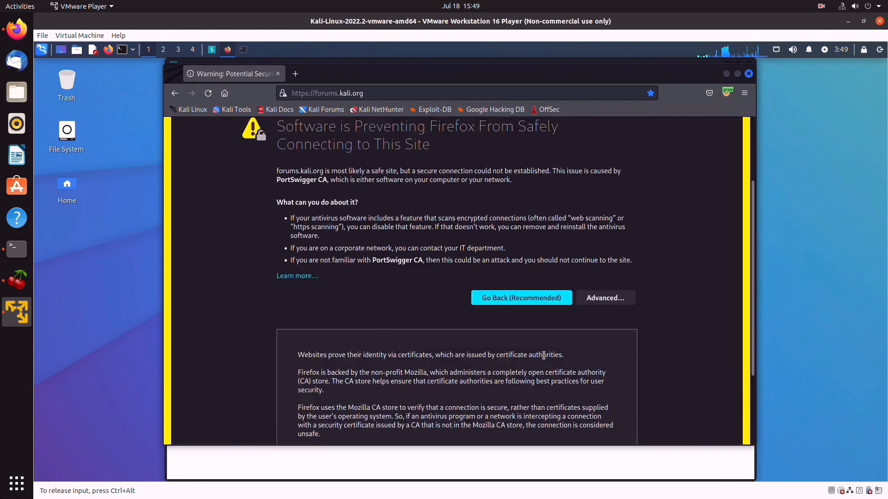
scroll("down", 3)
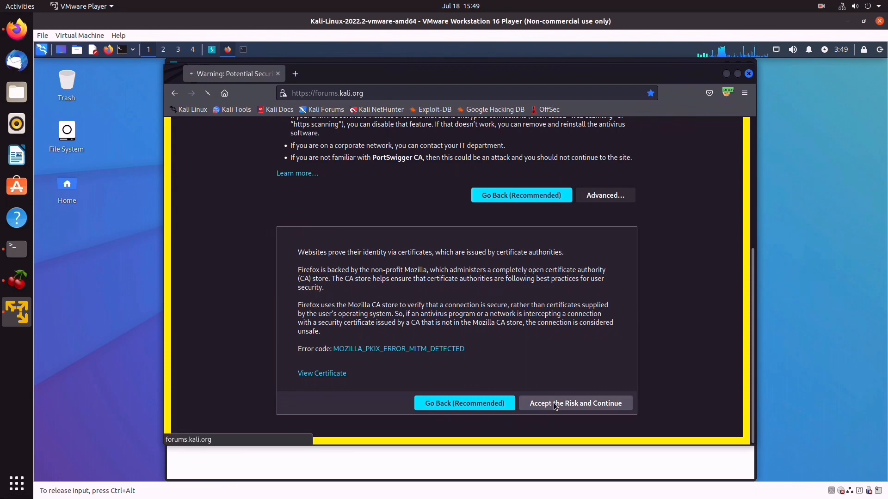
left_click(574, 403)
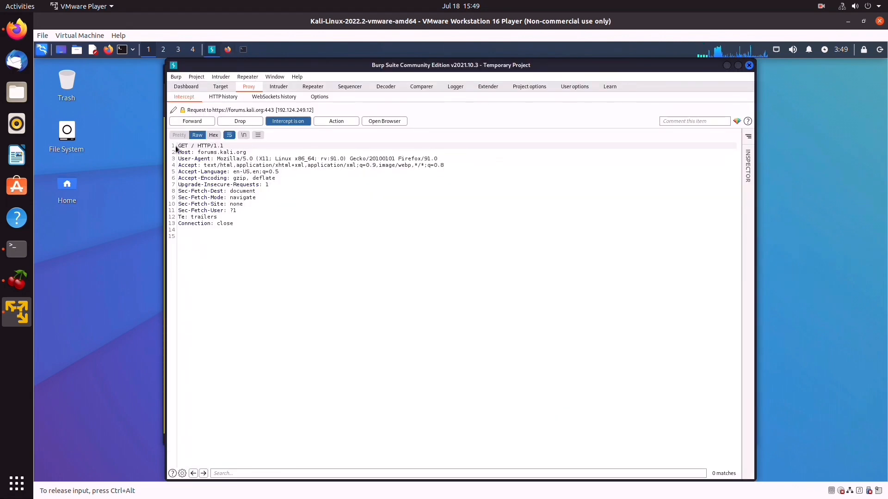
mouse_move(267, 165)
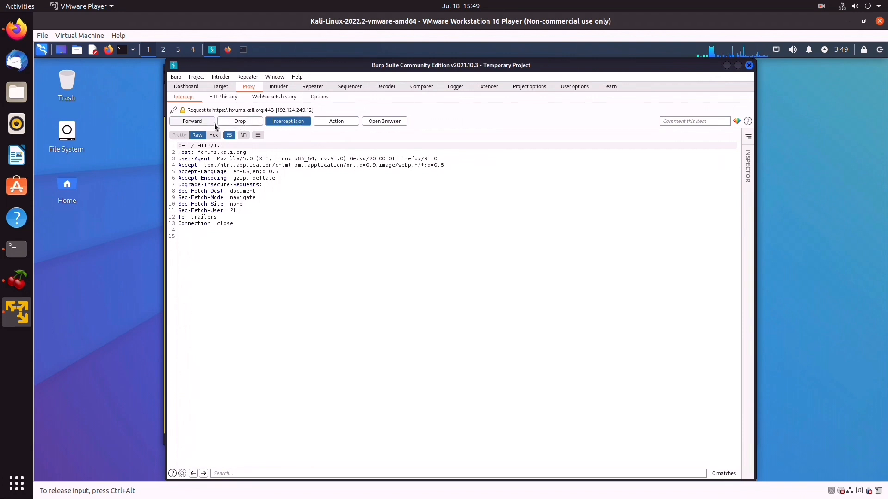
mouse_move(748, 66)
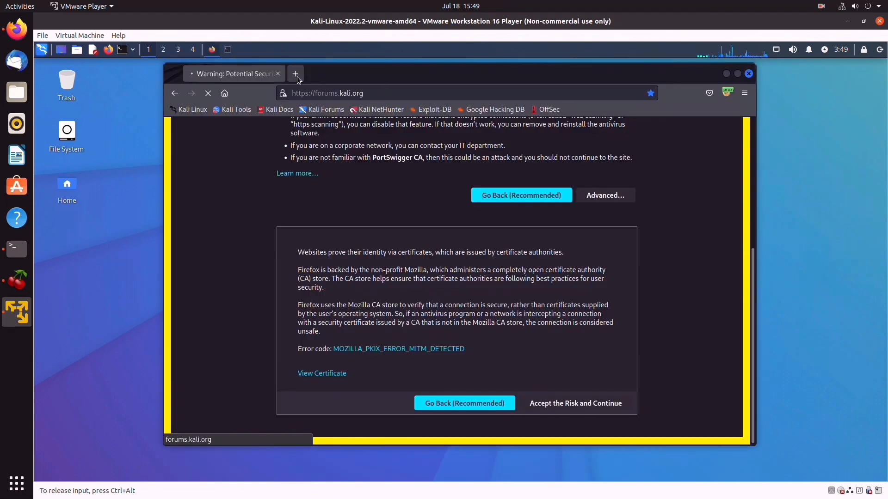
- Switch FoxyProxy to Turn Off (Use Firefox Settings) and close the duplicate blank tab
left_click(295, 74)
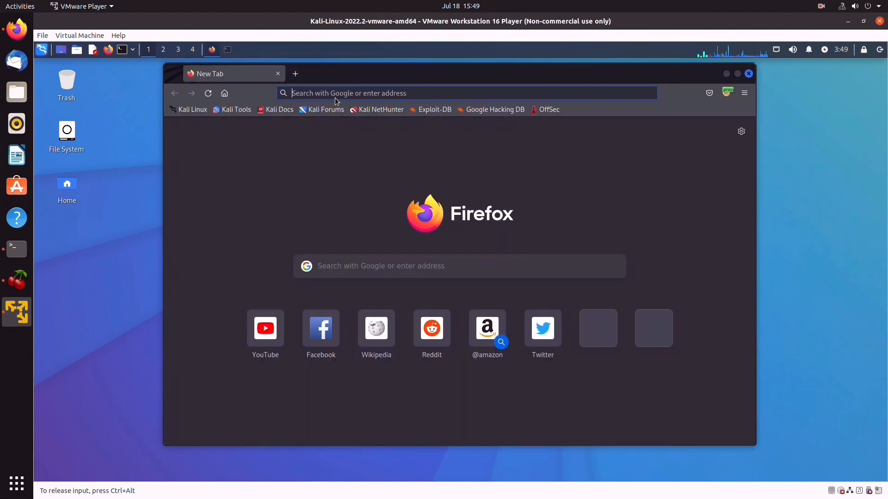
left_click(728, 93)
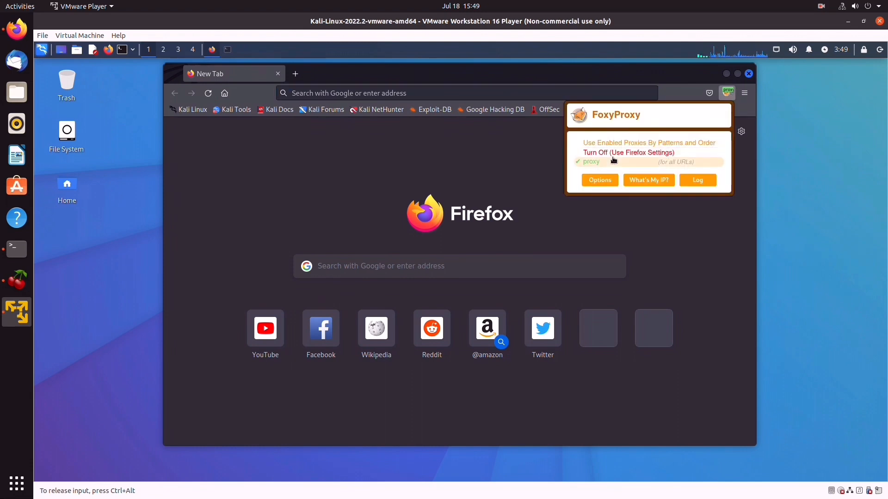
left_click(294, 74)
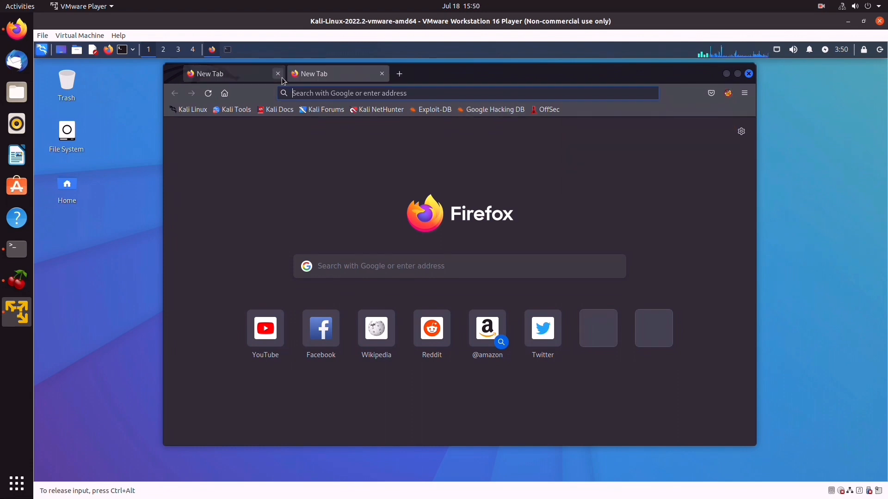
left_click(744, 92)
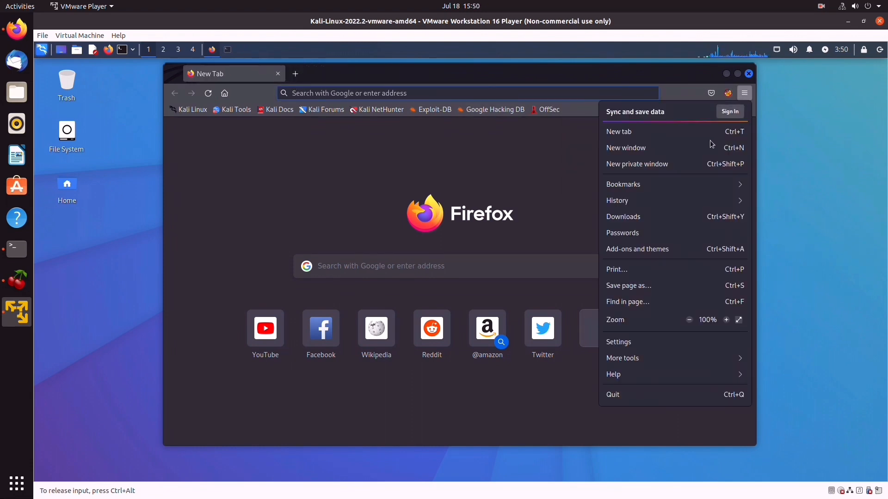
- Search the add-ons manager for 'wappalyzer' and open the Wappalyzer result
left_click(637, 249)
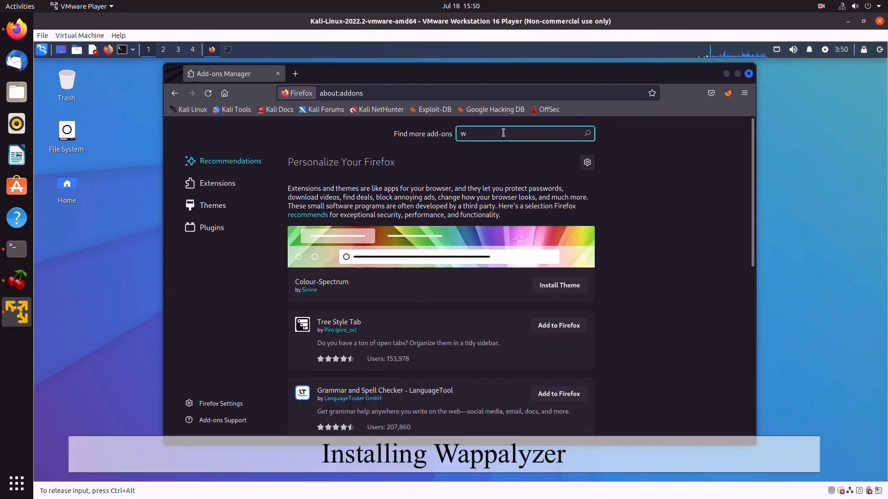
type("appaly")
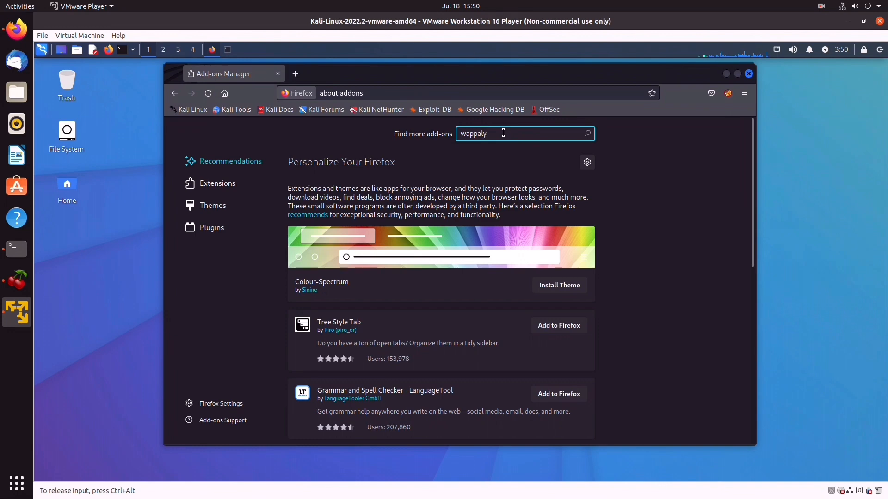
key("Return")
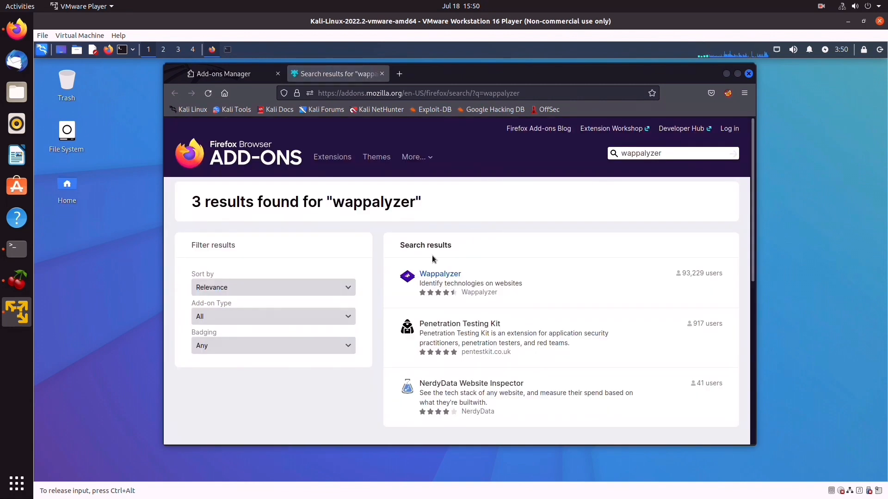
mouse_move(627, 285)
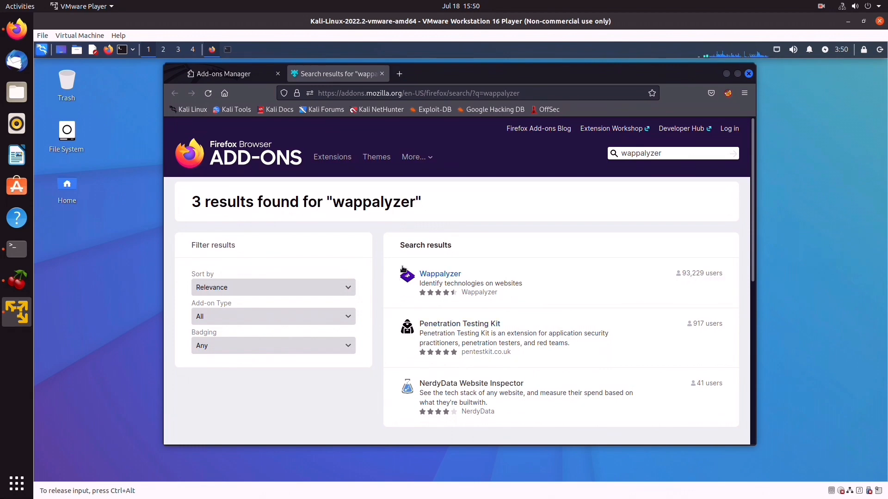
mouse_move(440, 277)
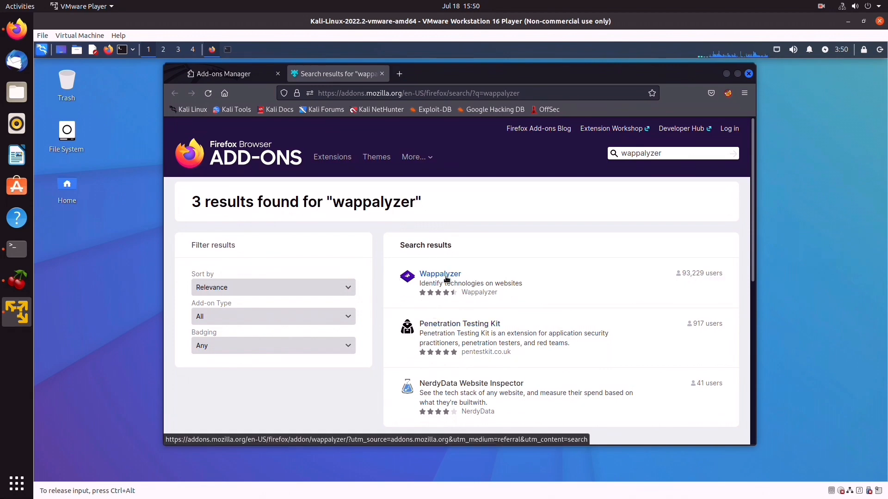
left_click(440, 274)
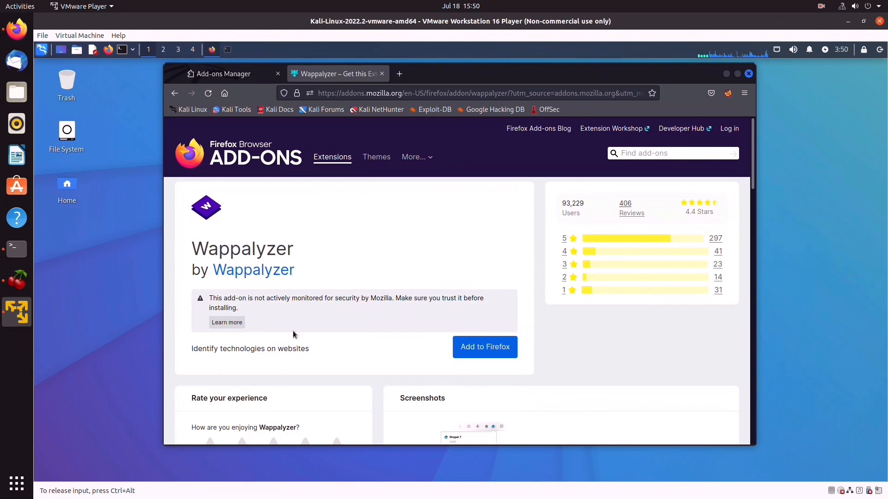
mouse_move(484, 347)
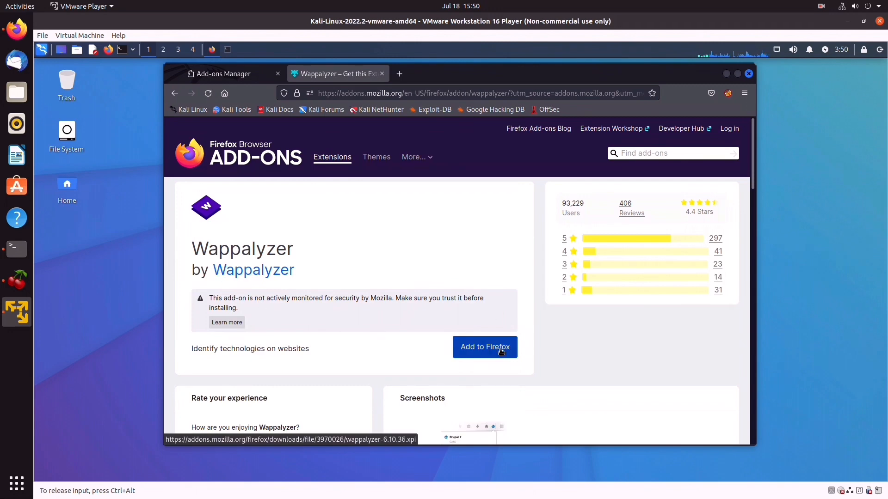
- Add Wappalyzer to Firefox, approving its requested permissions
left_click(485, 347)
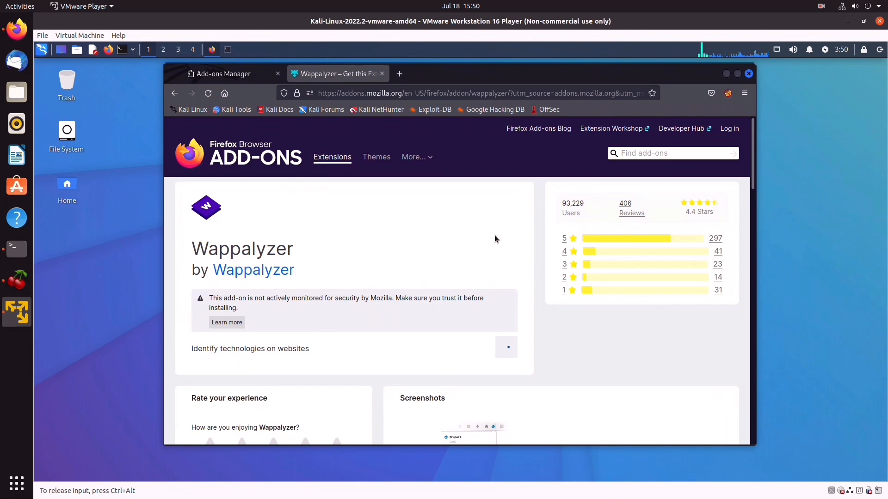
mouse_move(492, 251)
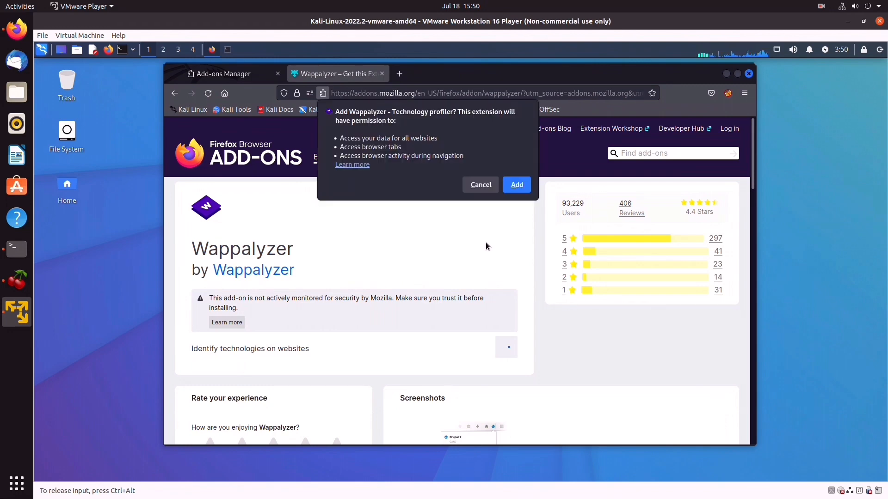
mouse_move(420, 155)
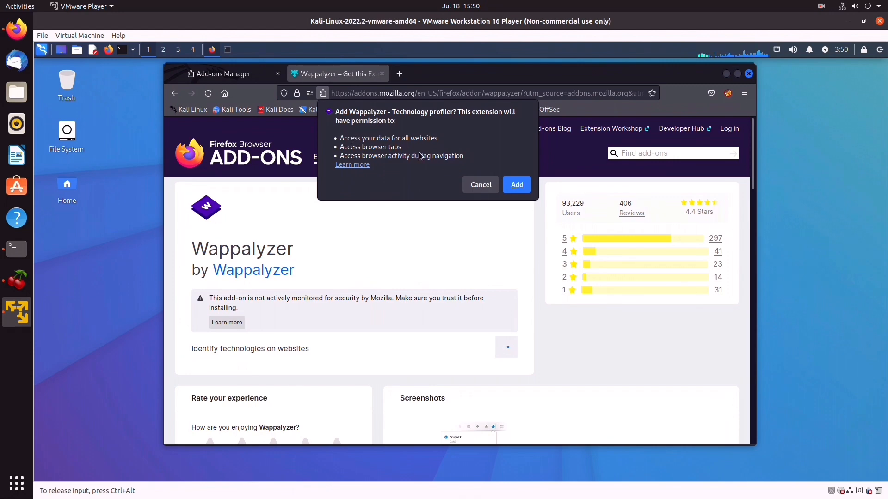
left_click(516, 185)
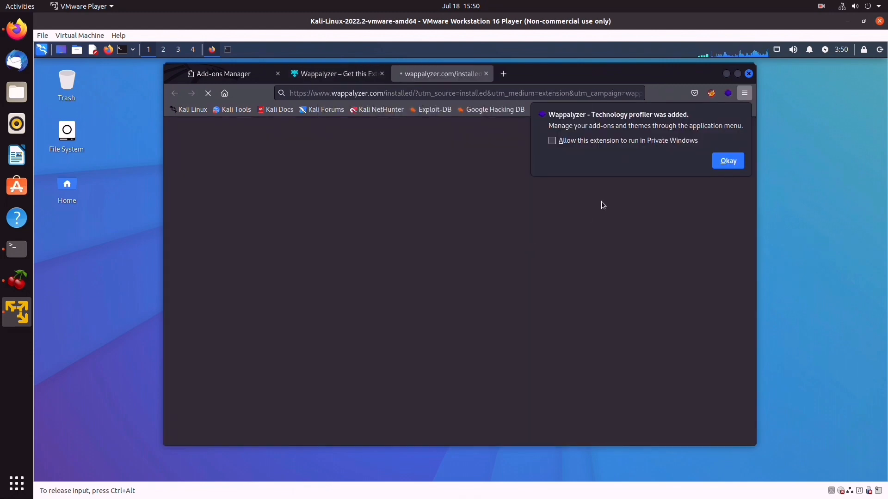
- Load kali.org from the bookmark and view Wappalyzer's detected technologies: Cloudflare CDN, Network Error Logging, HTTP/2
left_click(728, 160)
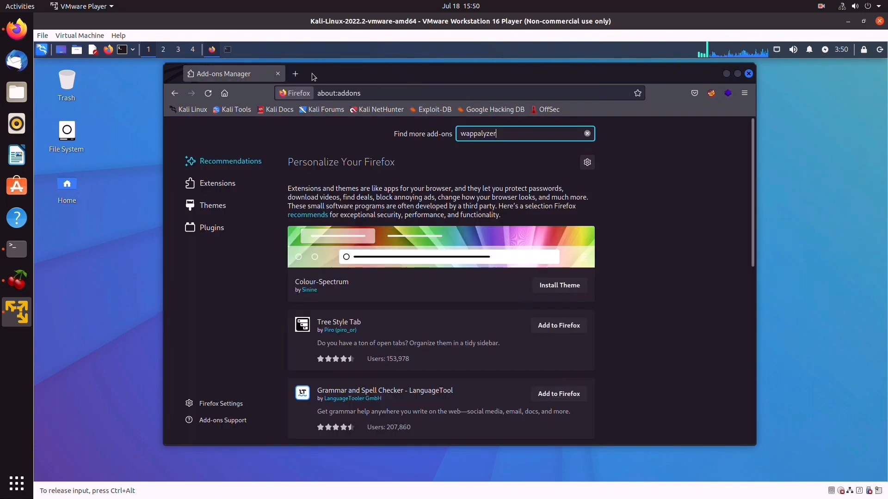
left_click(294, 74)
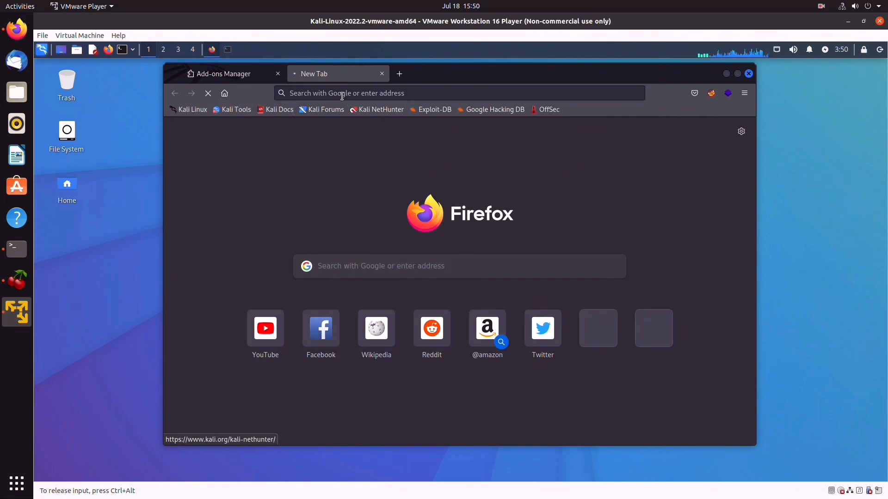
left_click(278, 74)
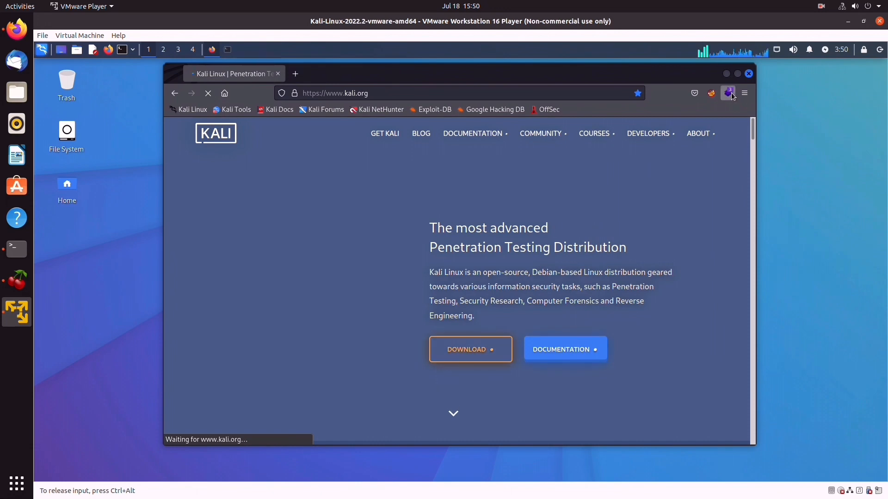
left_click(728, 92)
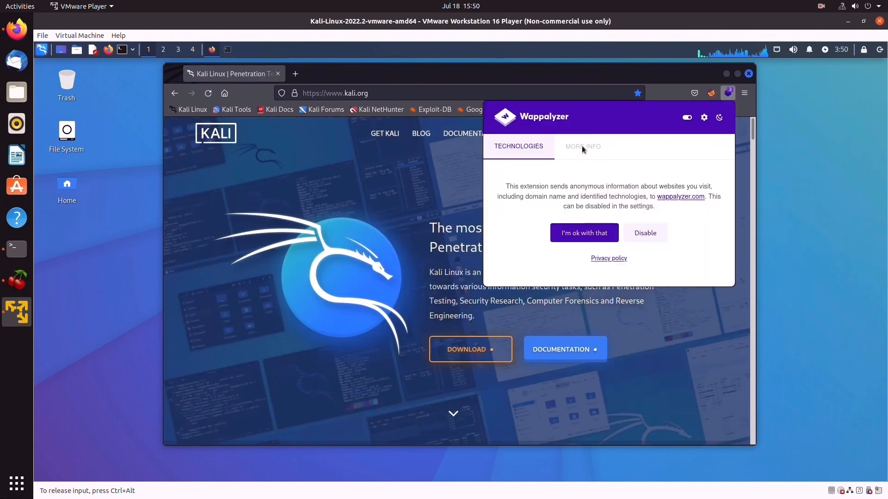
left_click(583, 233)
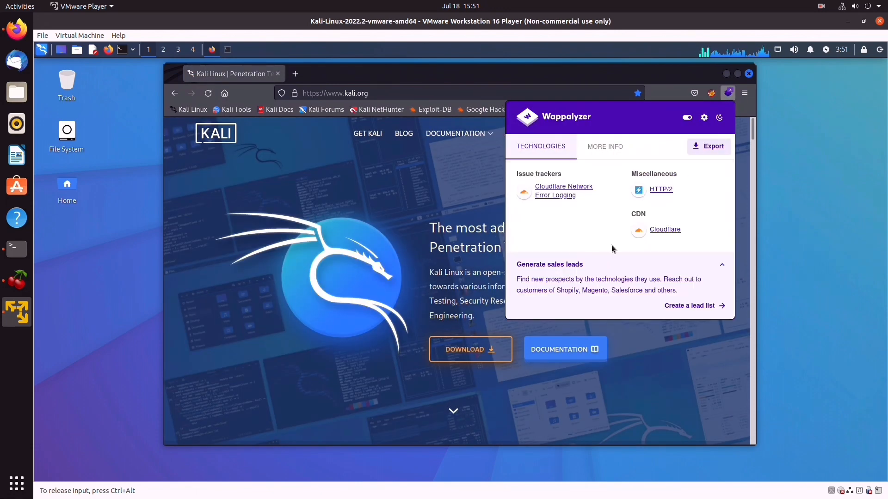
mouse_move(547, 207)
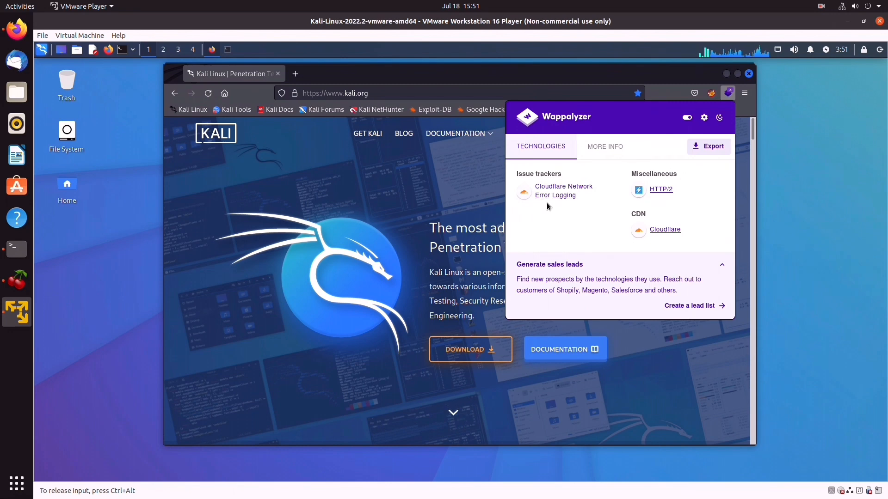
mouse_move(631, 249)
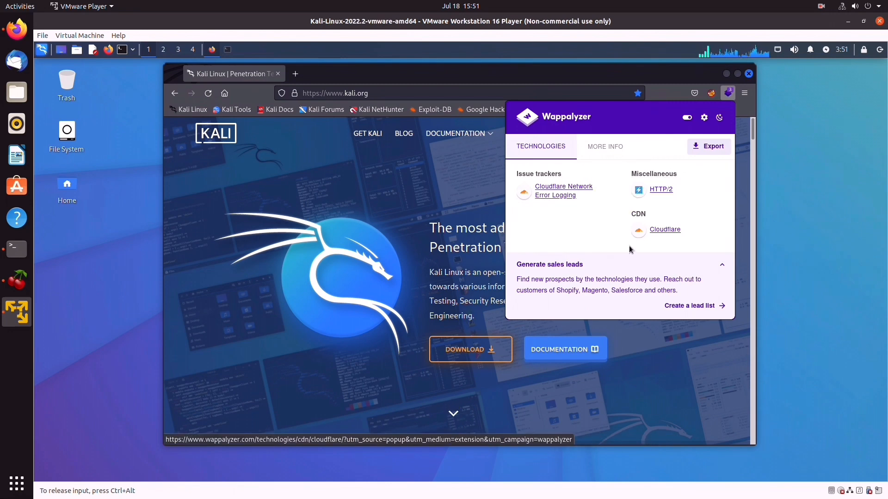